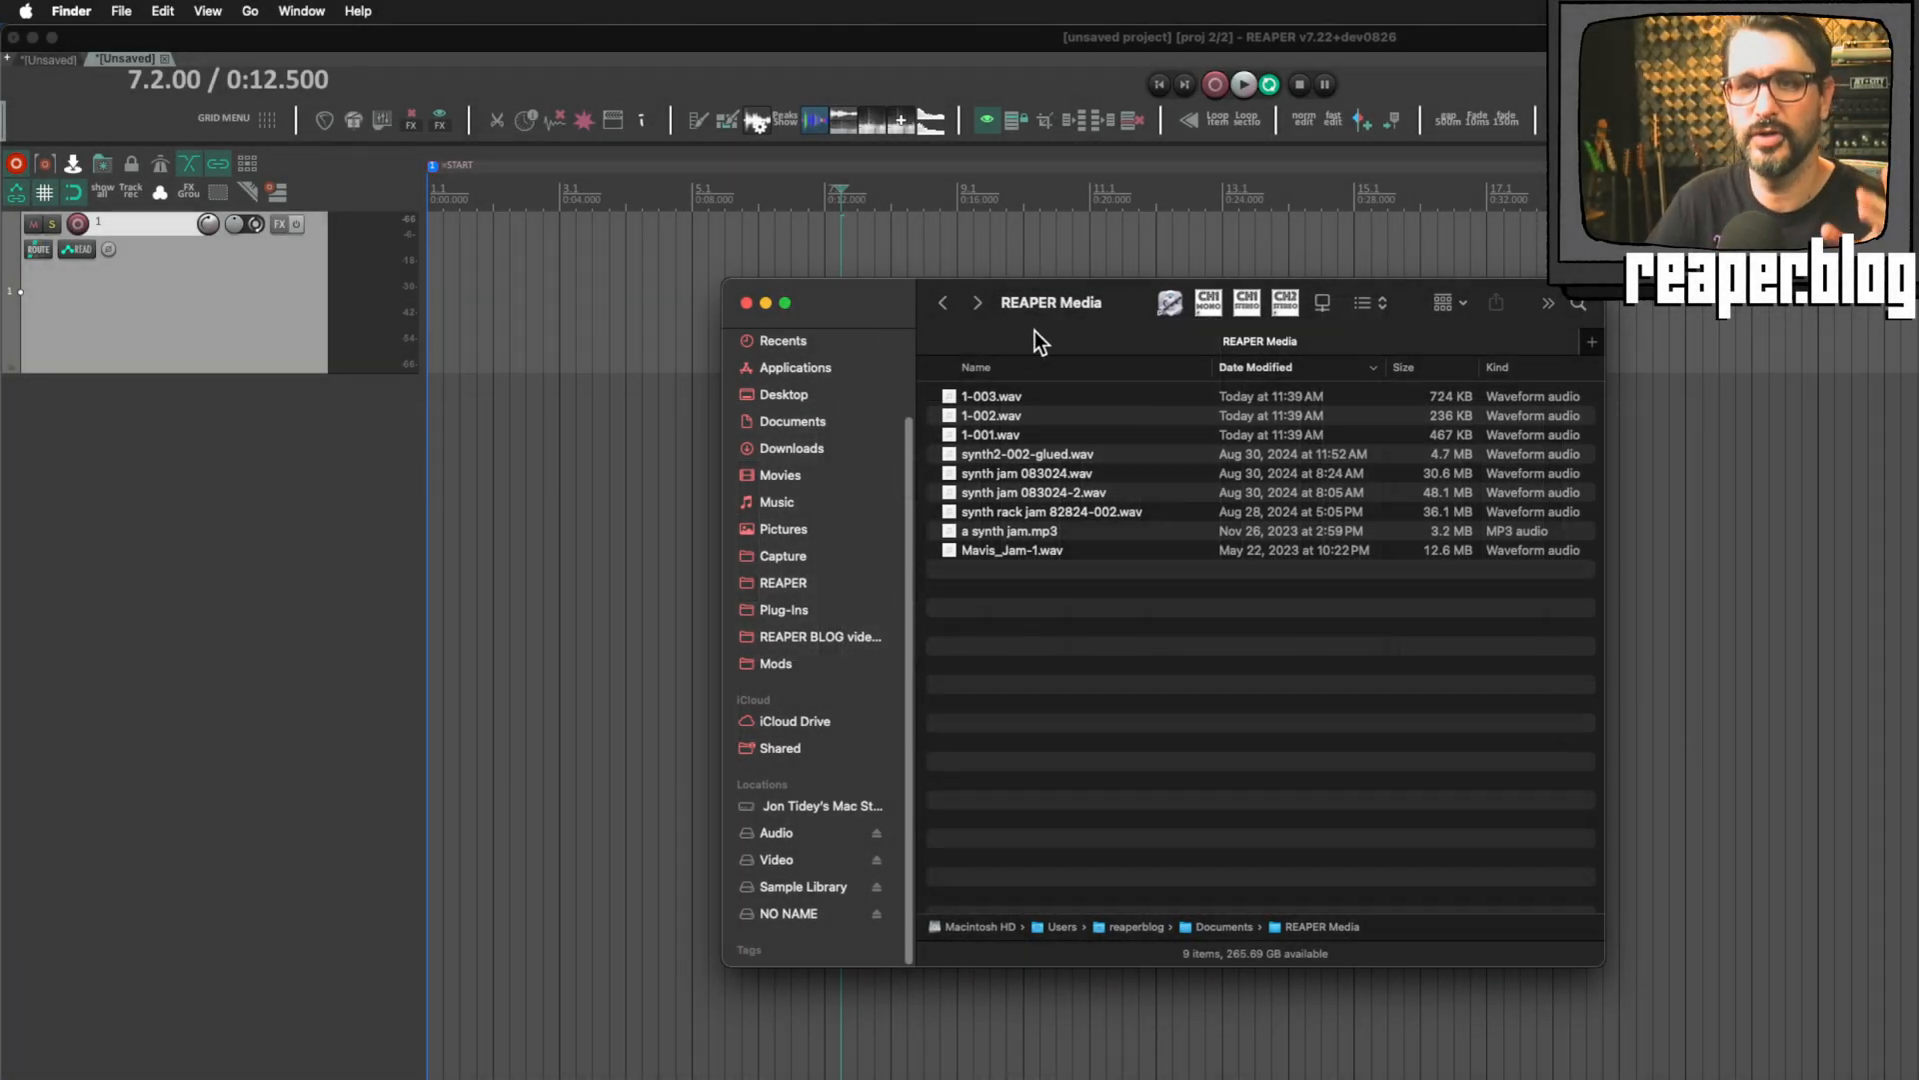
mouse_move(1029, 373)
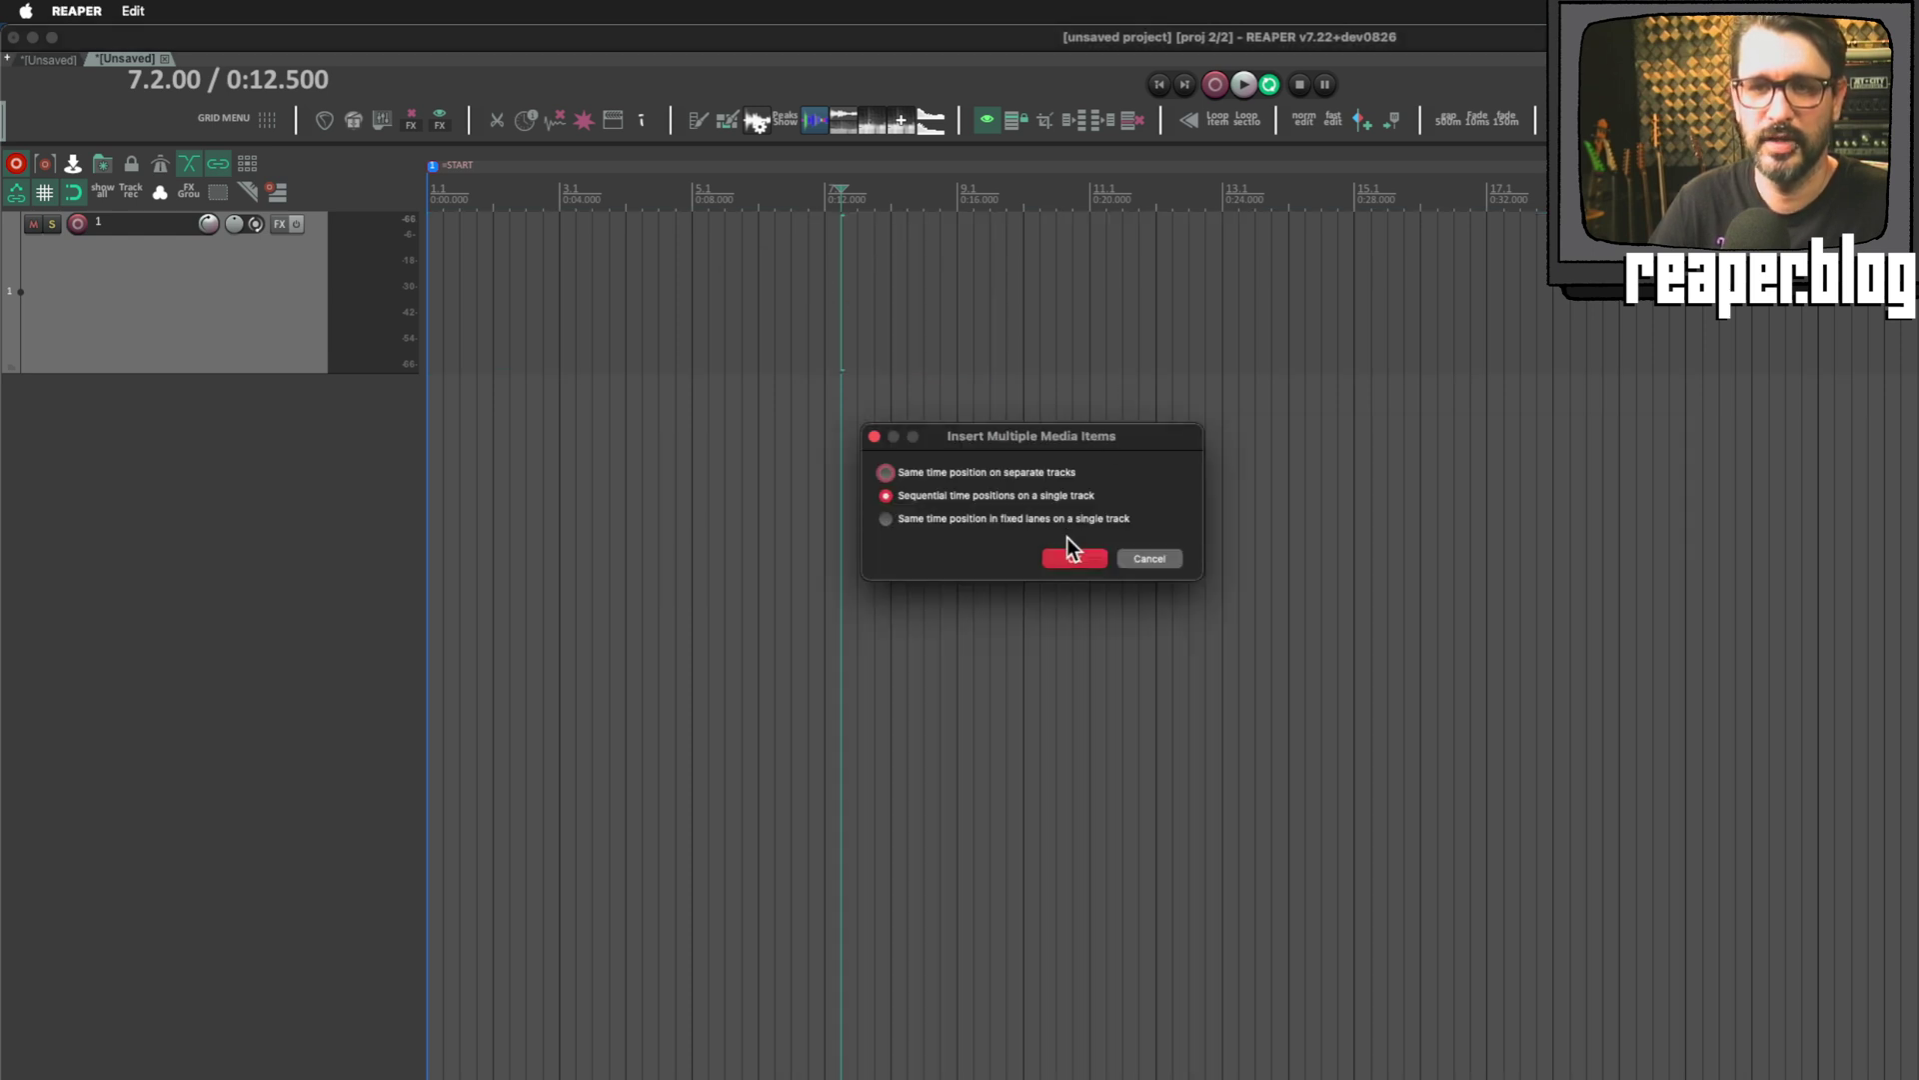
mouse_move(1039, 512)
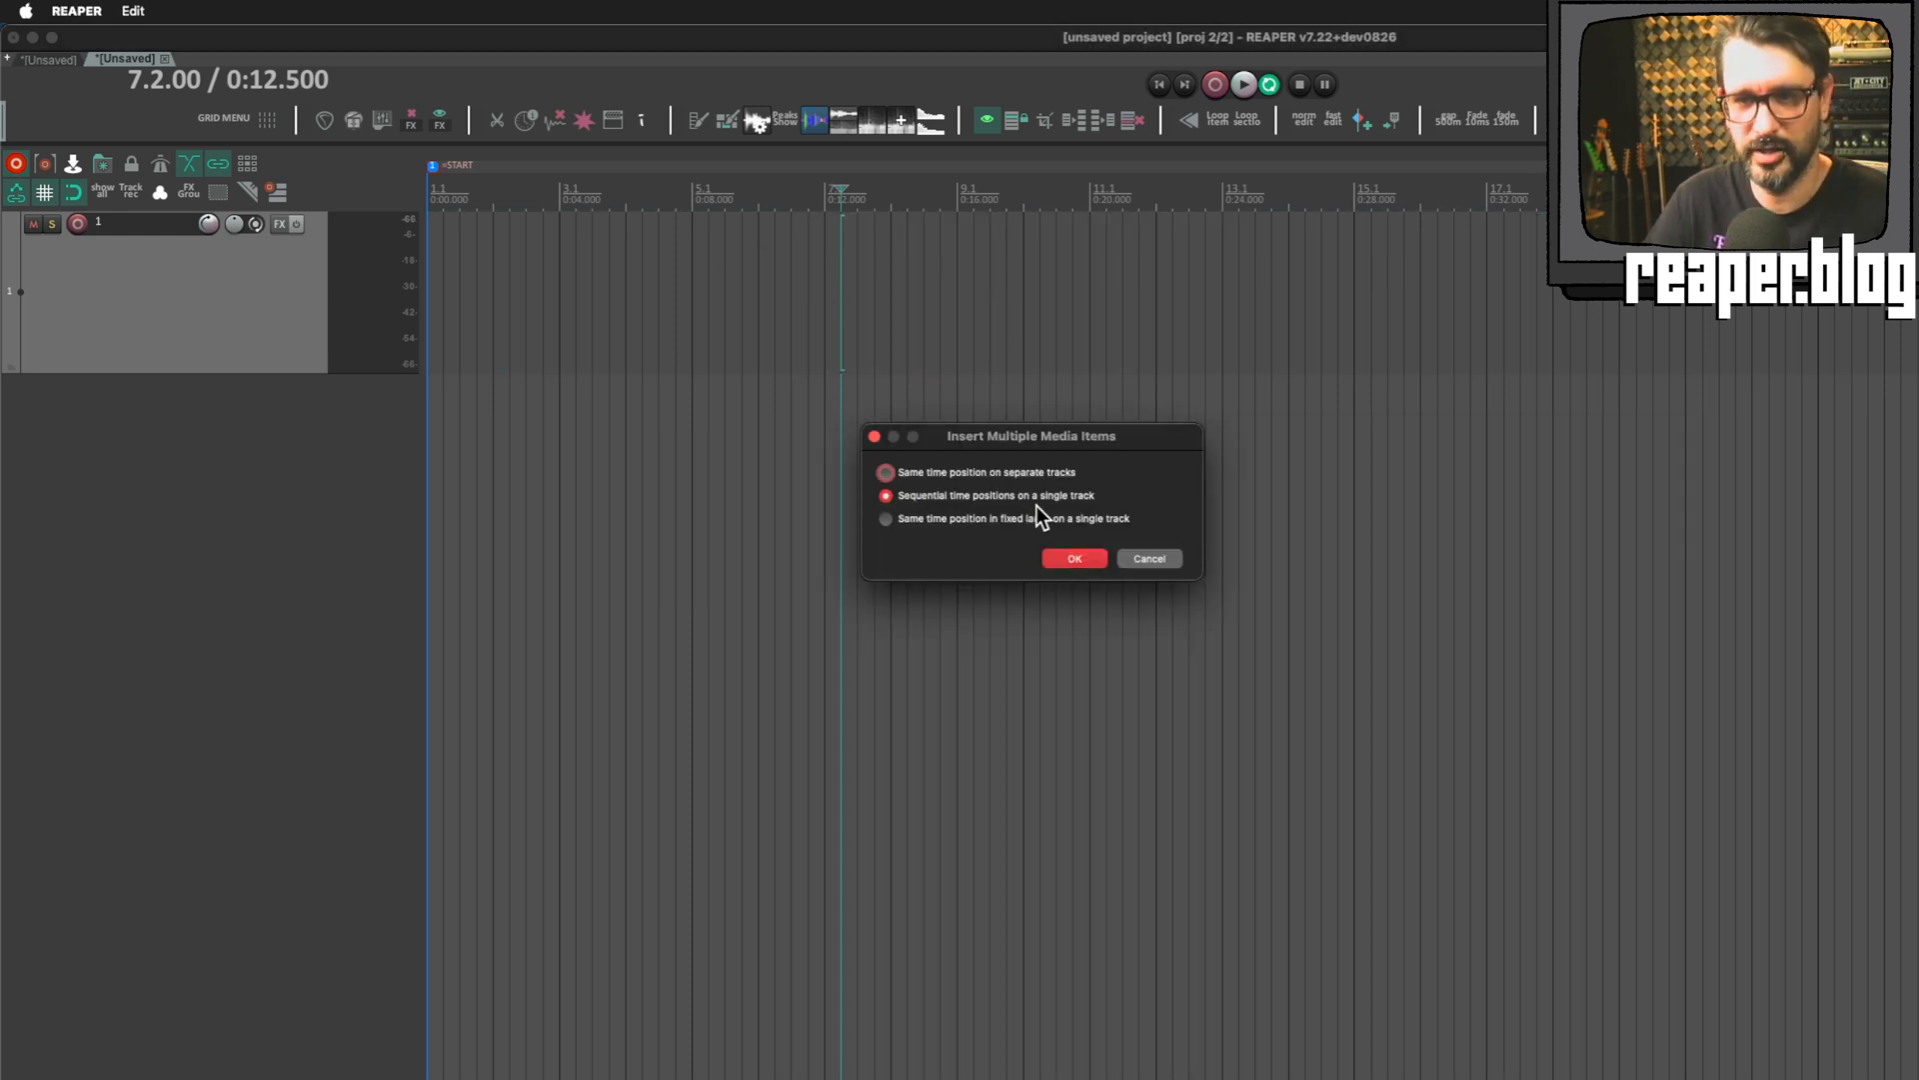
mouse_move(1065, 475)
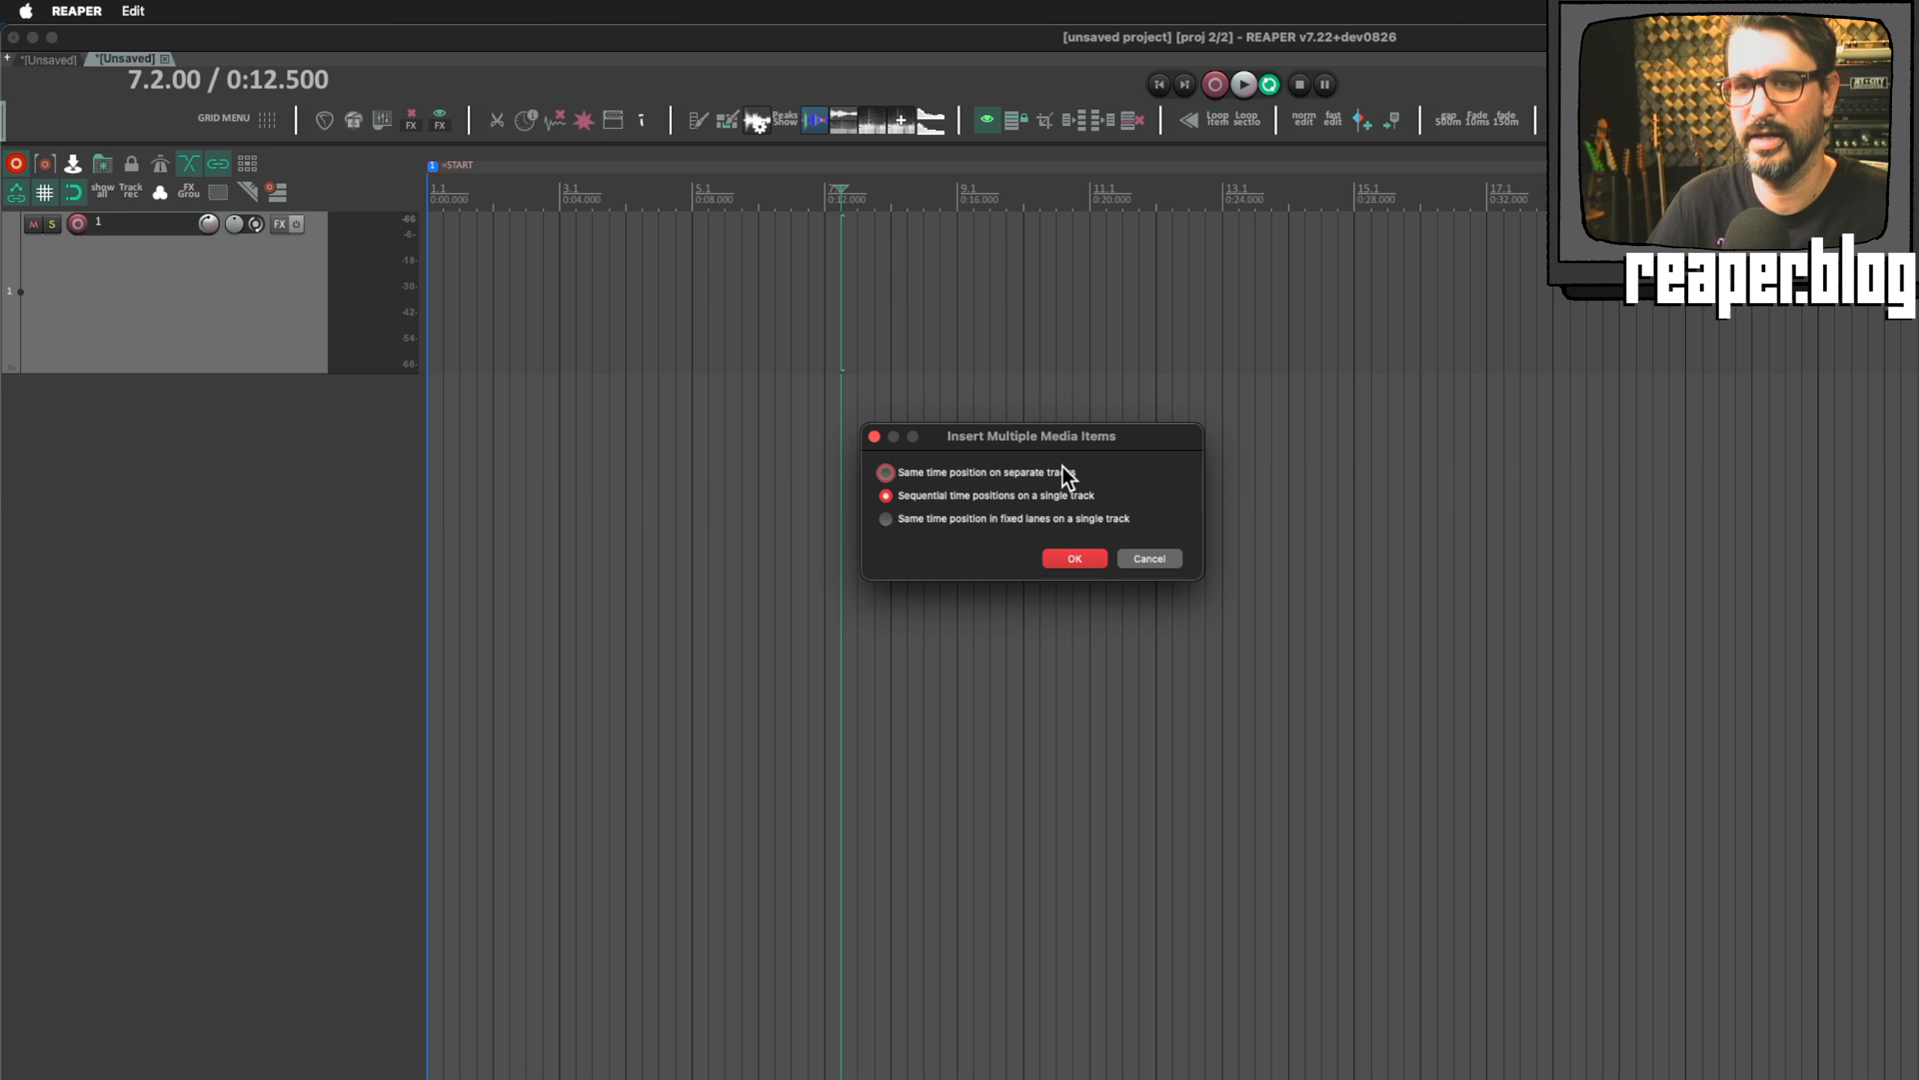
Step: Insert the dropped recordings at sequential time positions on a single track
click(1074, 557)
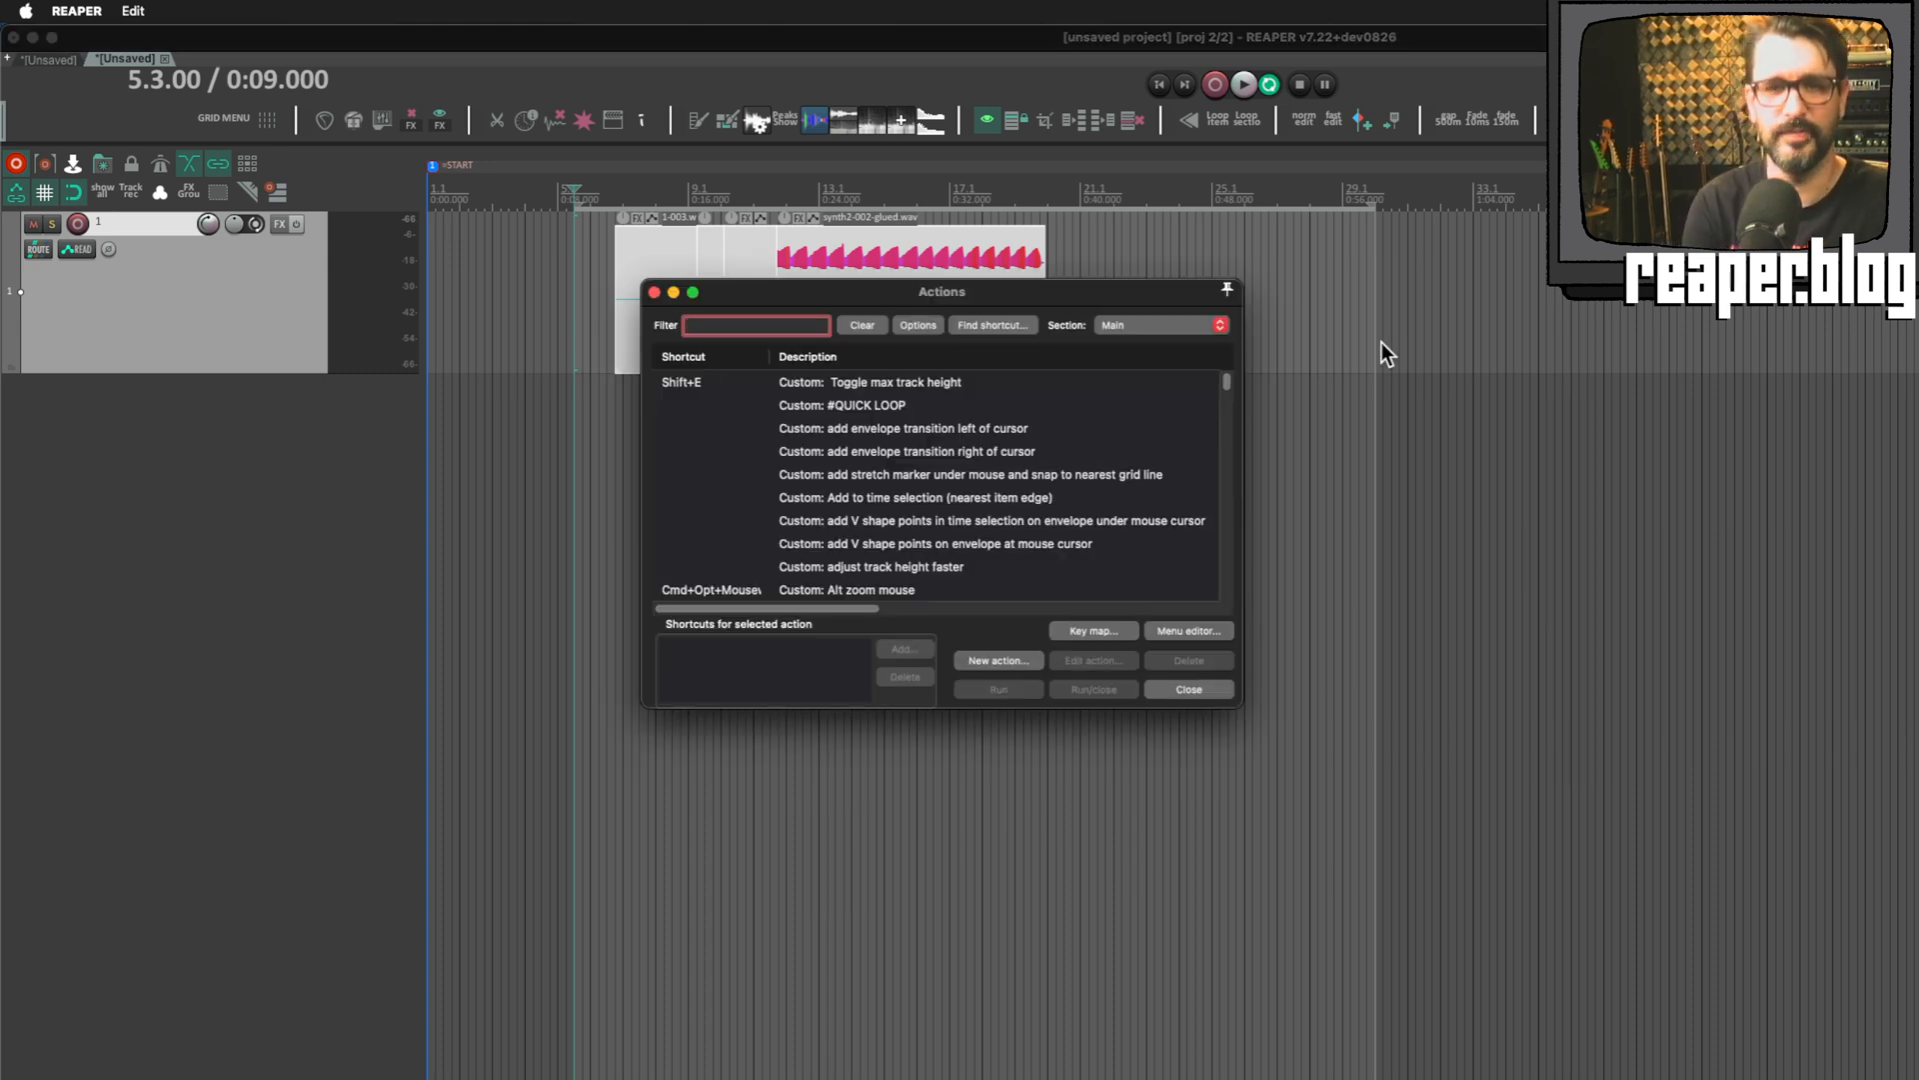
Step: Filter actions for 'threshold' and run X-Raym's keep-takes-by-peak-volume script with -60 dB
text(th)
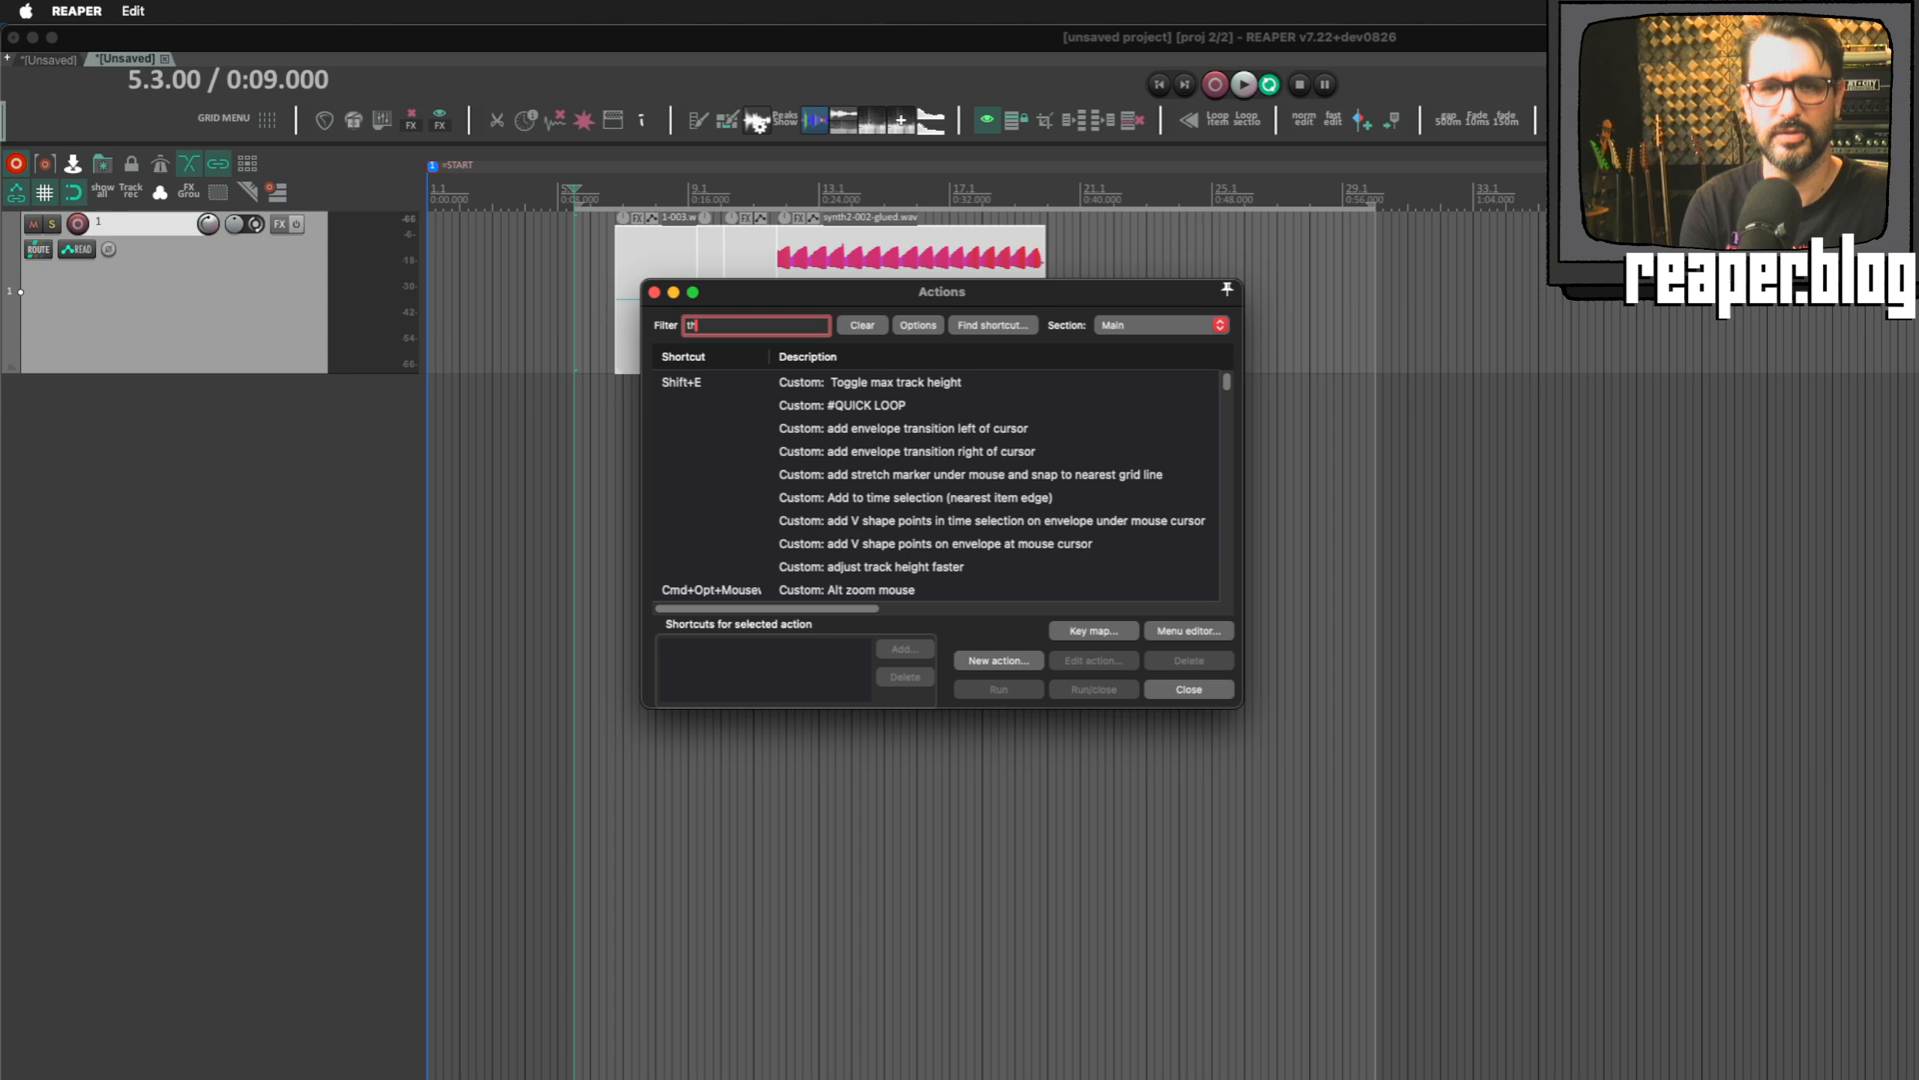
text(threshold)
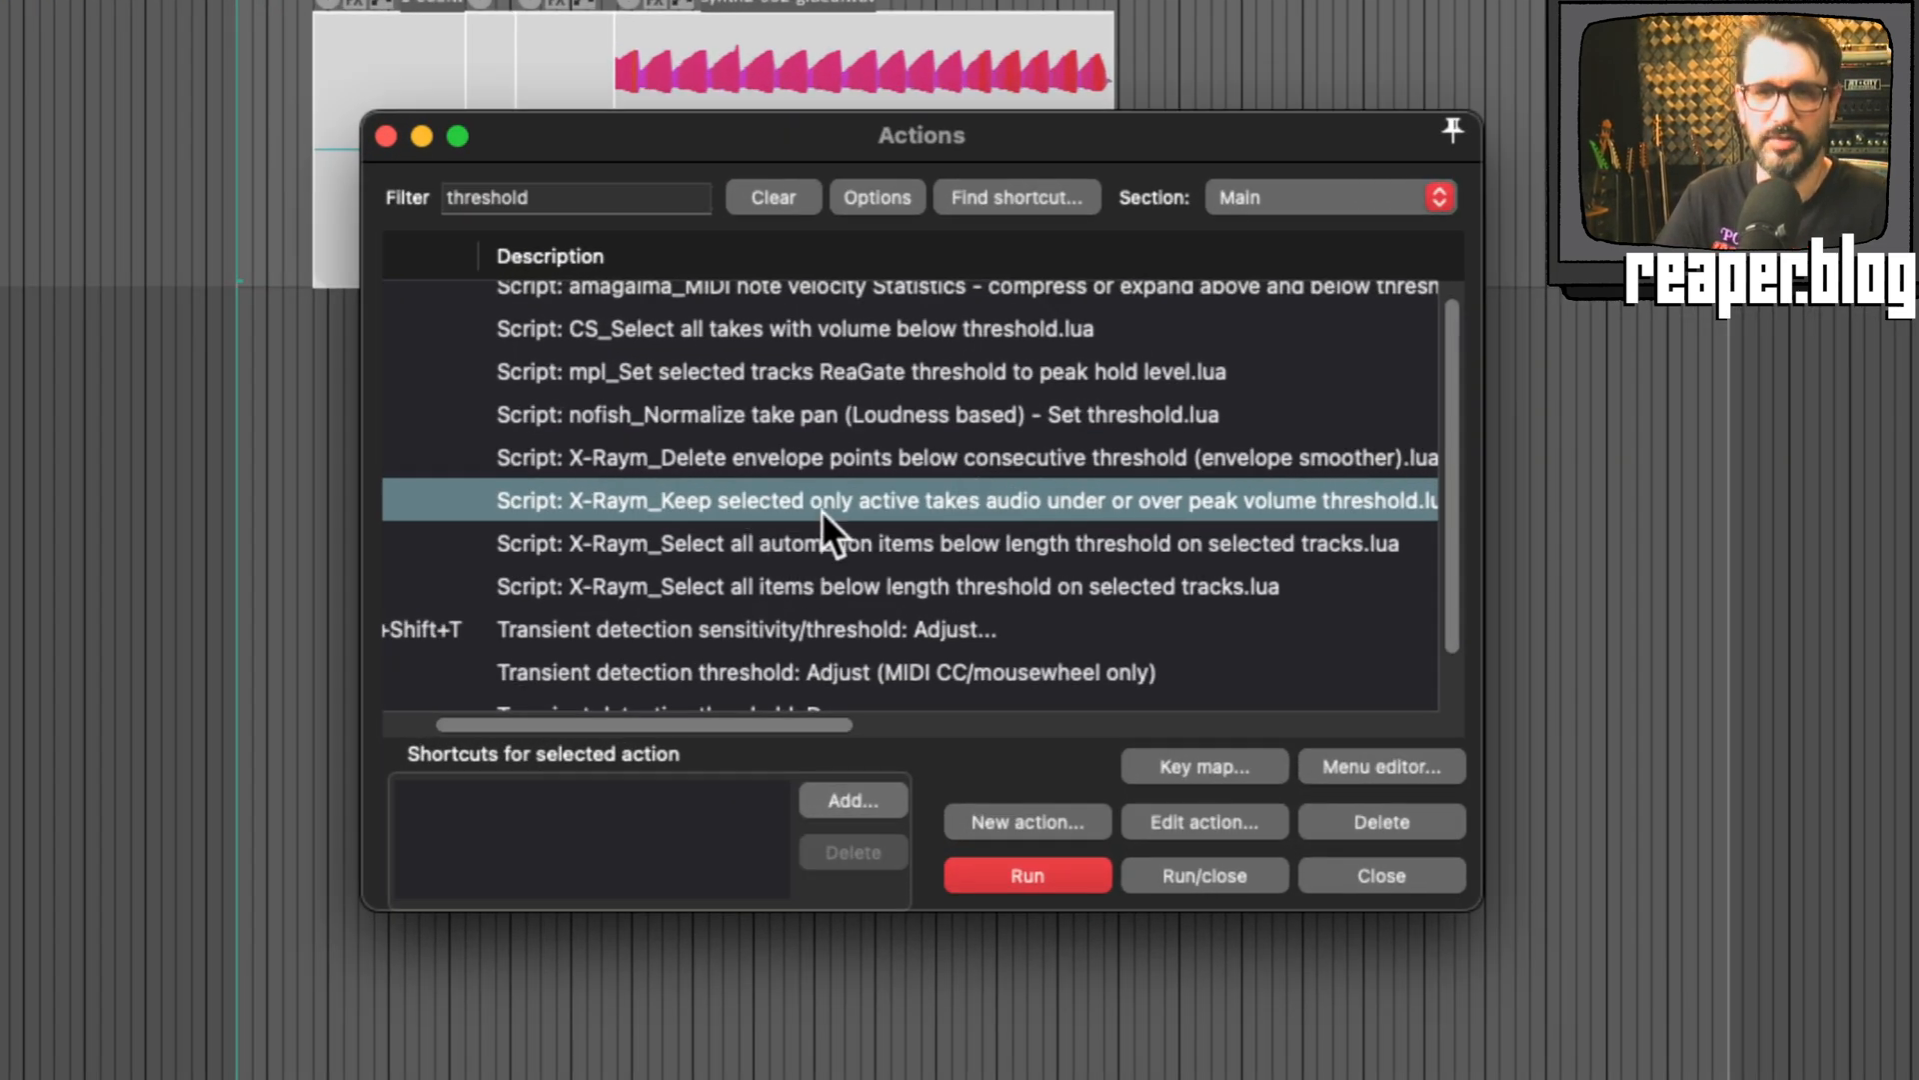
mouse_move(1022, 533)
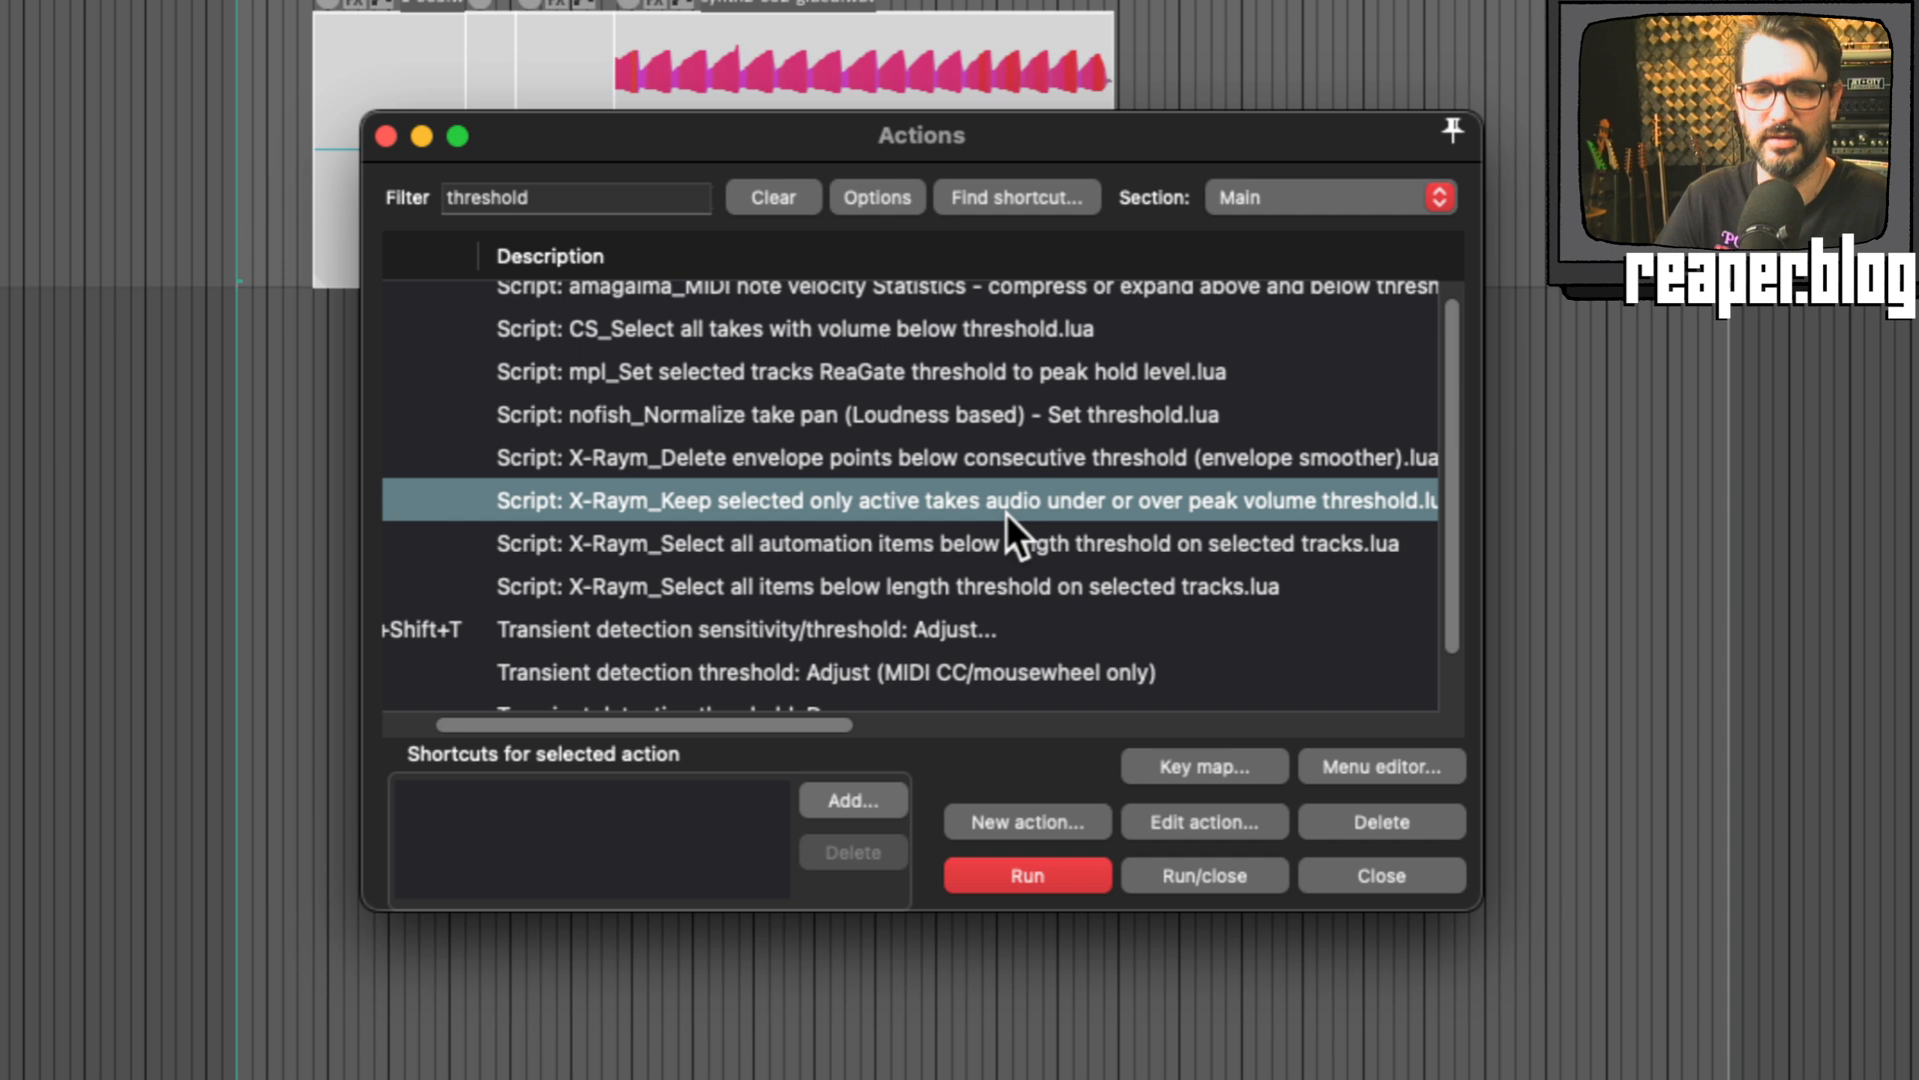
mouse_move(1230, 544)
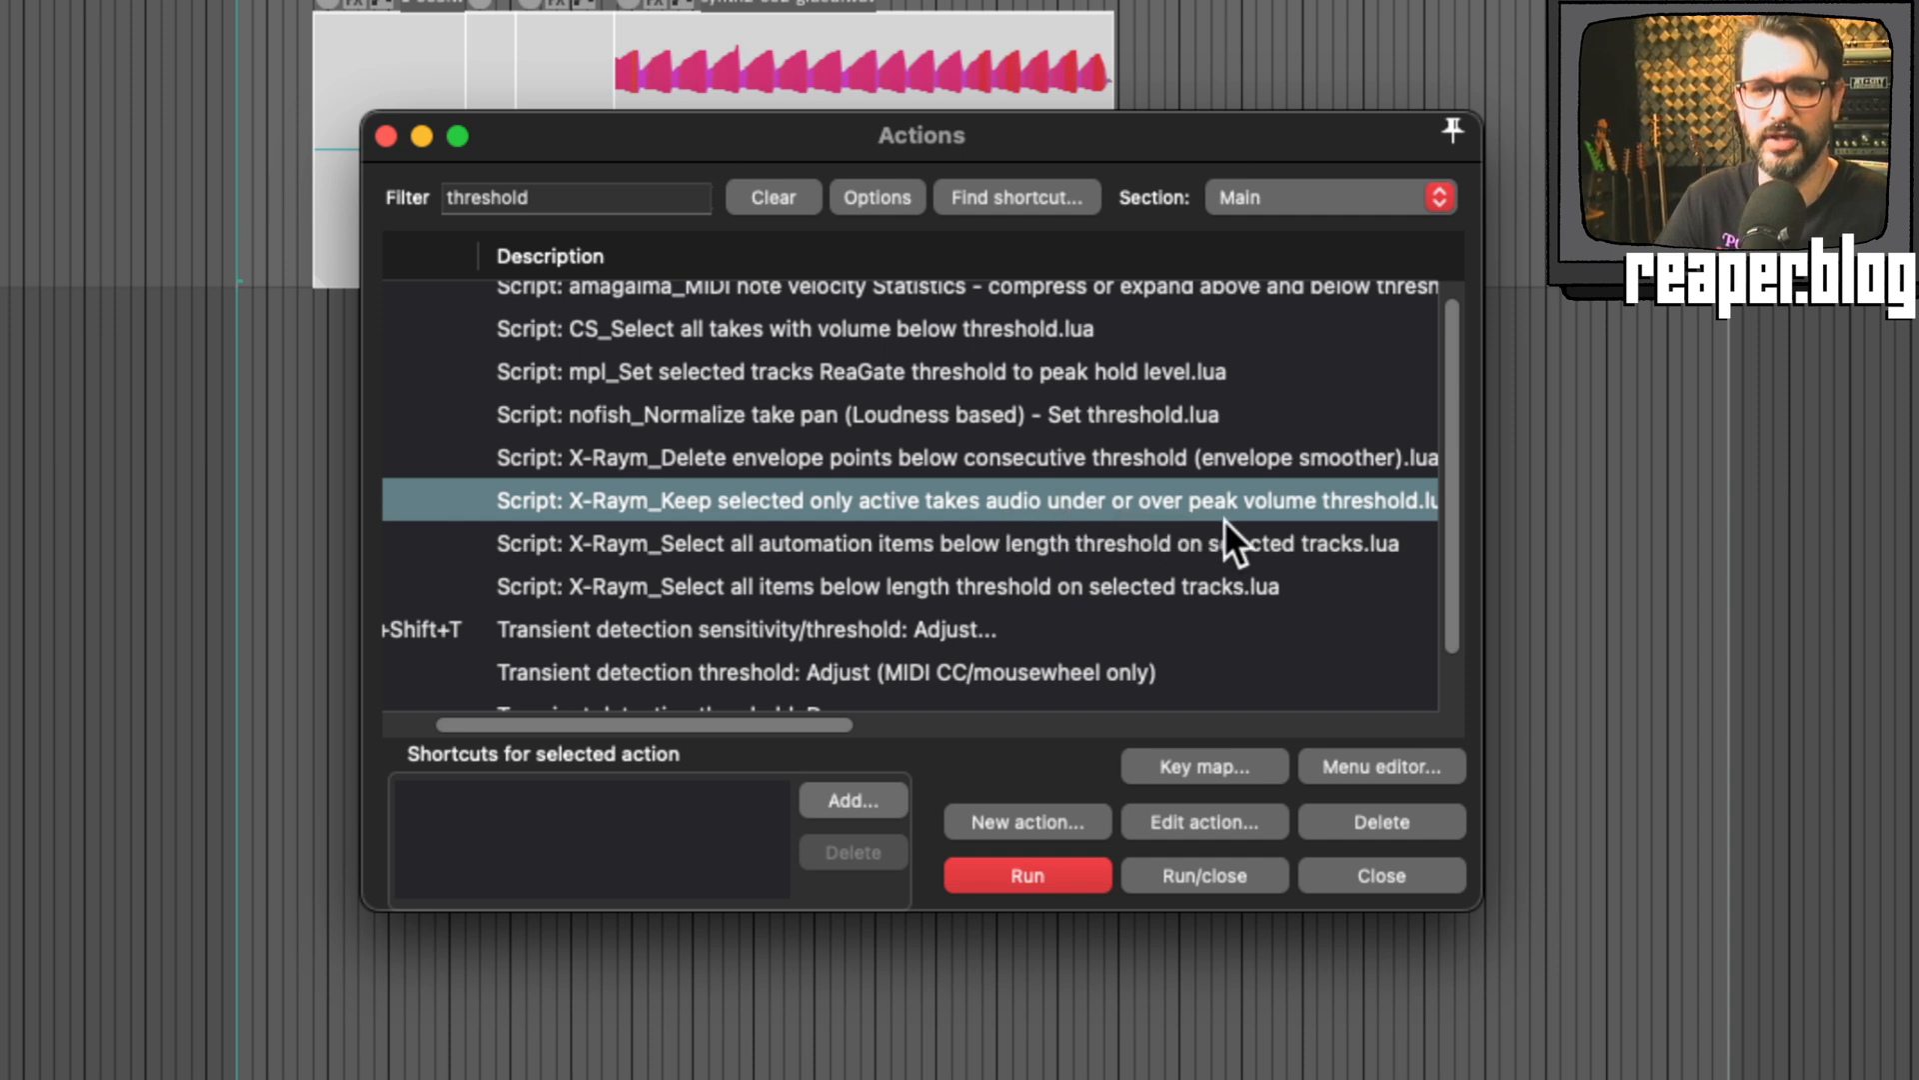
mouse_move(1026, 876)
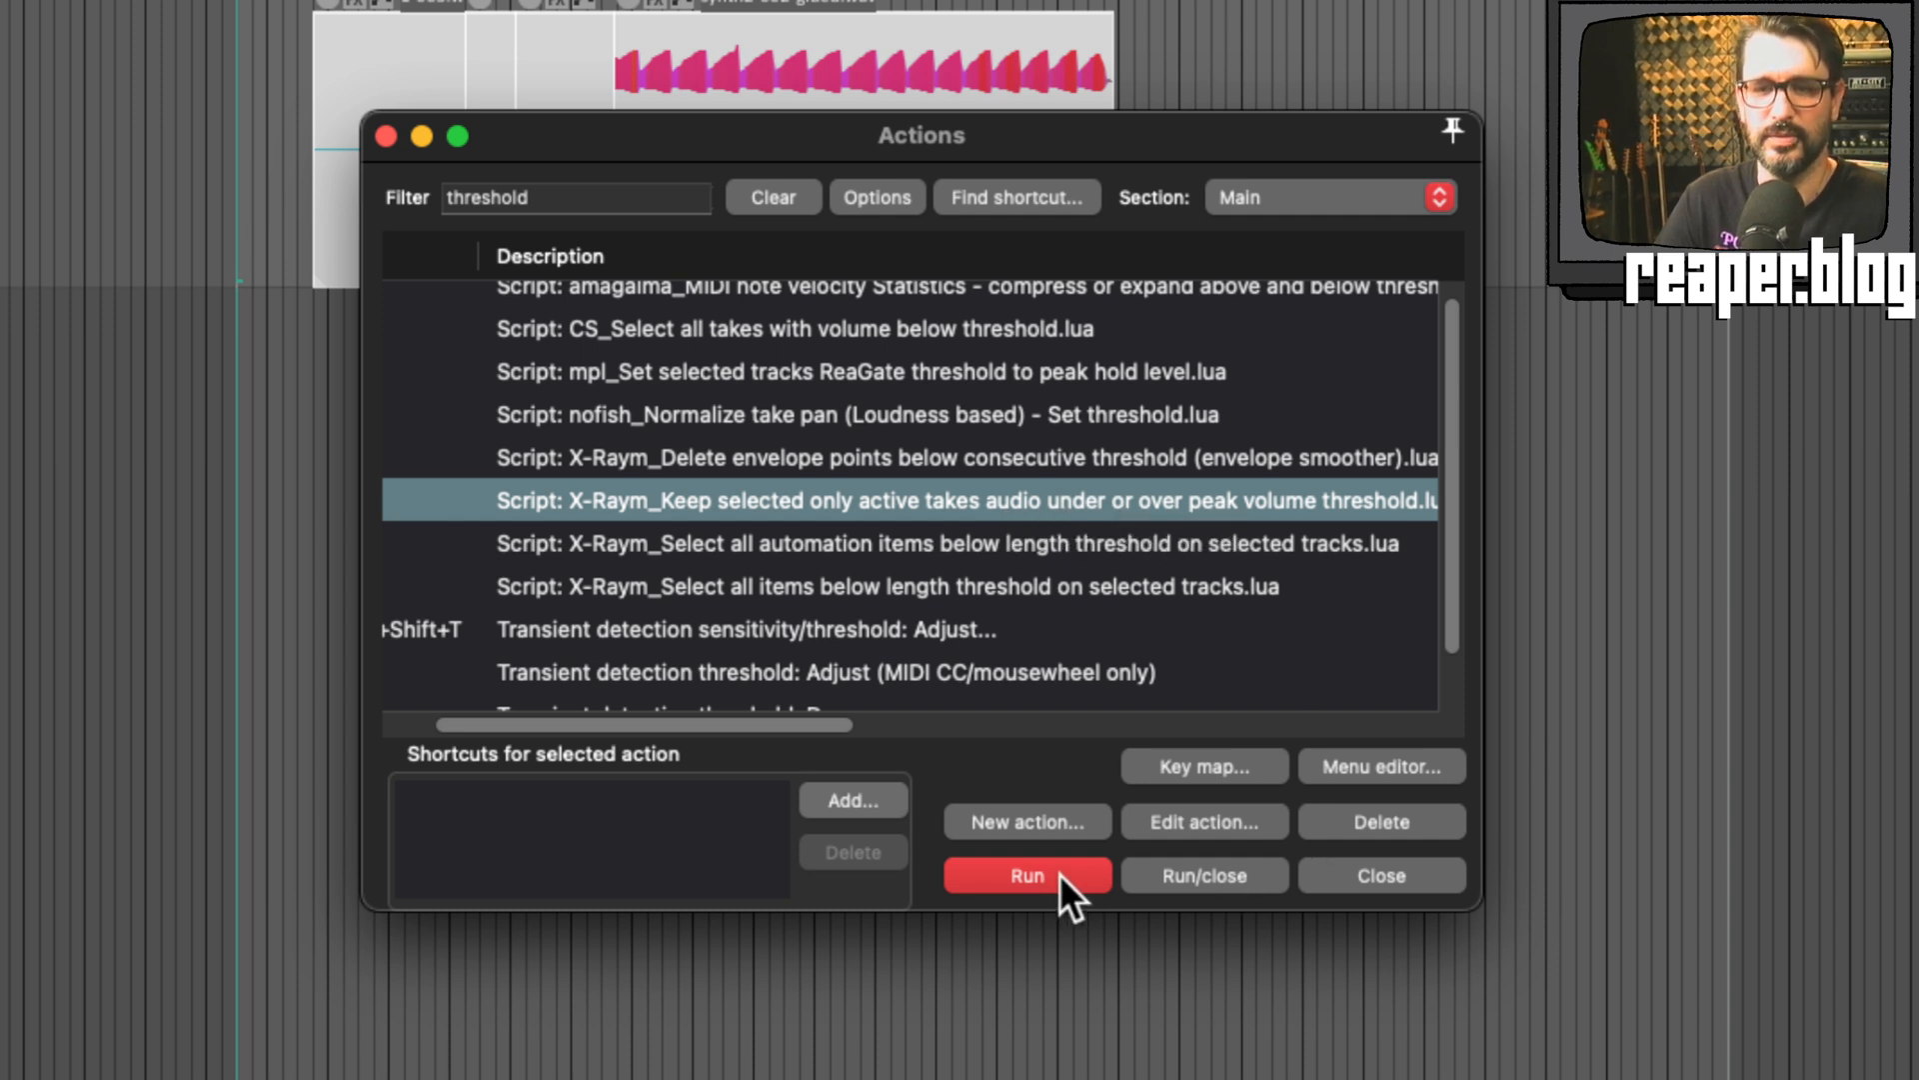
click(1026, 875)
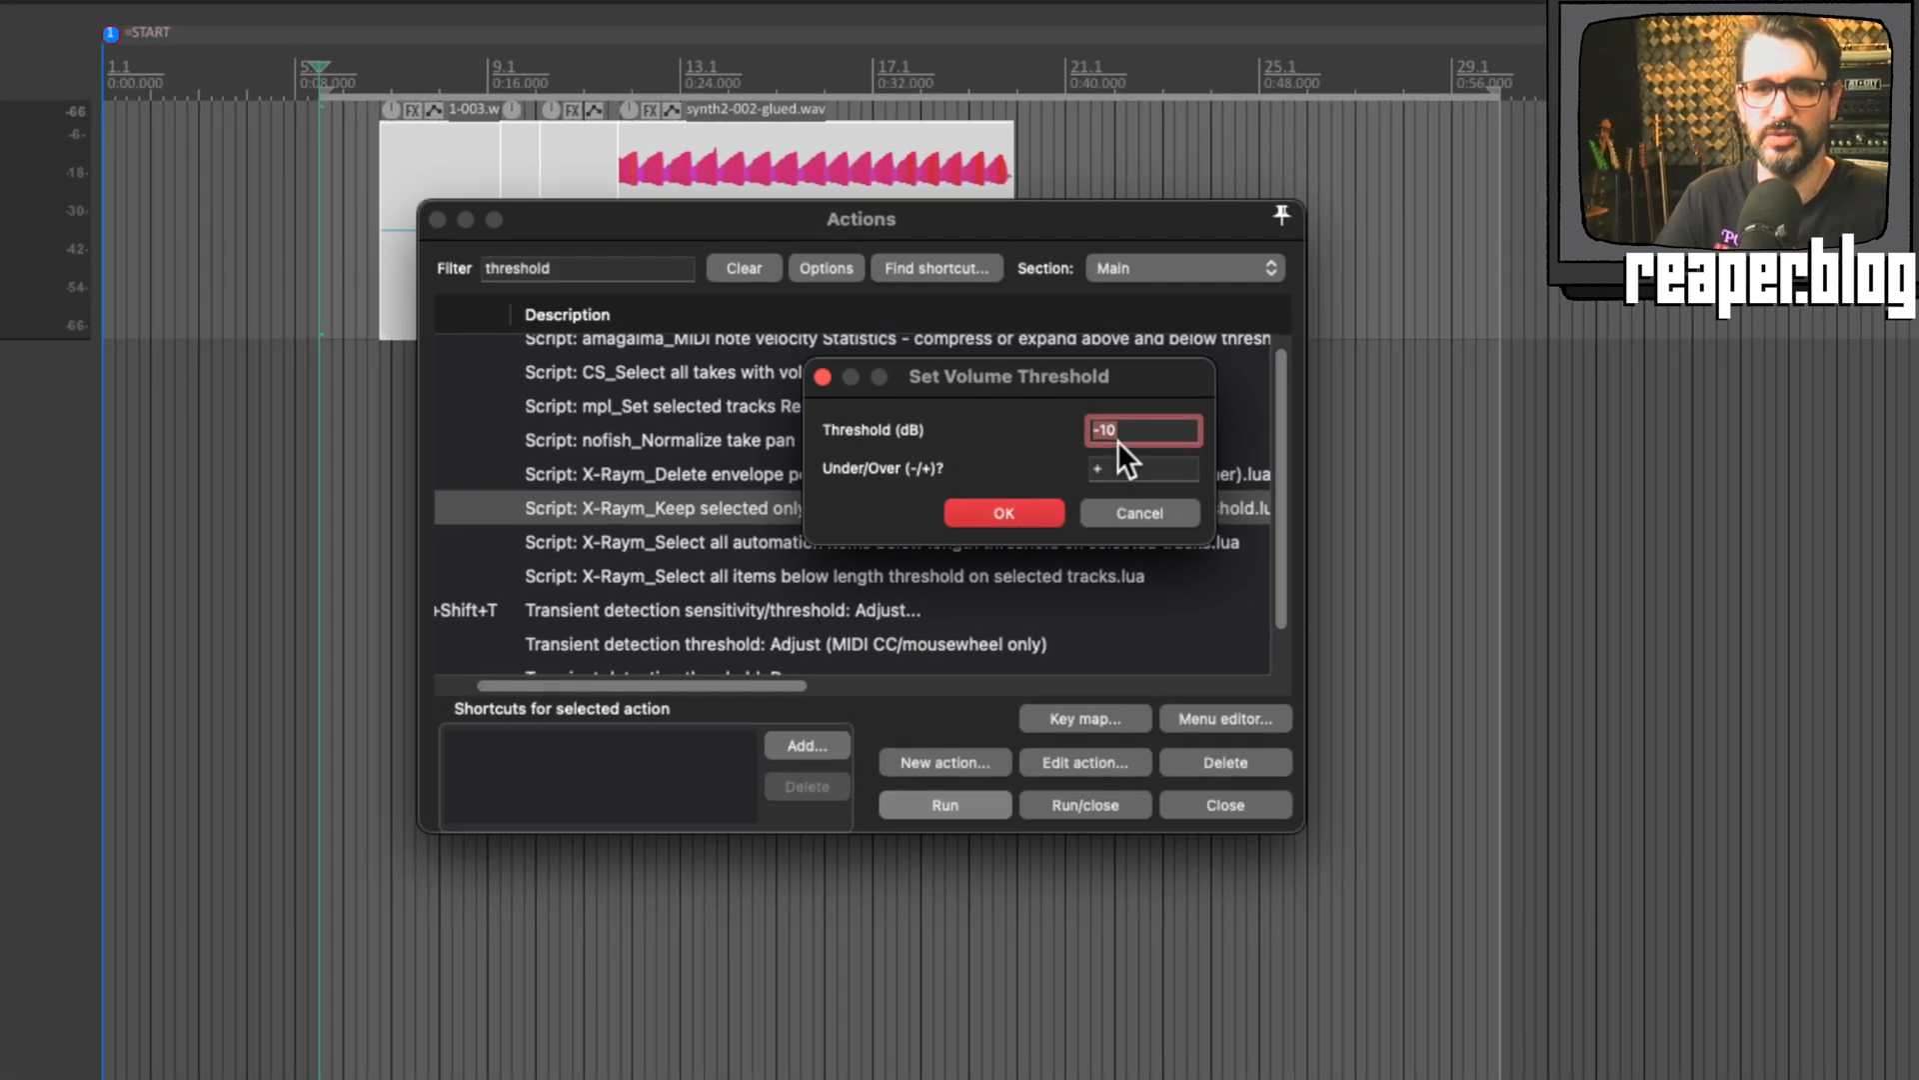
mouse_move(1020, 453)
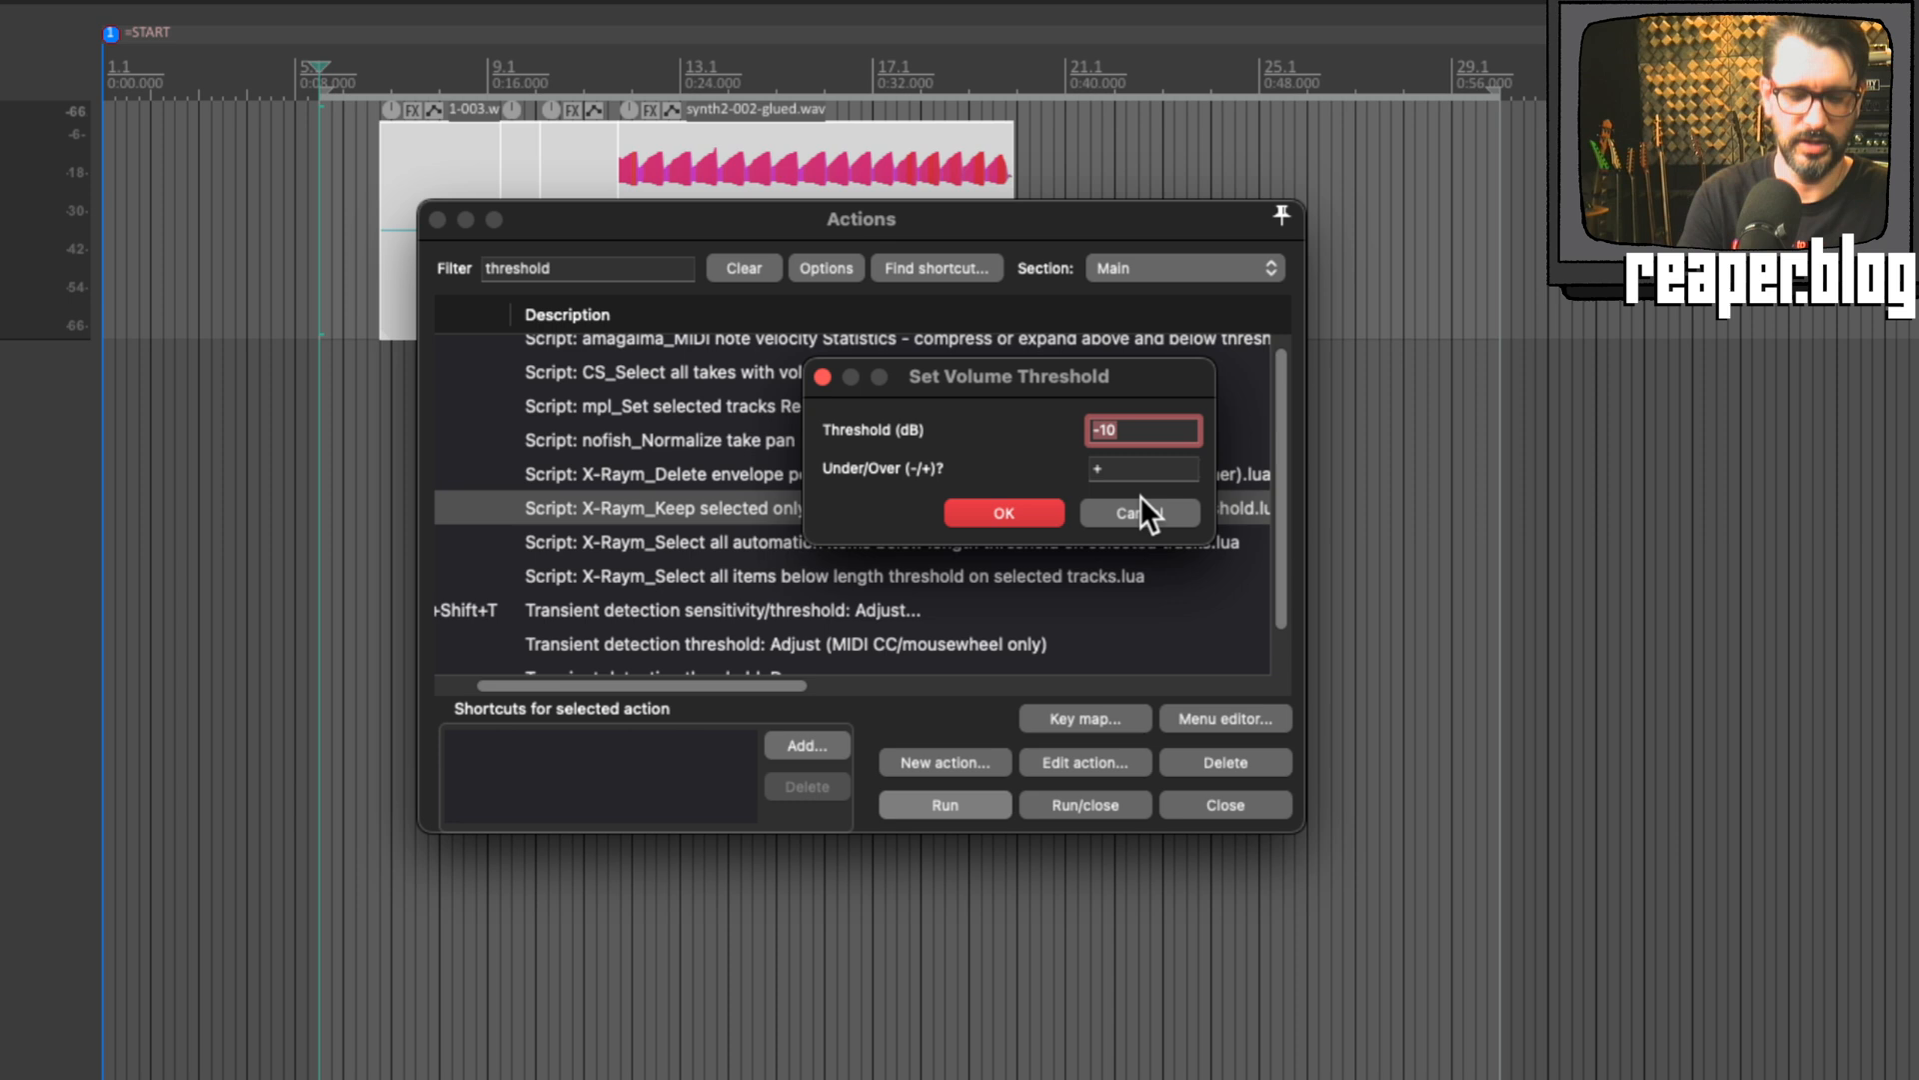
text(-60)
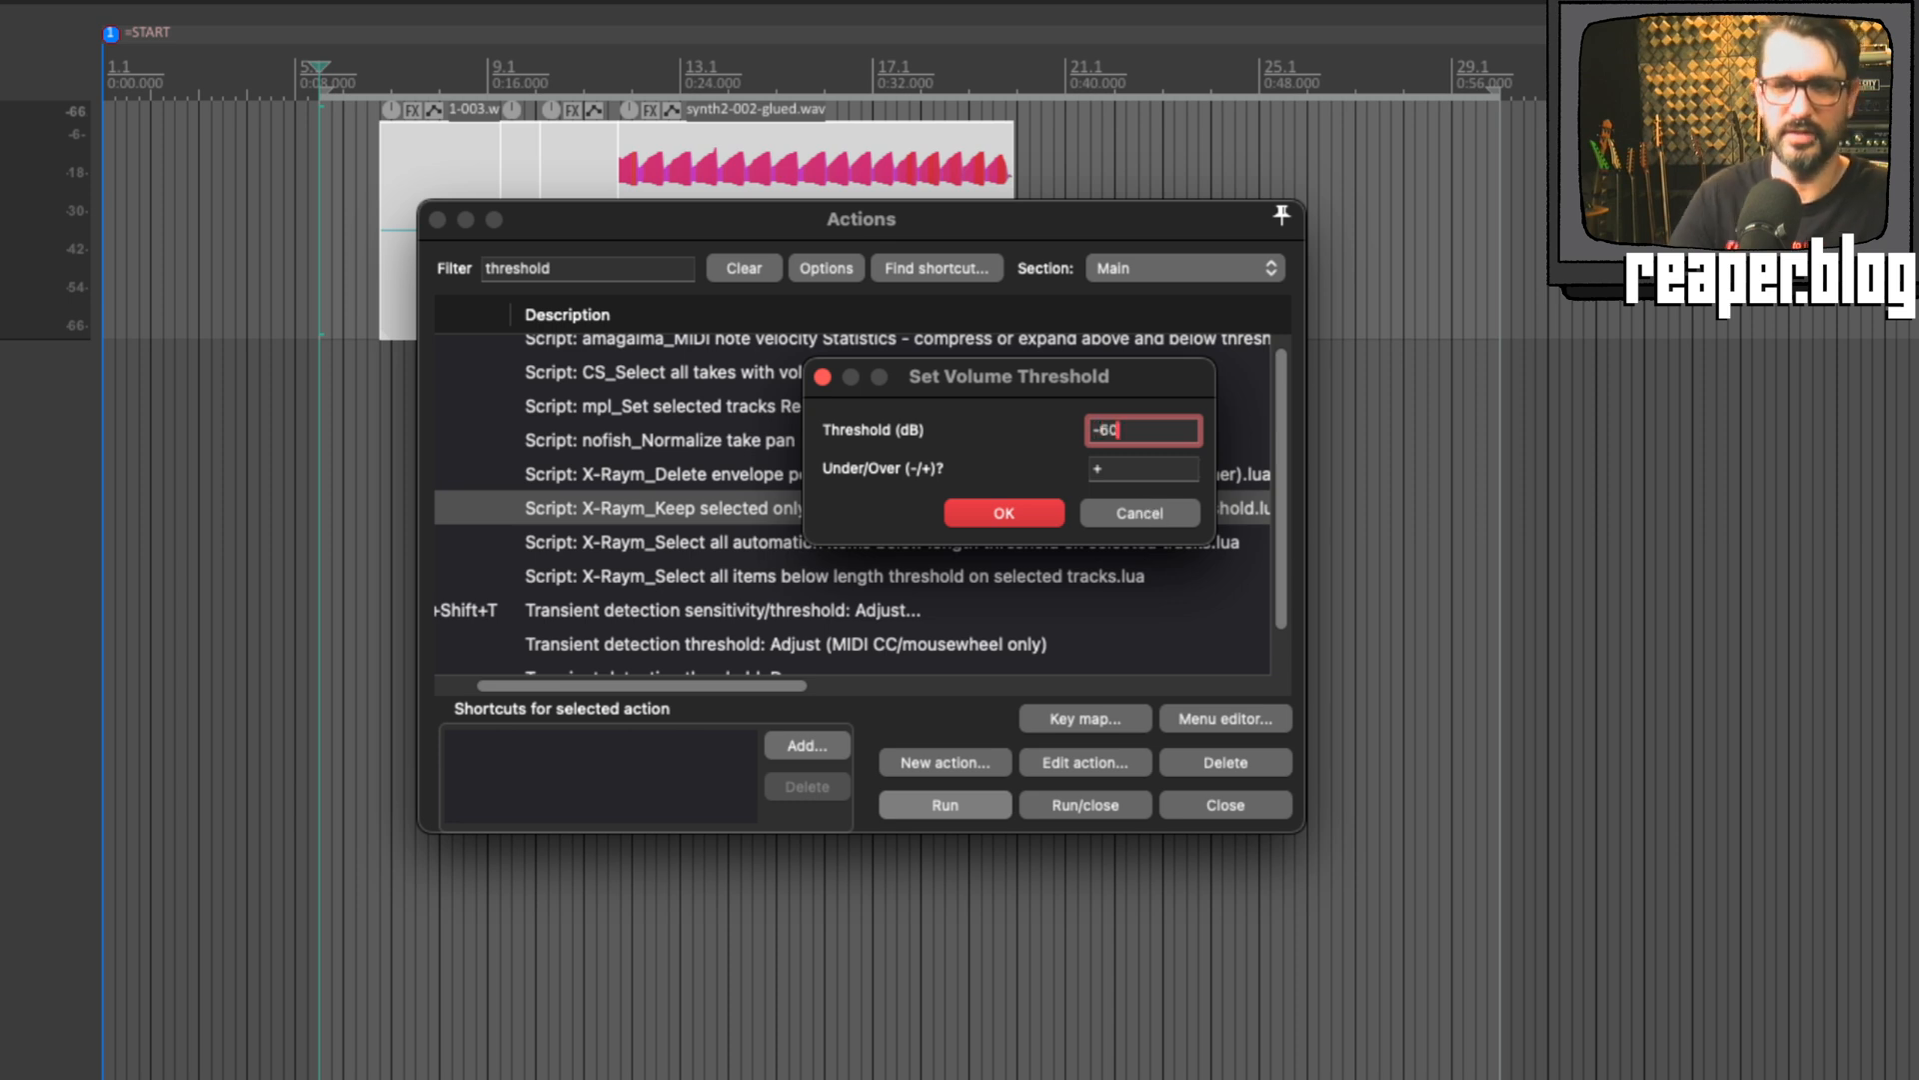
Step: Confirm the -60 dB 'over' threshold so only the silent recordings stay selected
click(1141, 468)
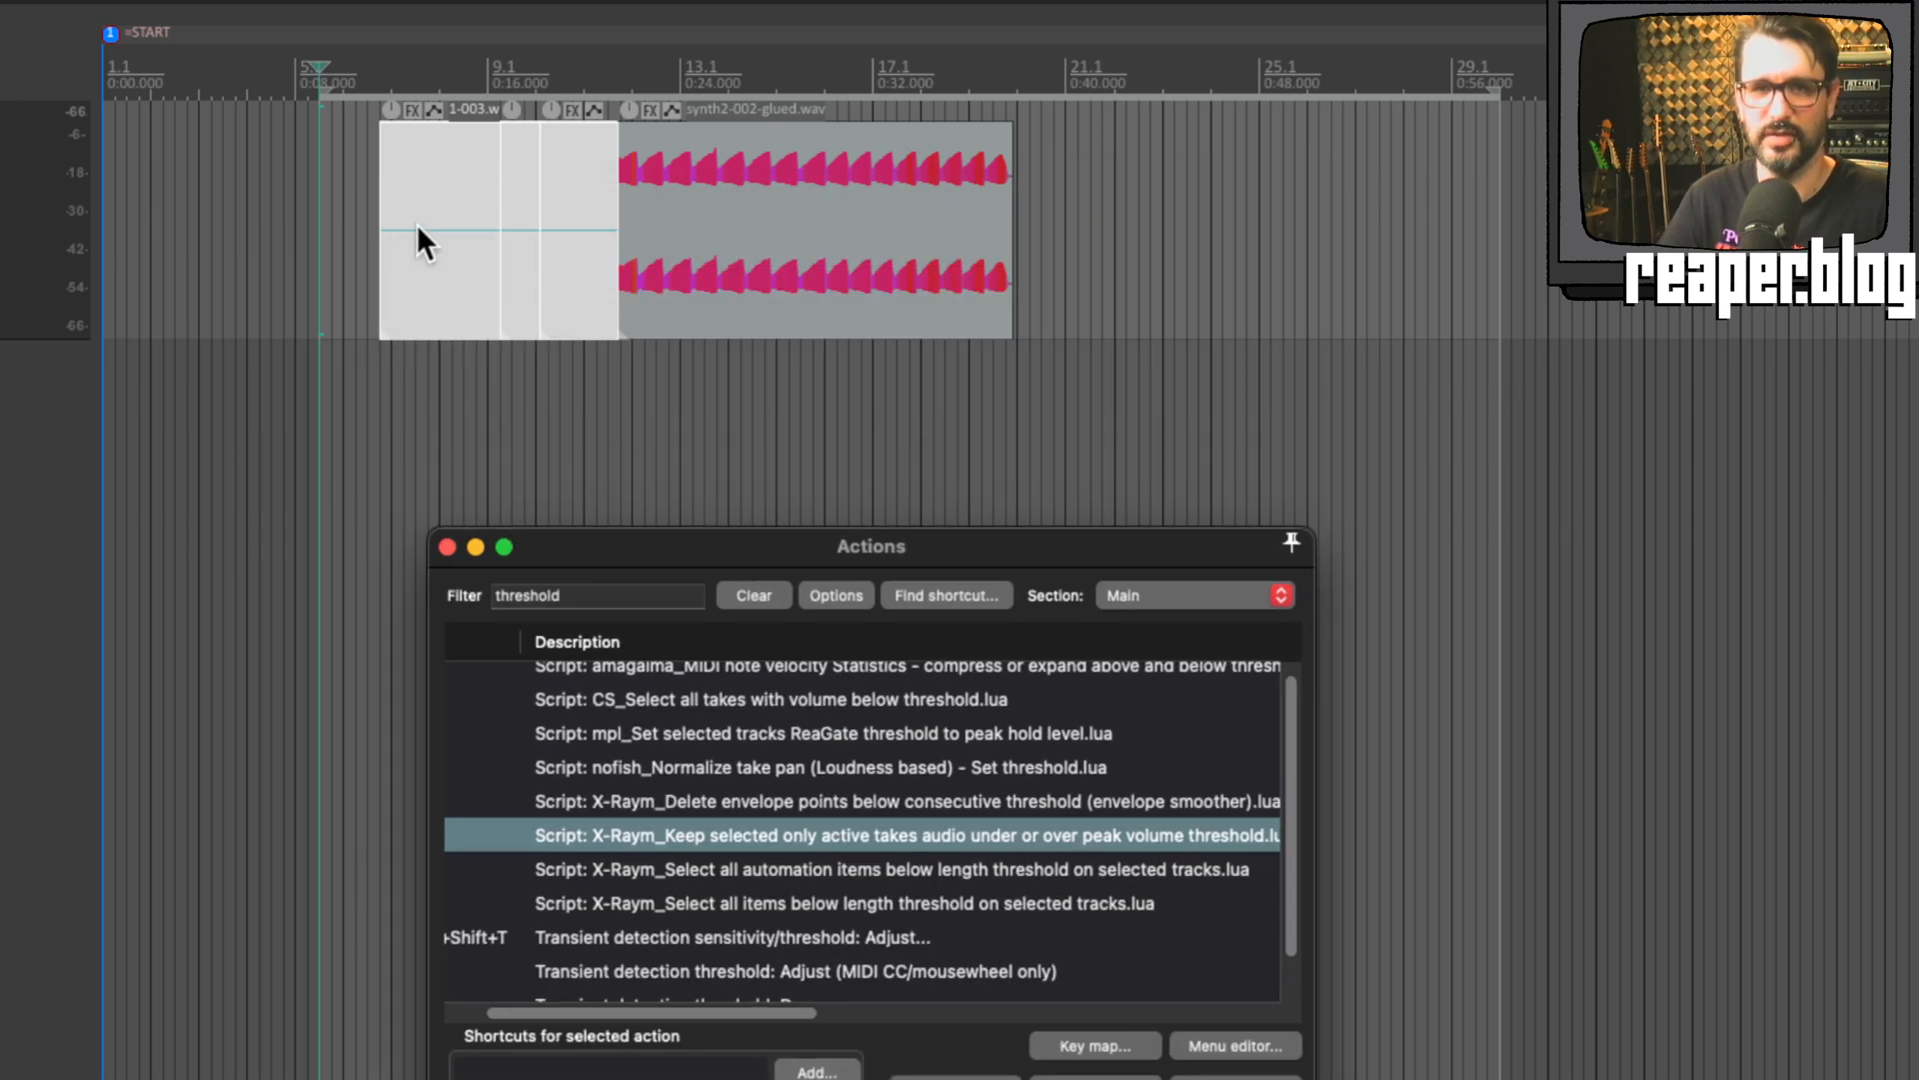
mouse_move(532, 251)
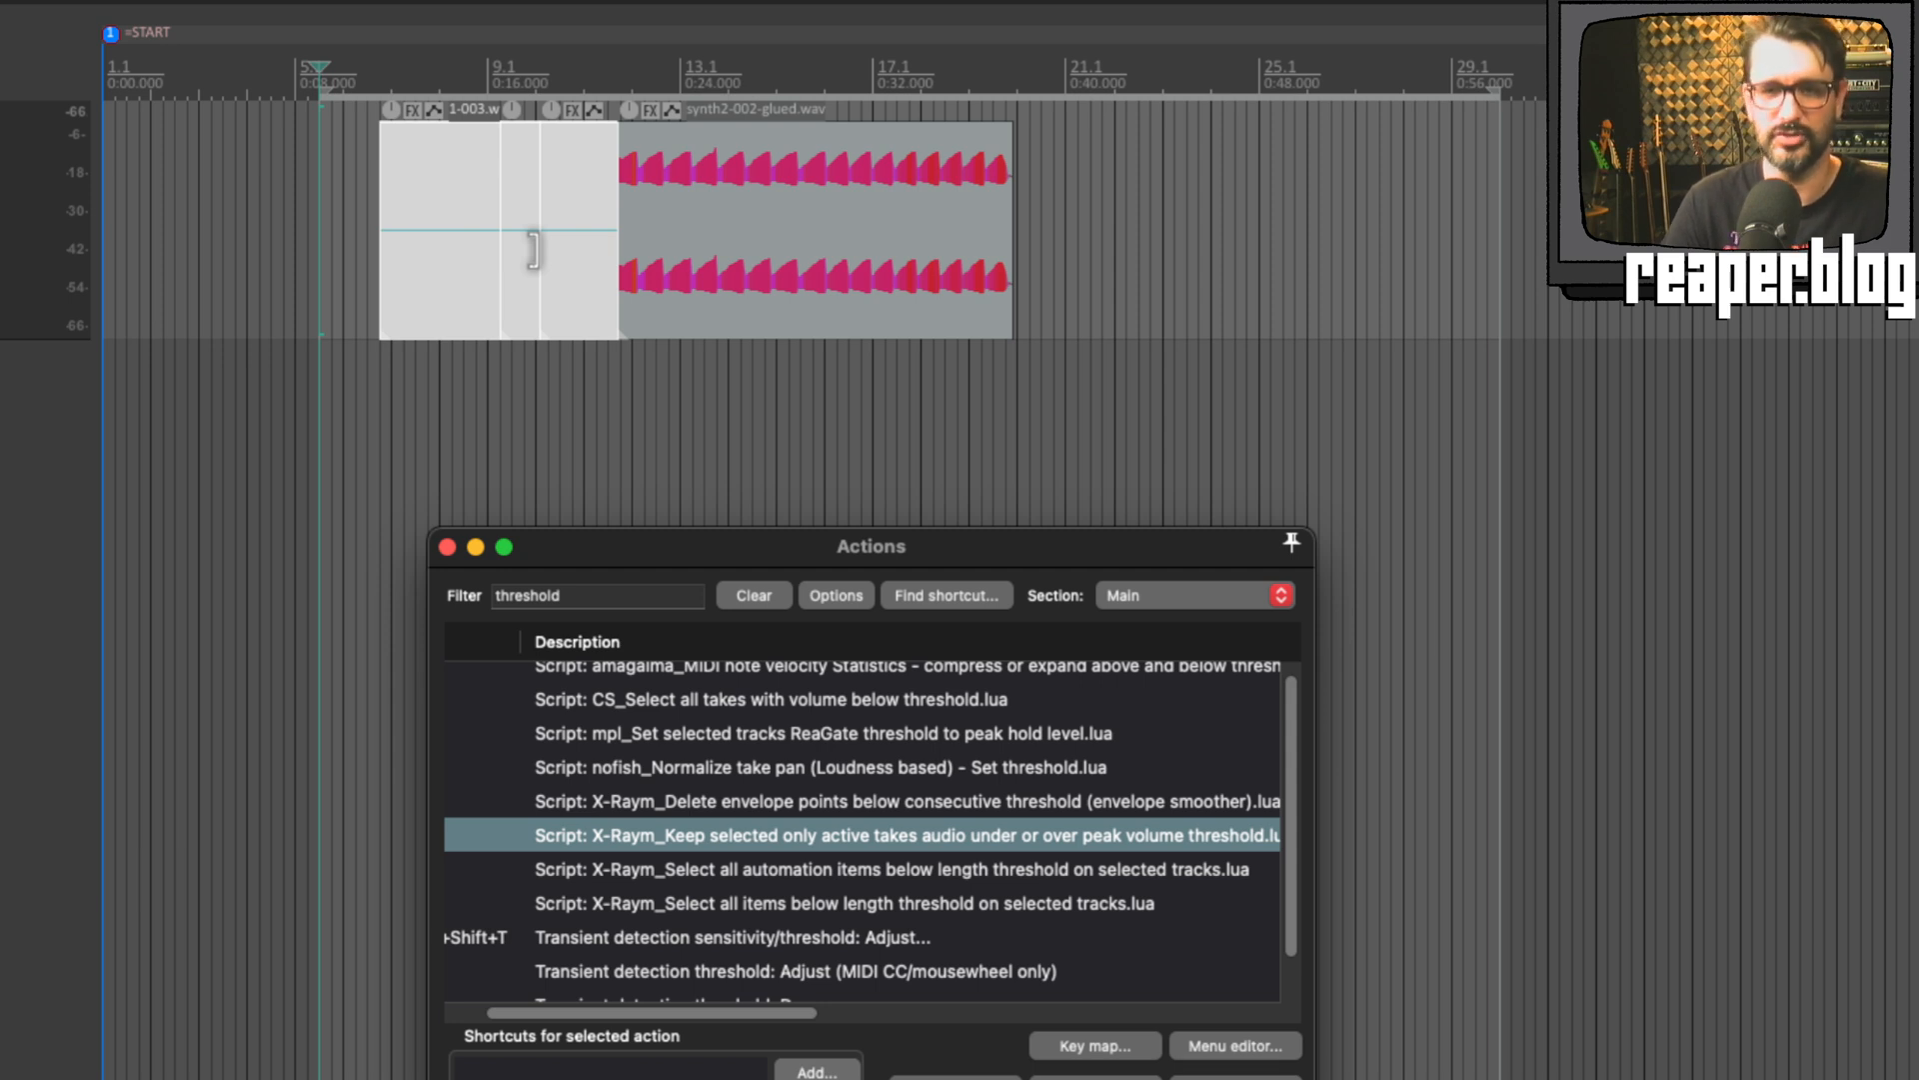
mouse_move(669, 468)
text(delete tak)
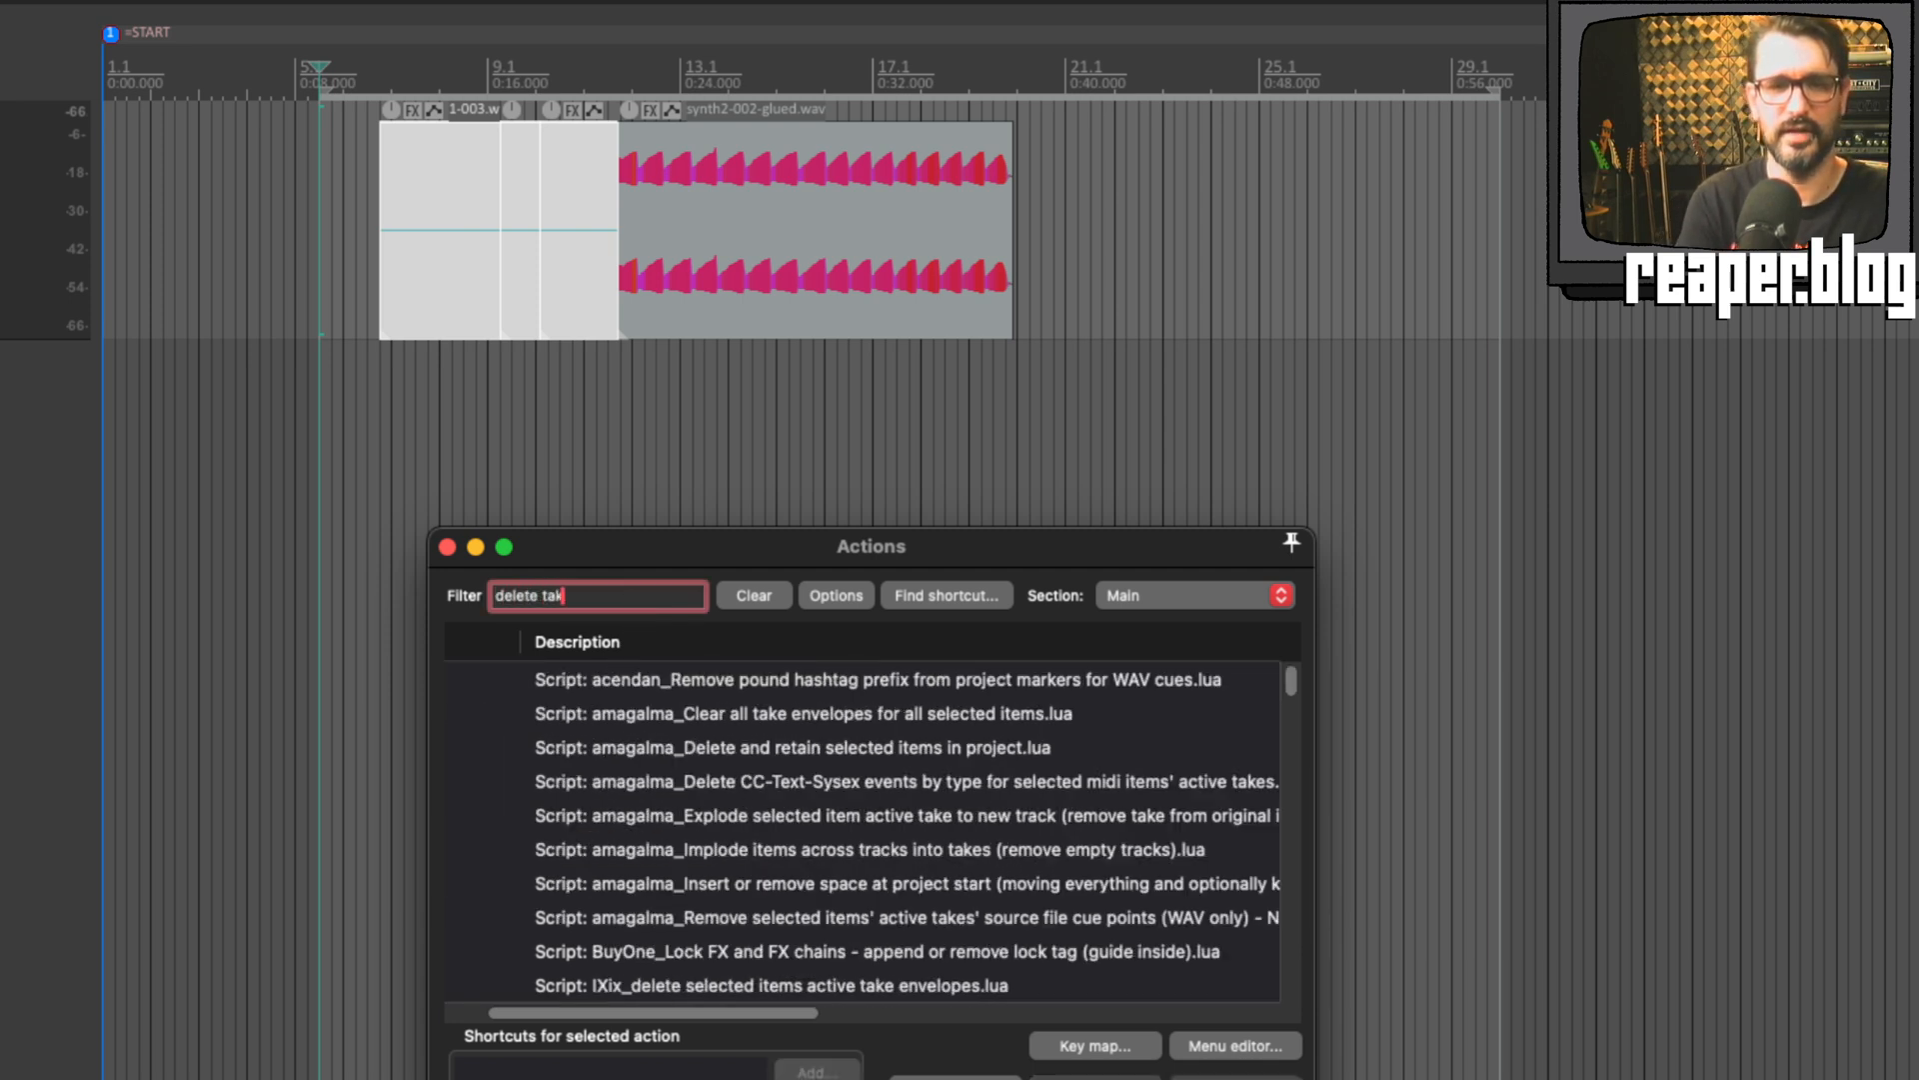
Step: Filter the Actions list for 'delete take source' to list the SWS delete actions
text(e sour)
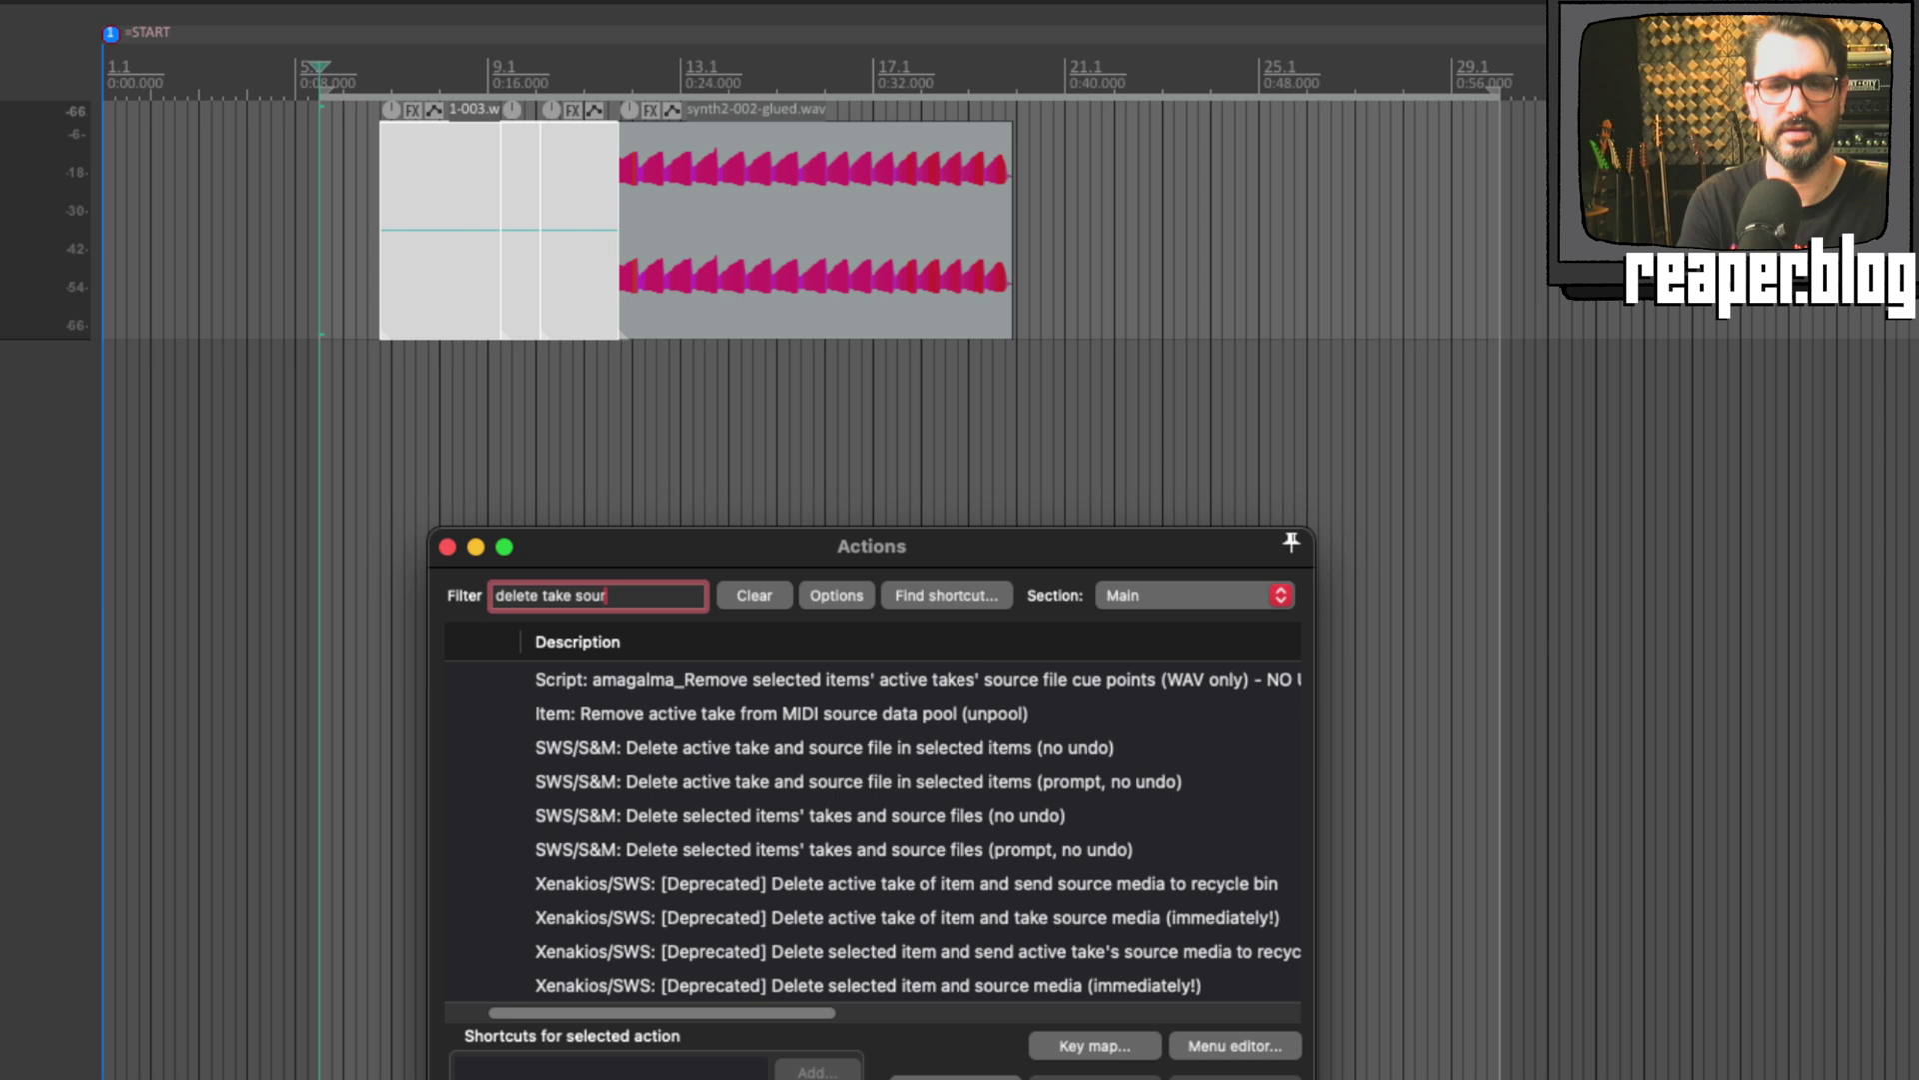
text(ce)
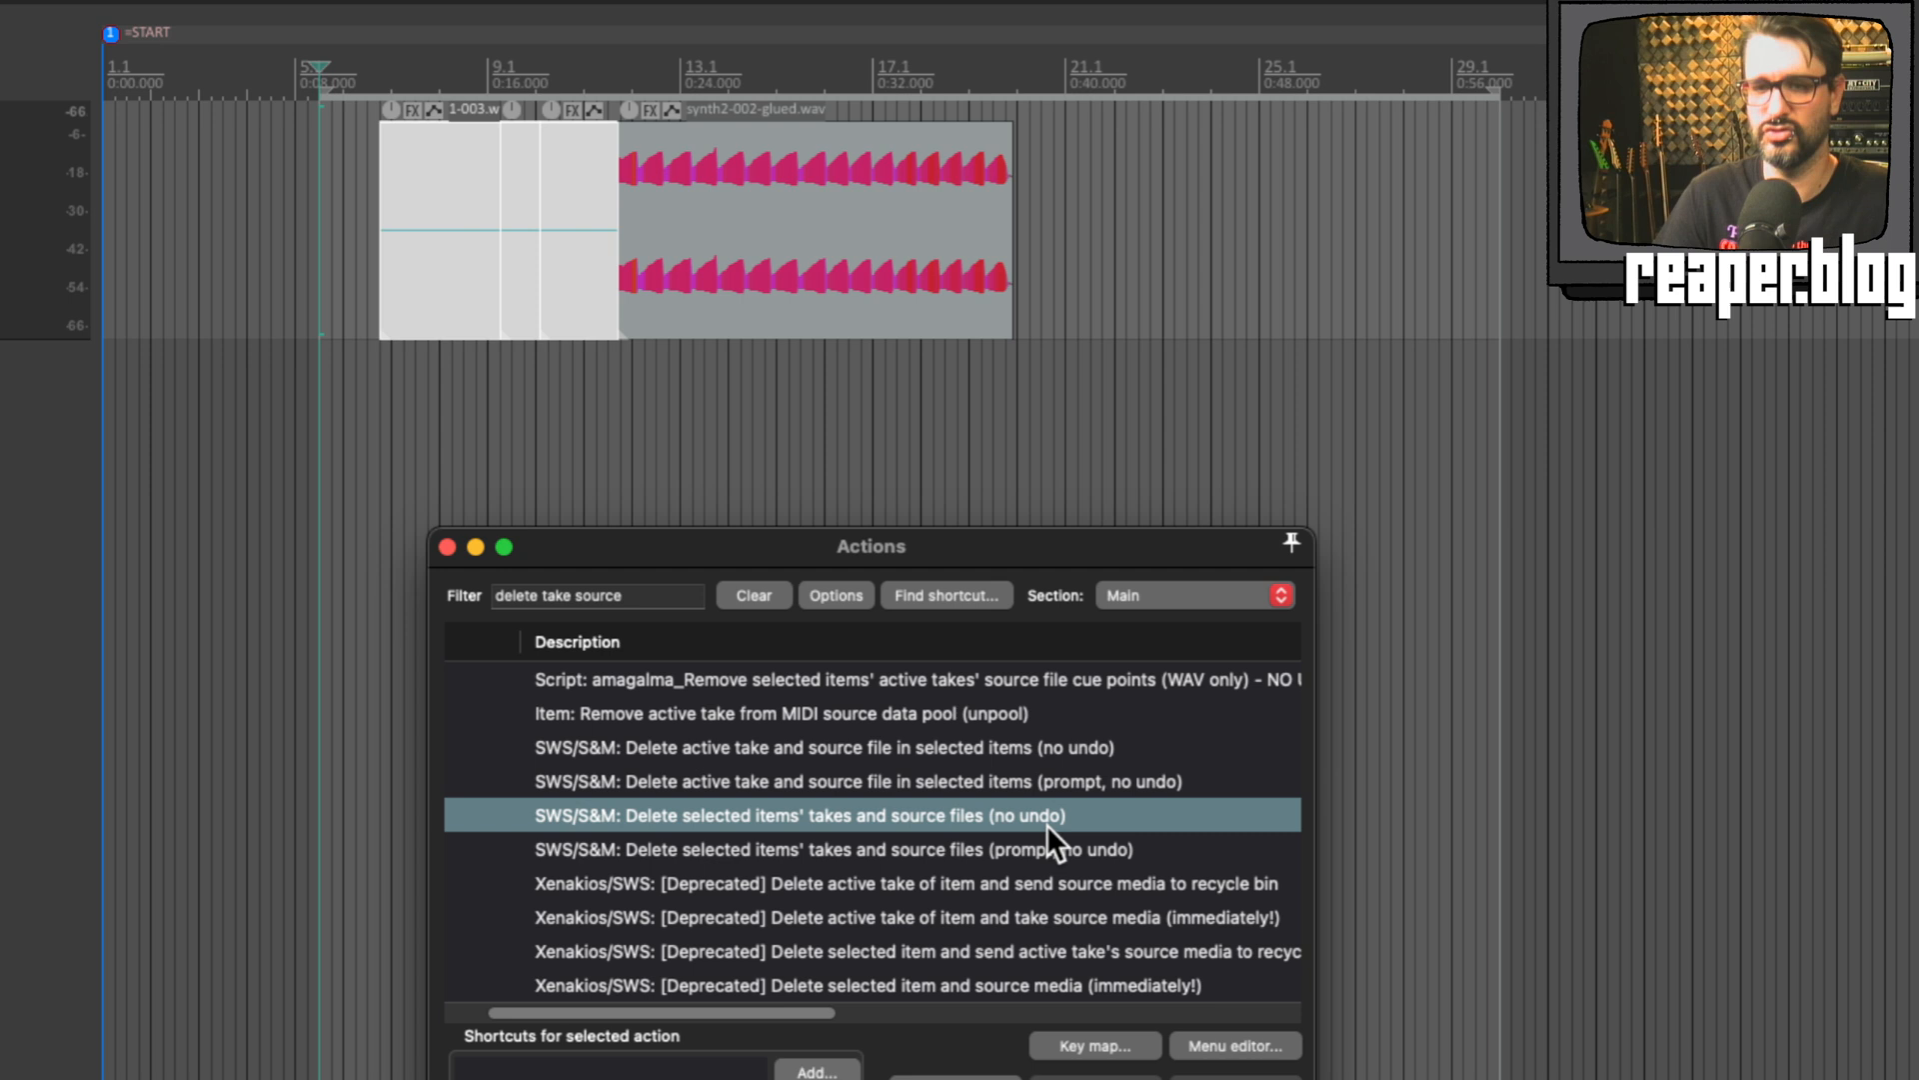
mouse_move(1049, 854)
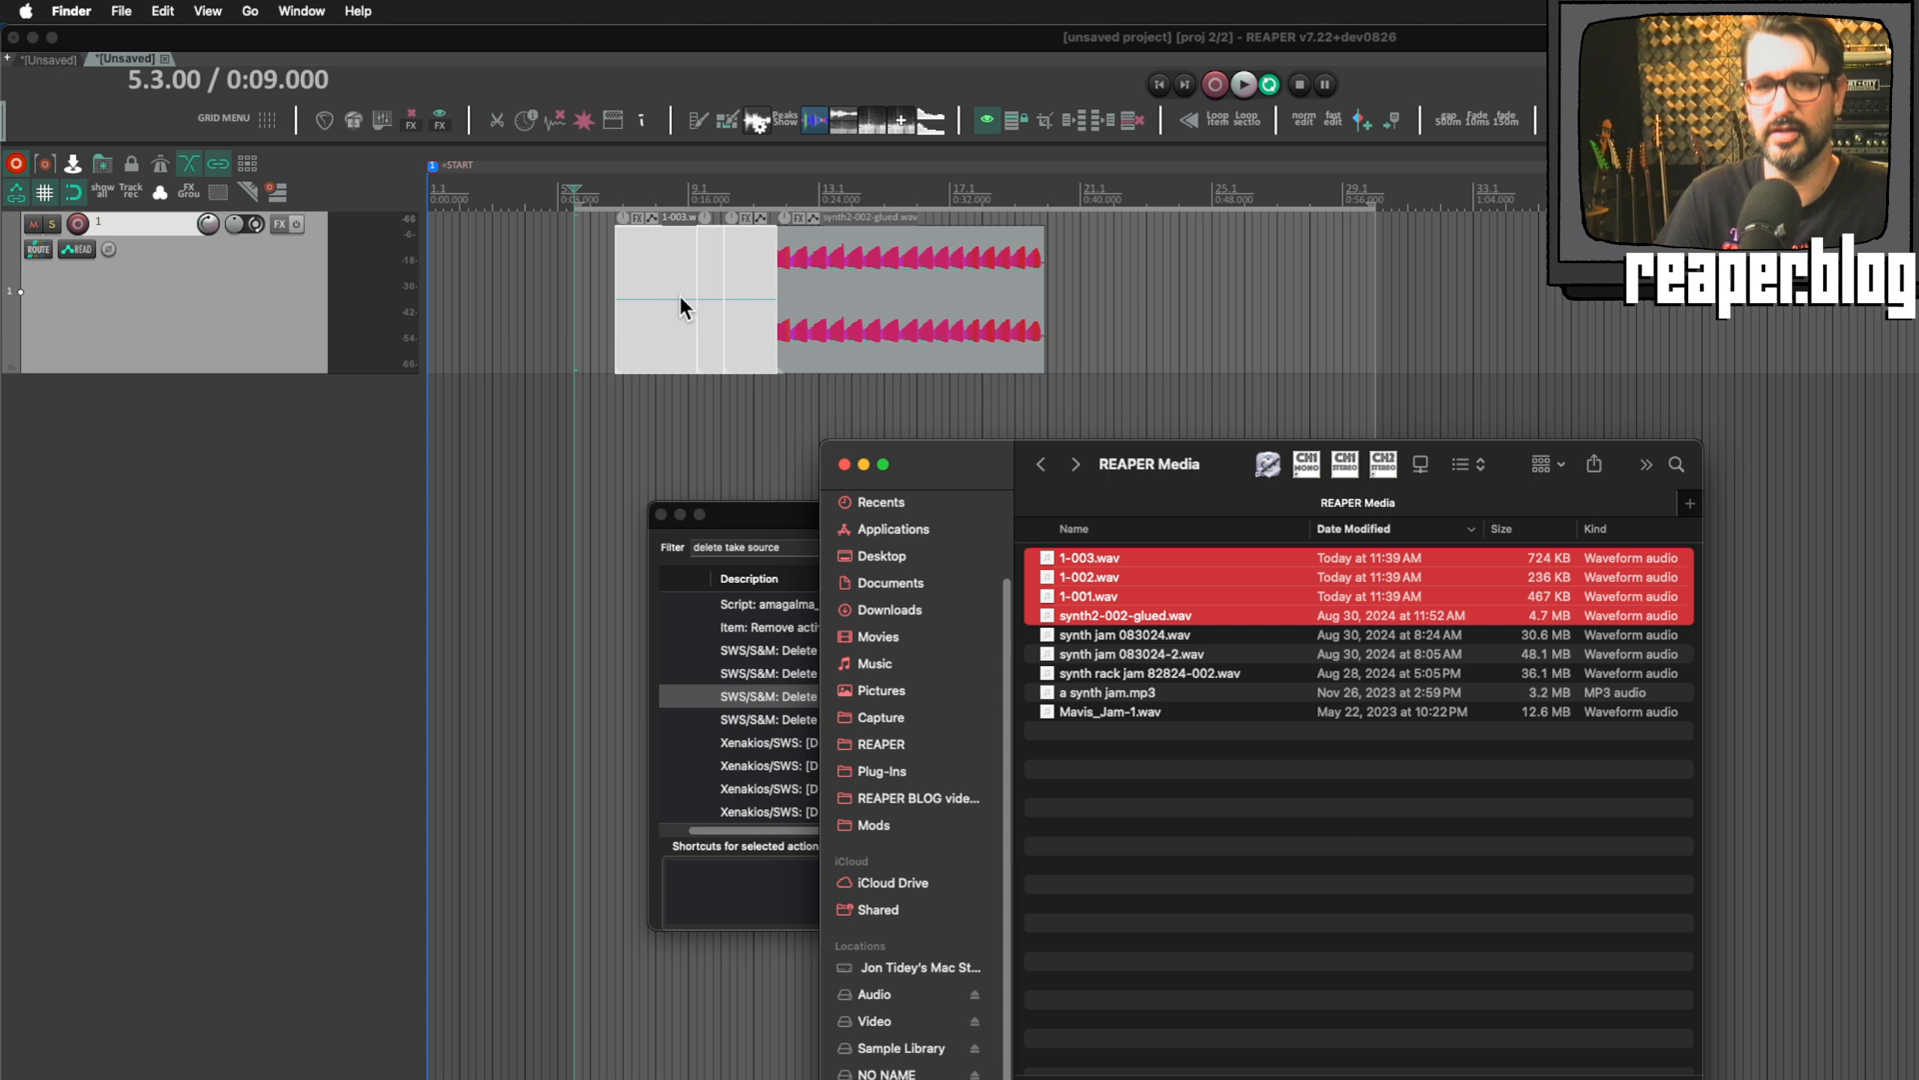
mouse_move(1479, 658)
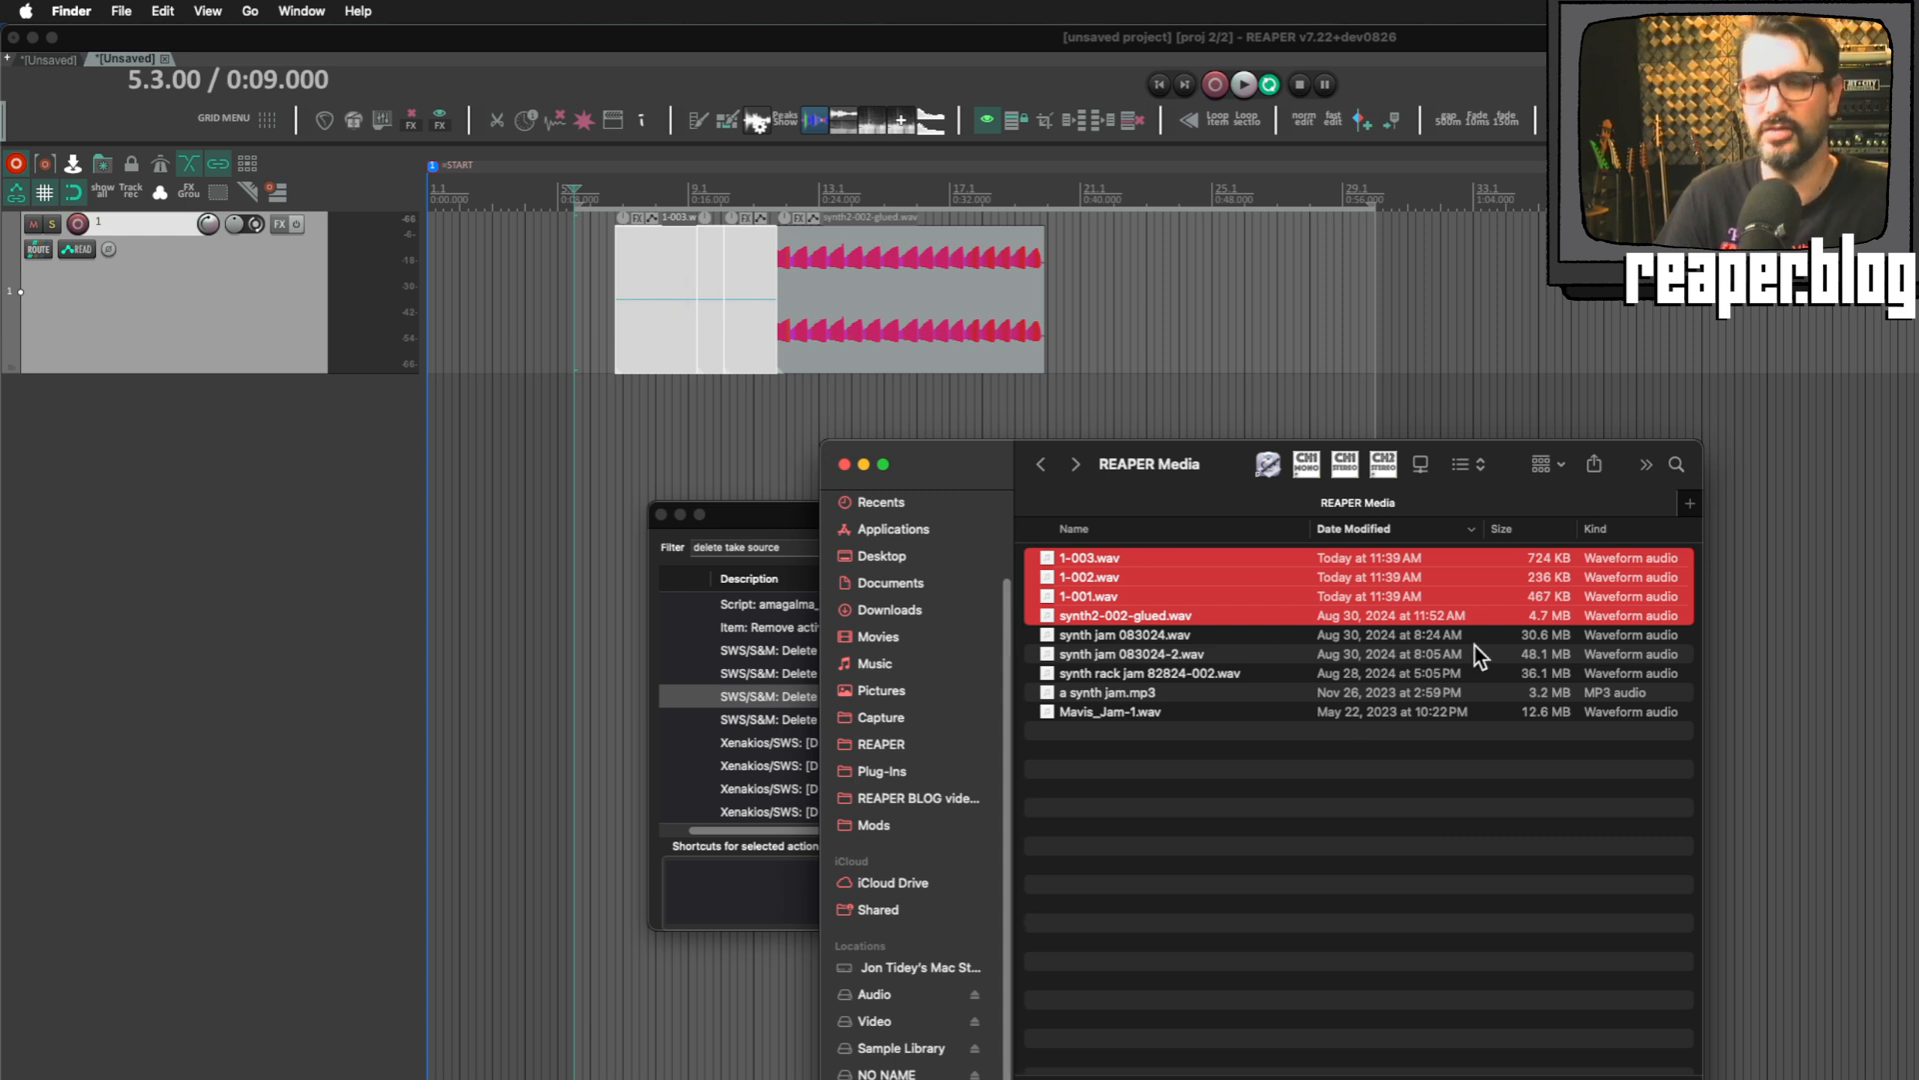
mouse_move(1329, 787)
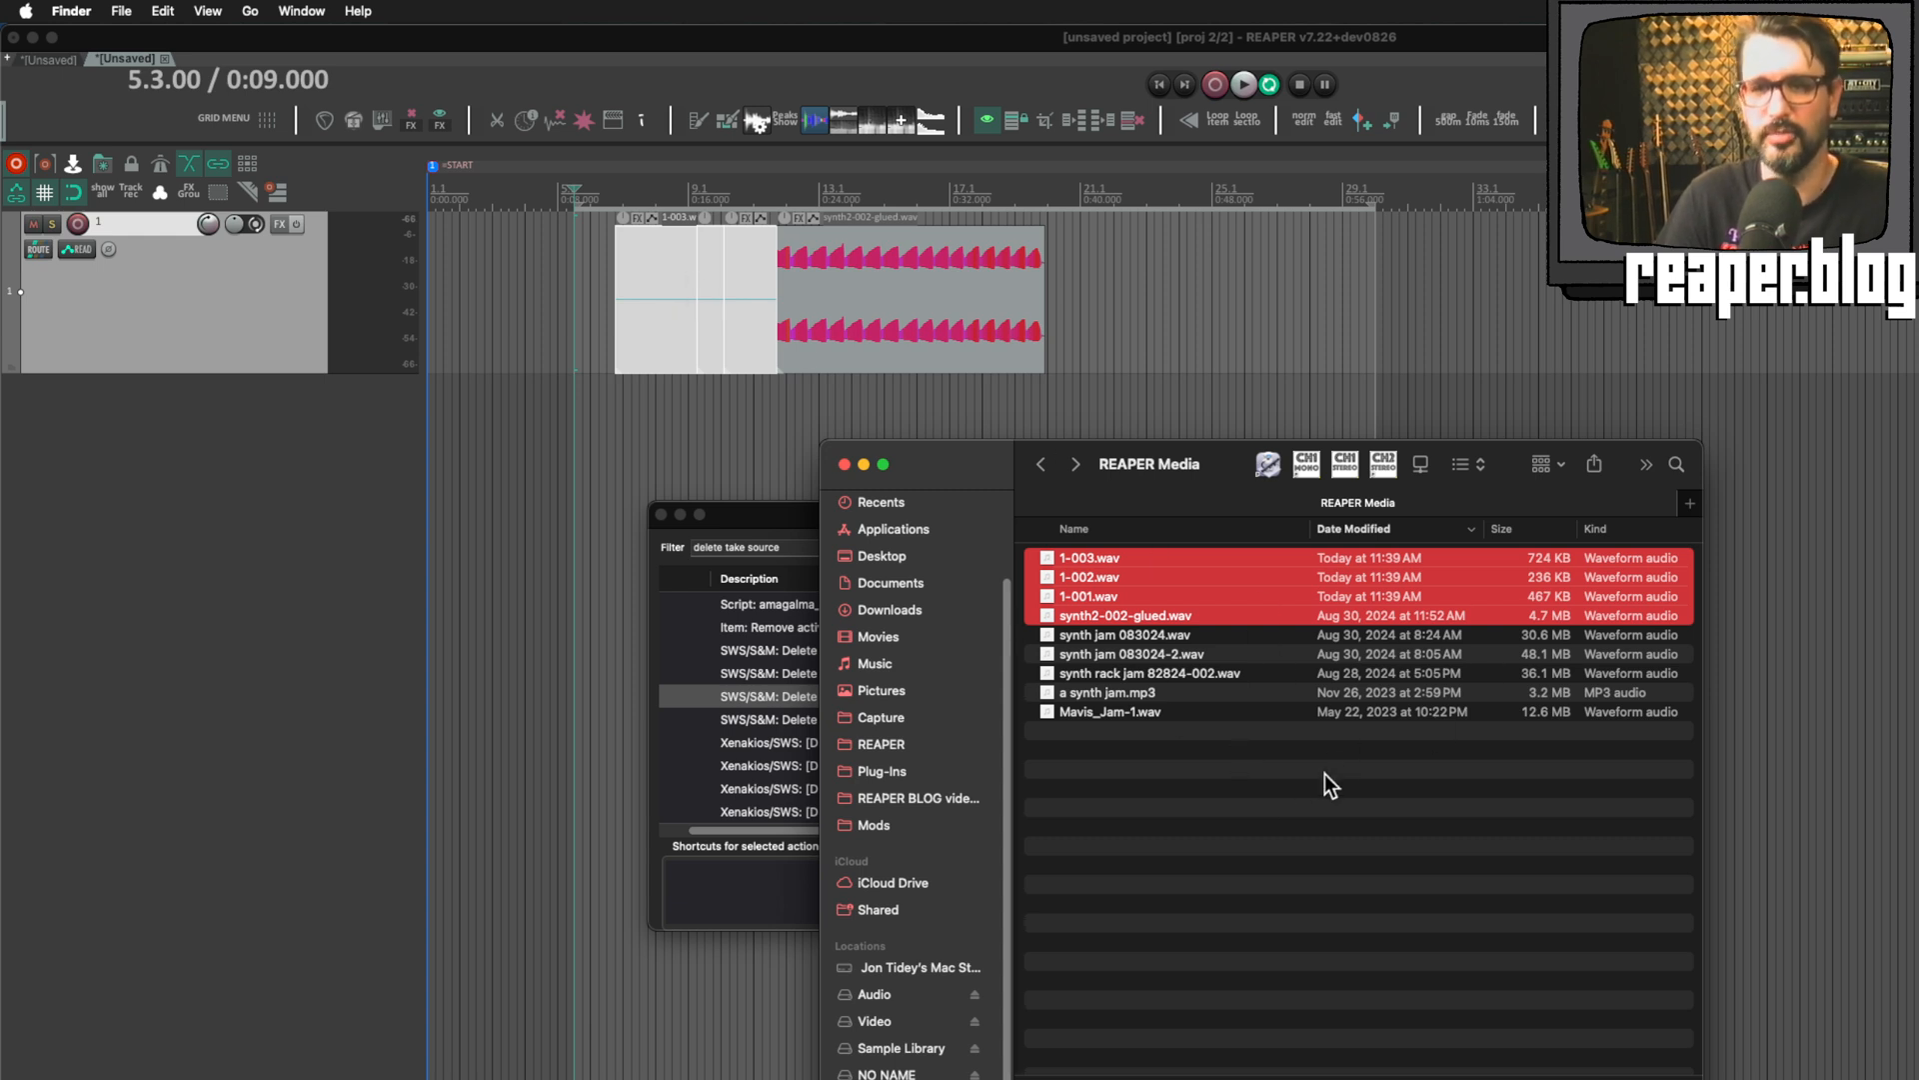
mouse_move(1075, 495)
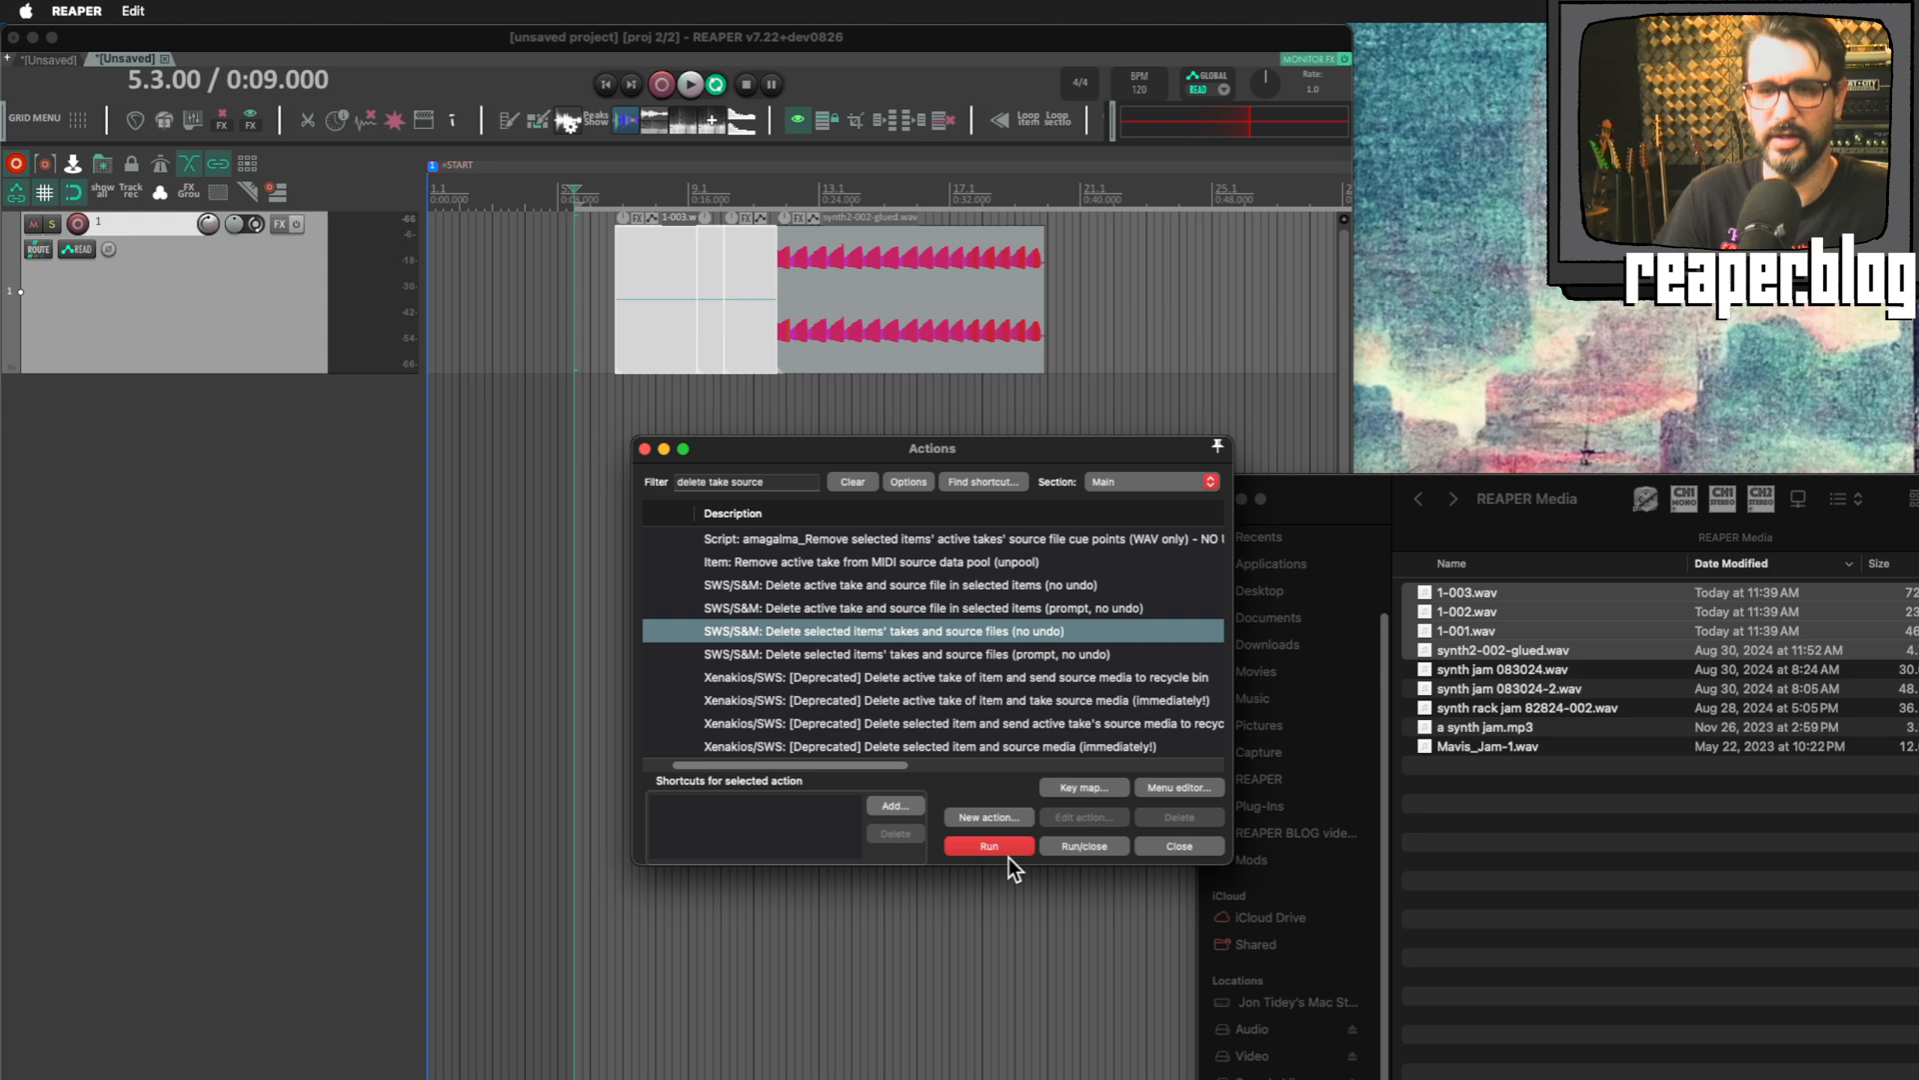
Step: Delete the silent items and their source files, then view the remaining synth2-002-glued item
click(988, 846)
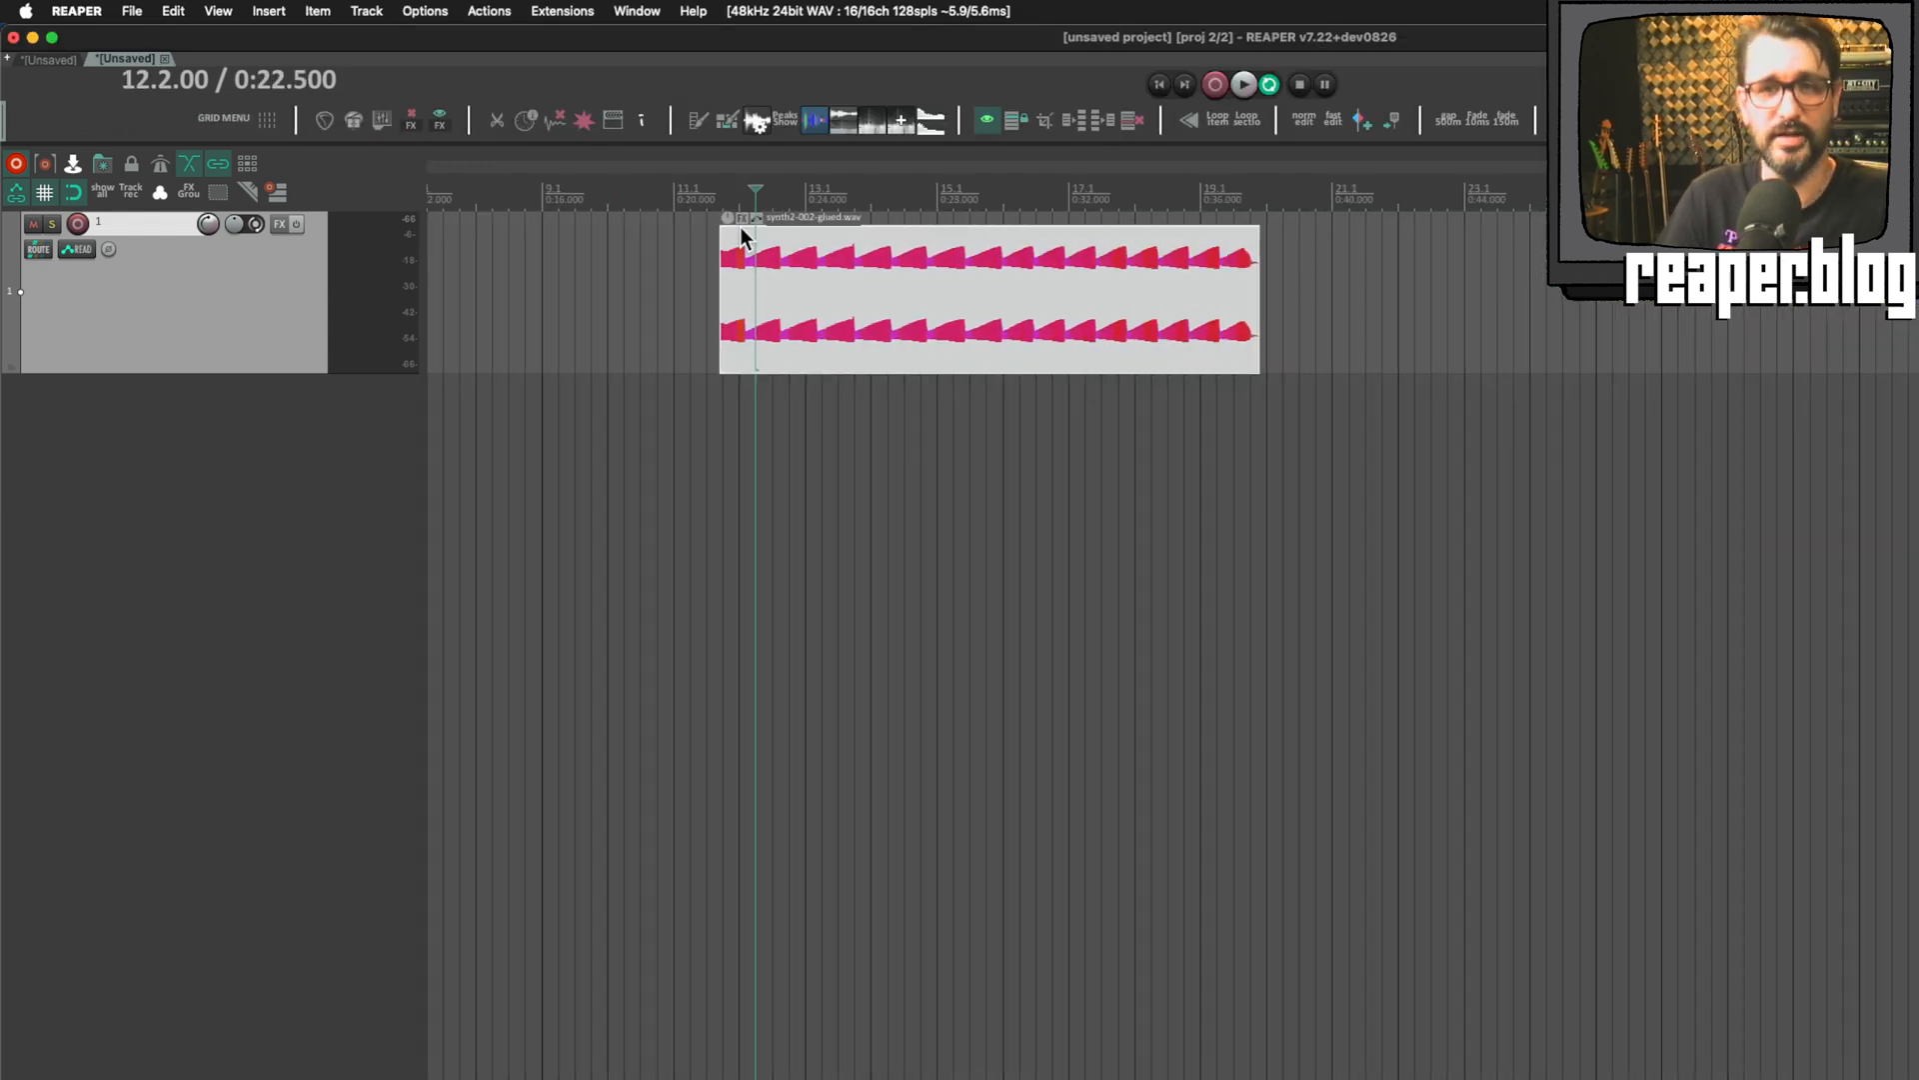
click(722, 422)
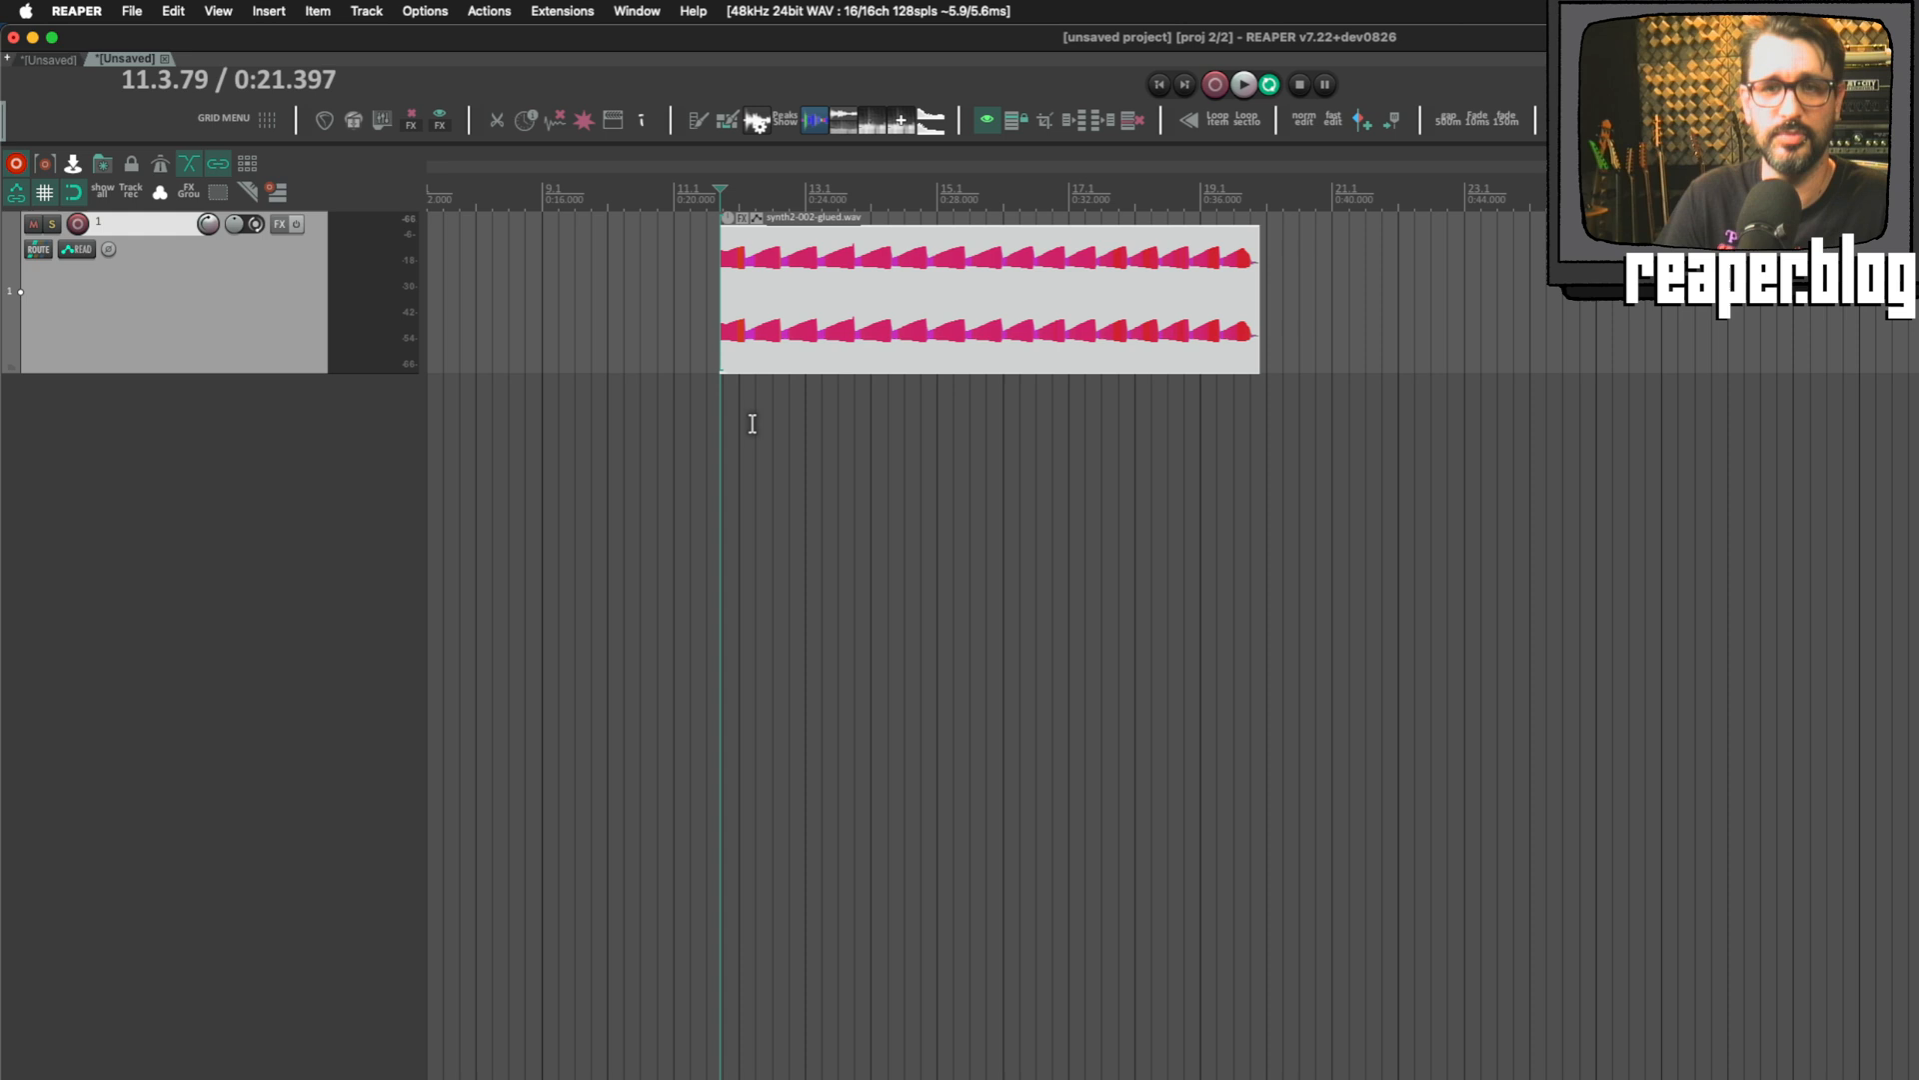
click(1244, 84)
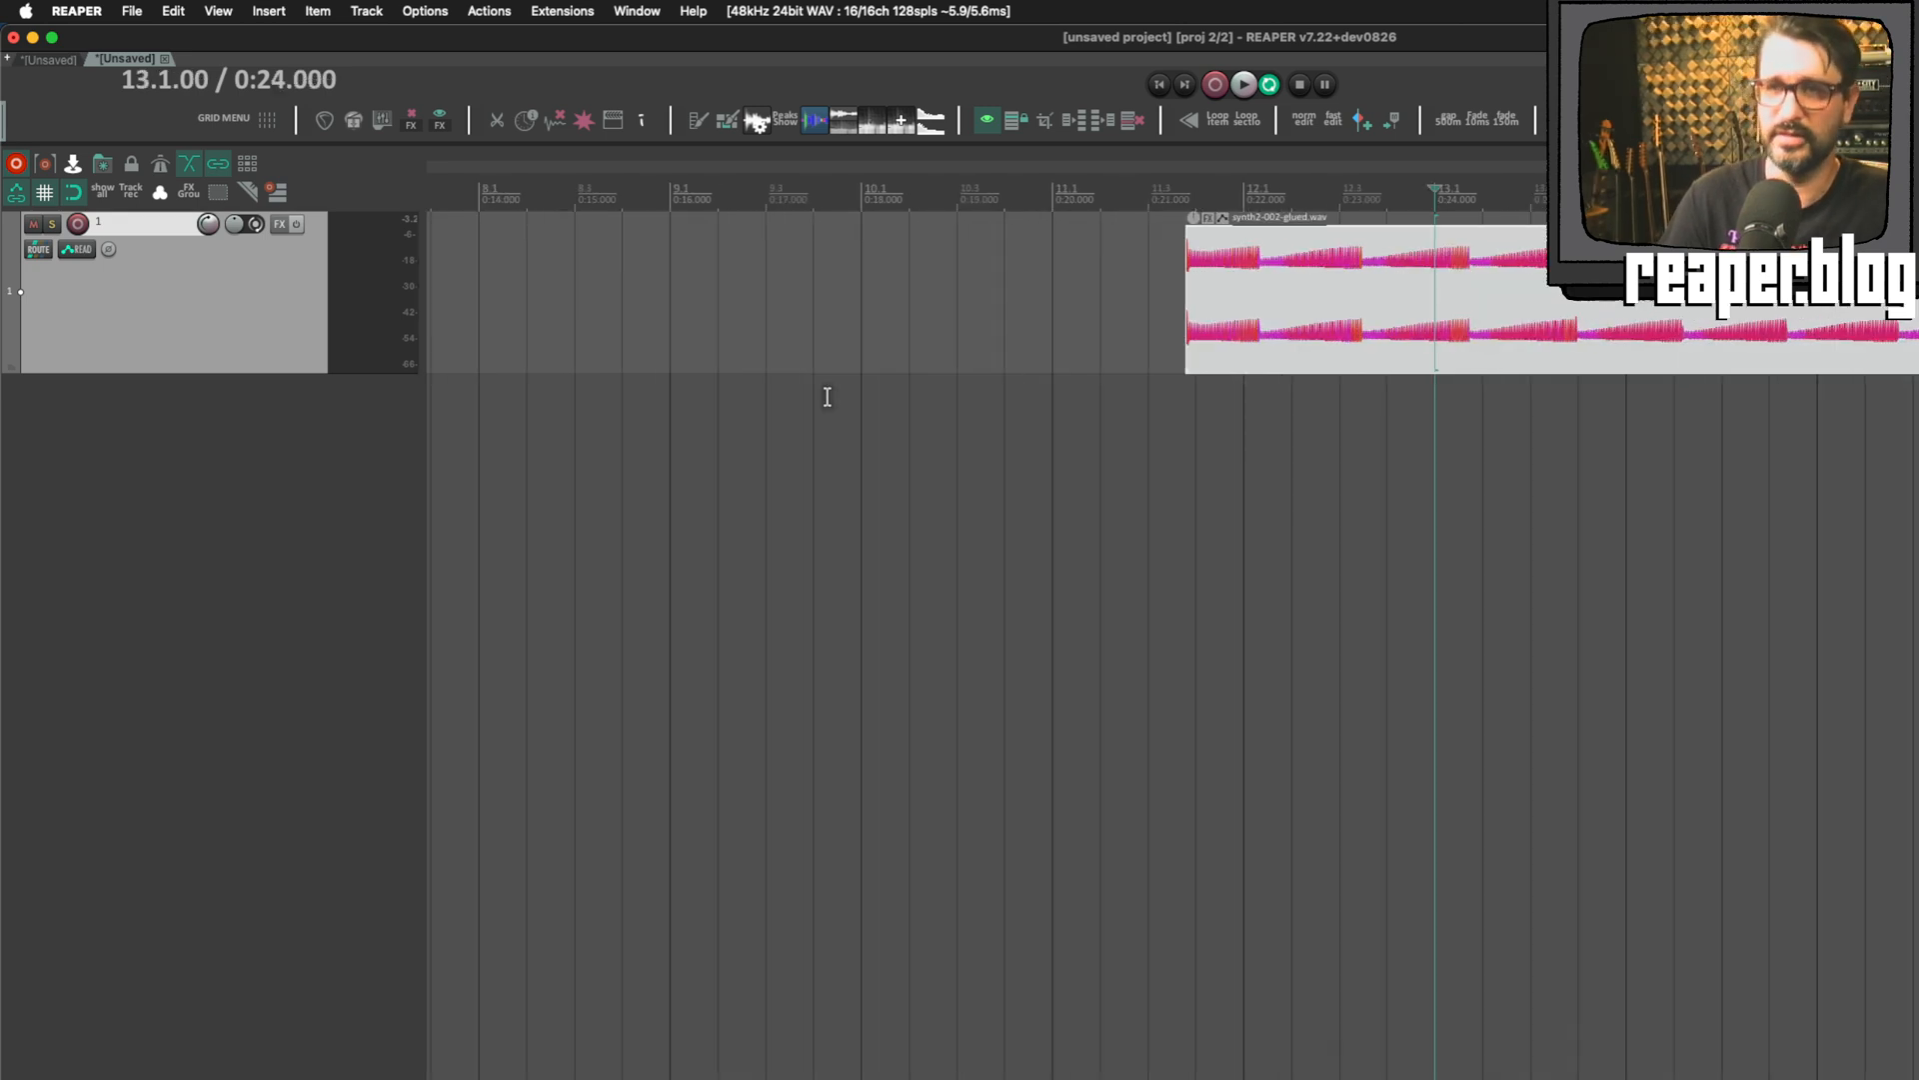
scroll(right, 3)
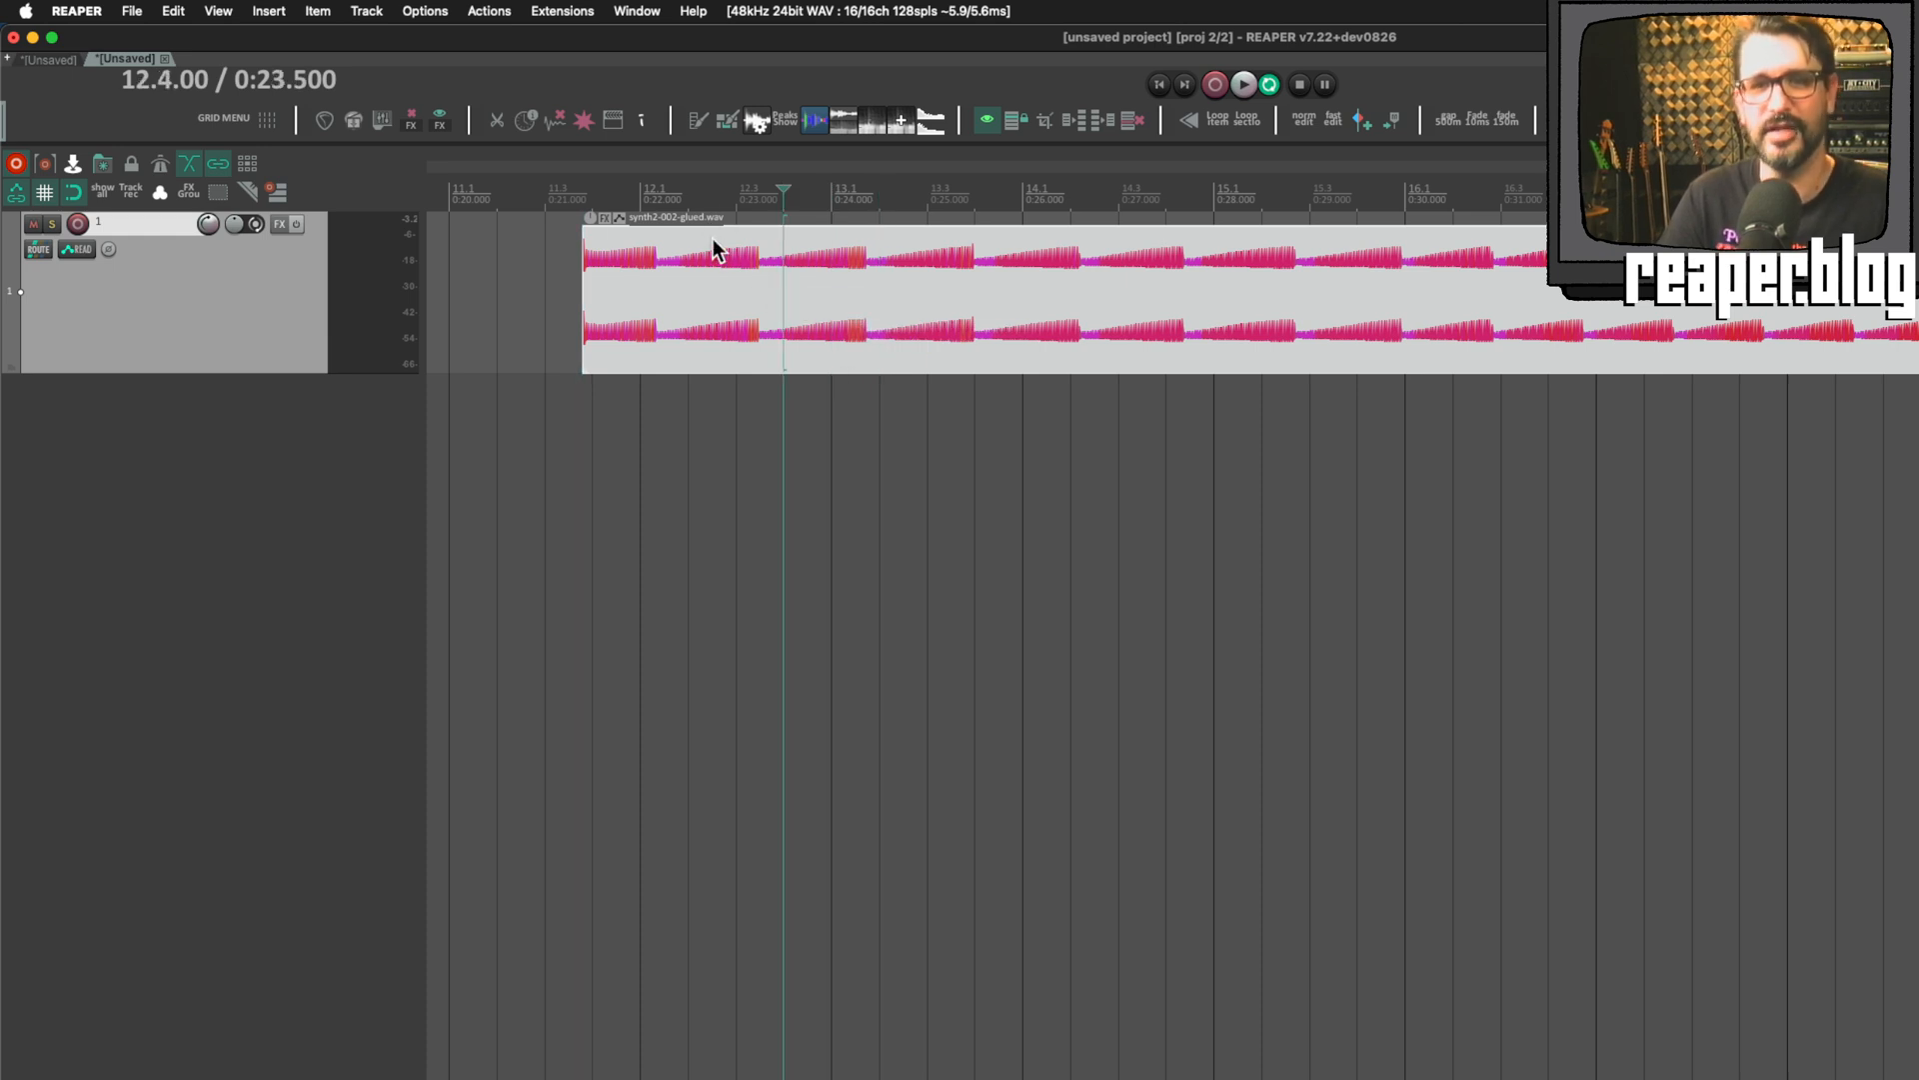
mouse_move(730, 298)
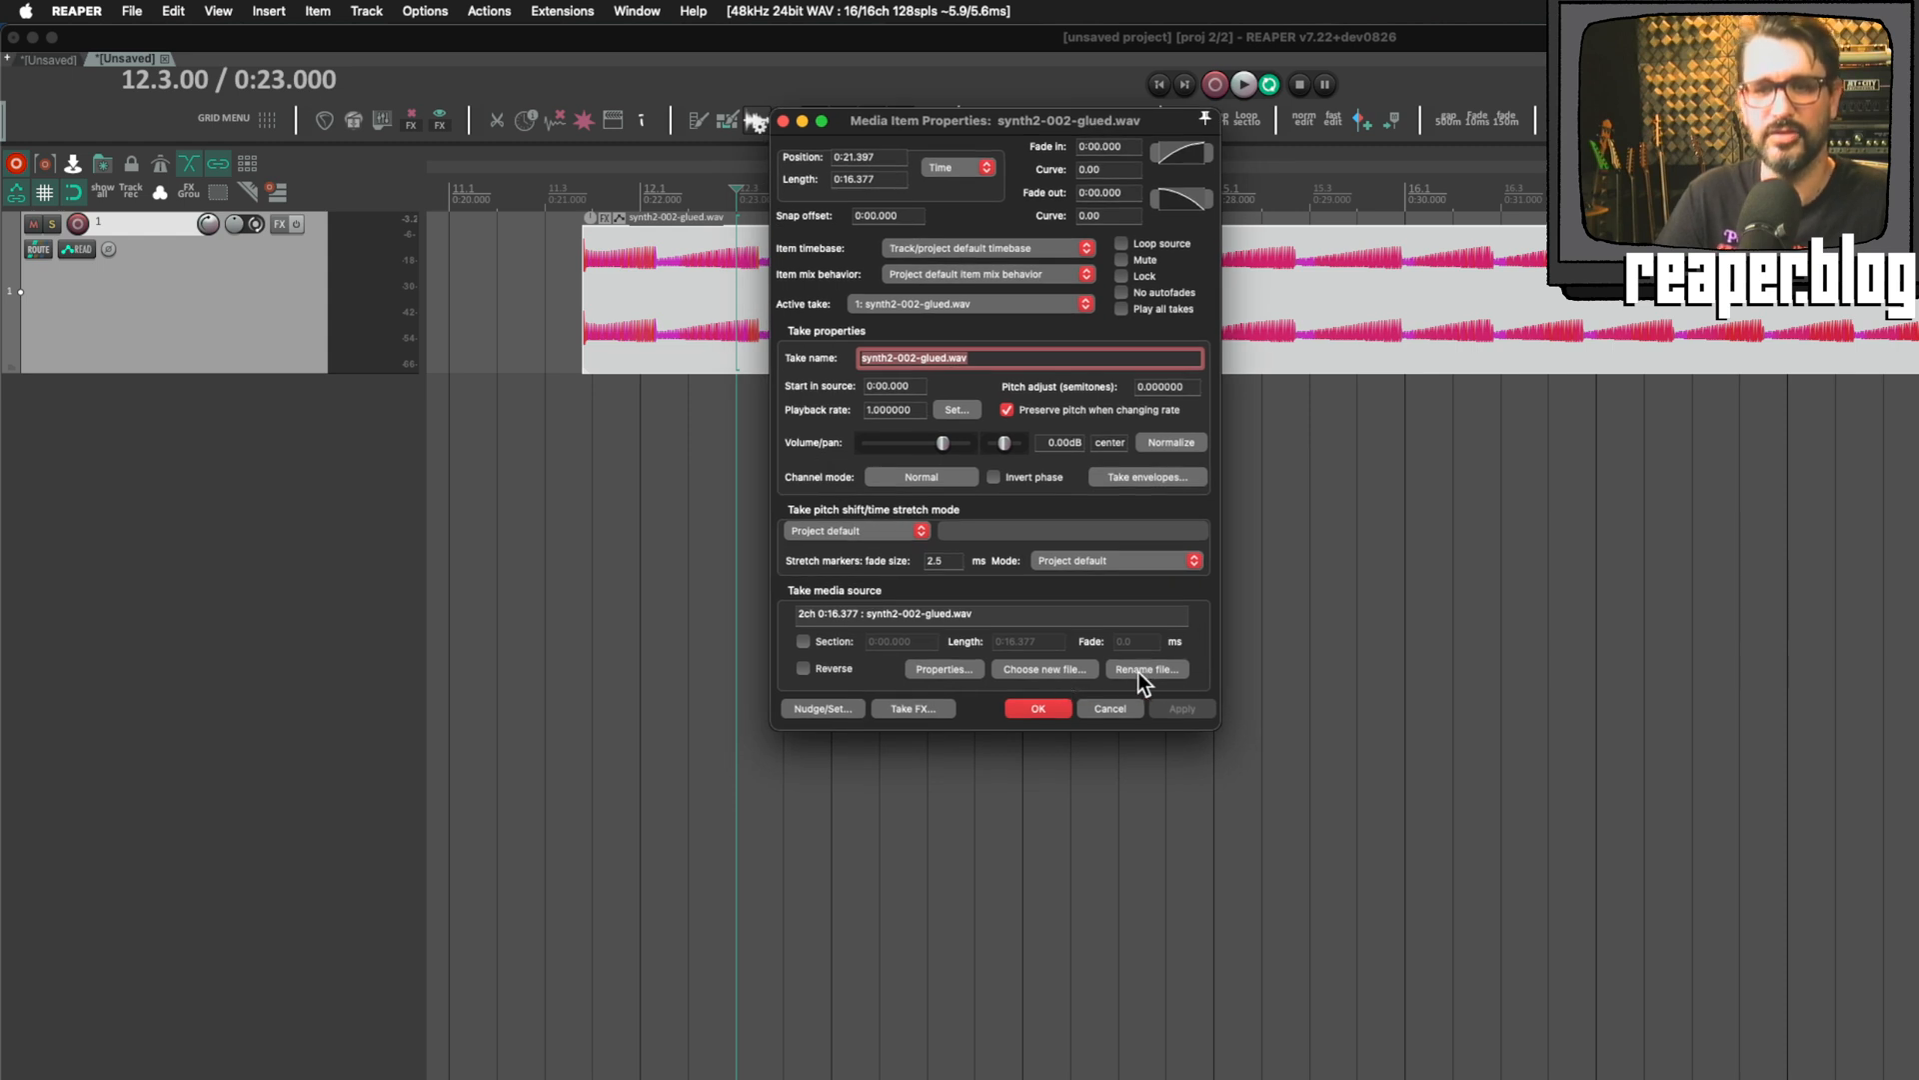
Step: Rename the synth item's source file to 'dark synth pulse.wav'
click(1145, 668)
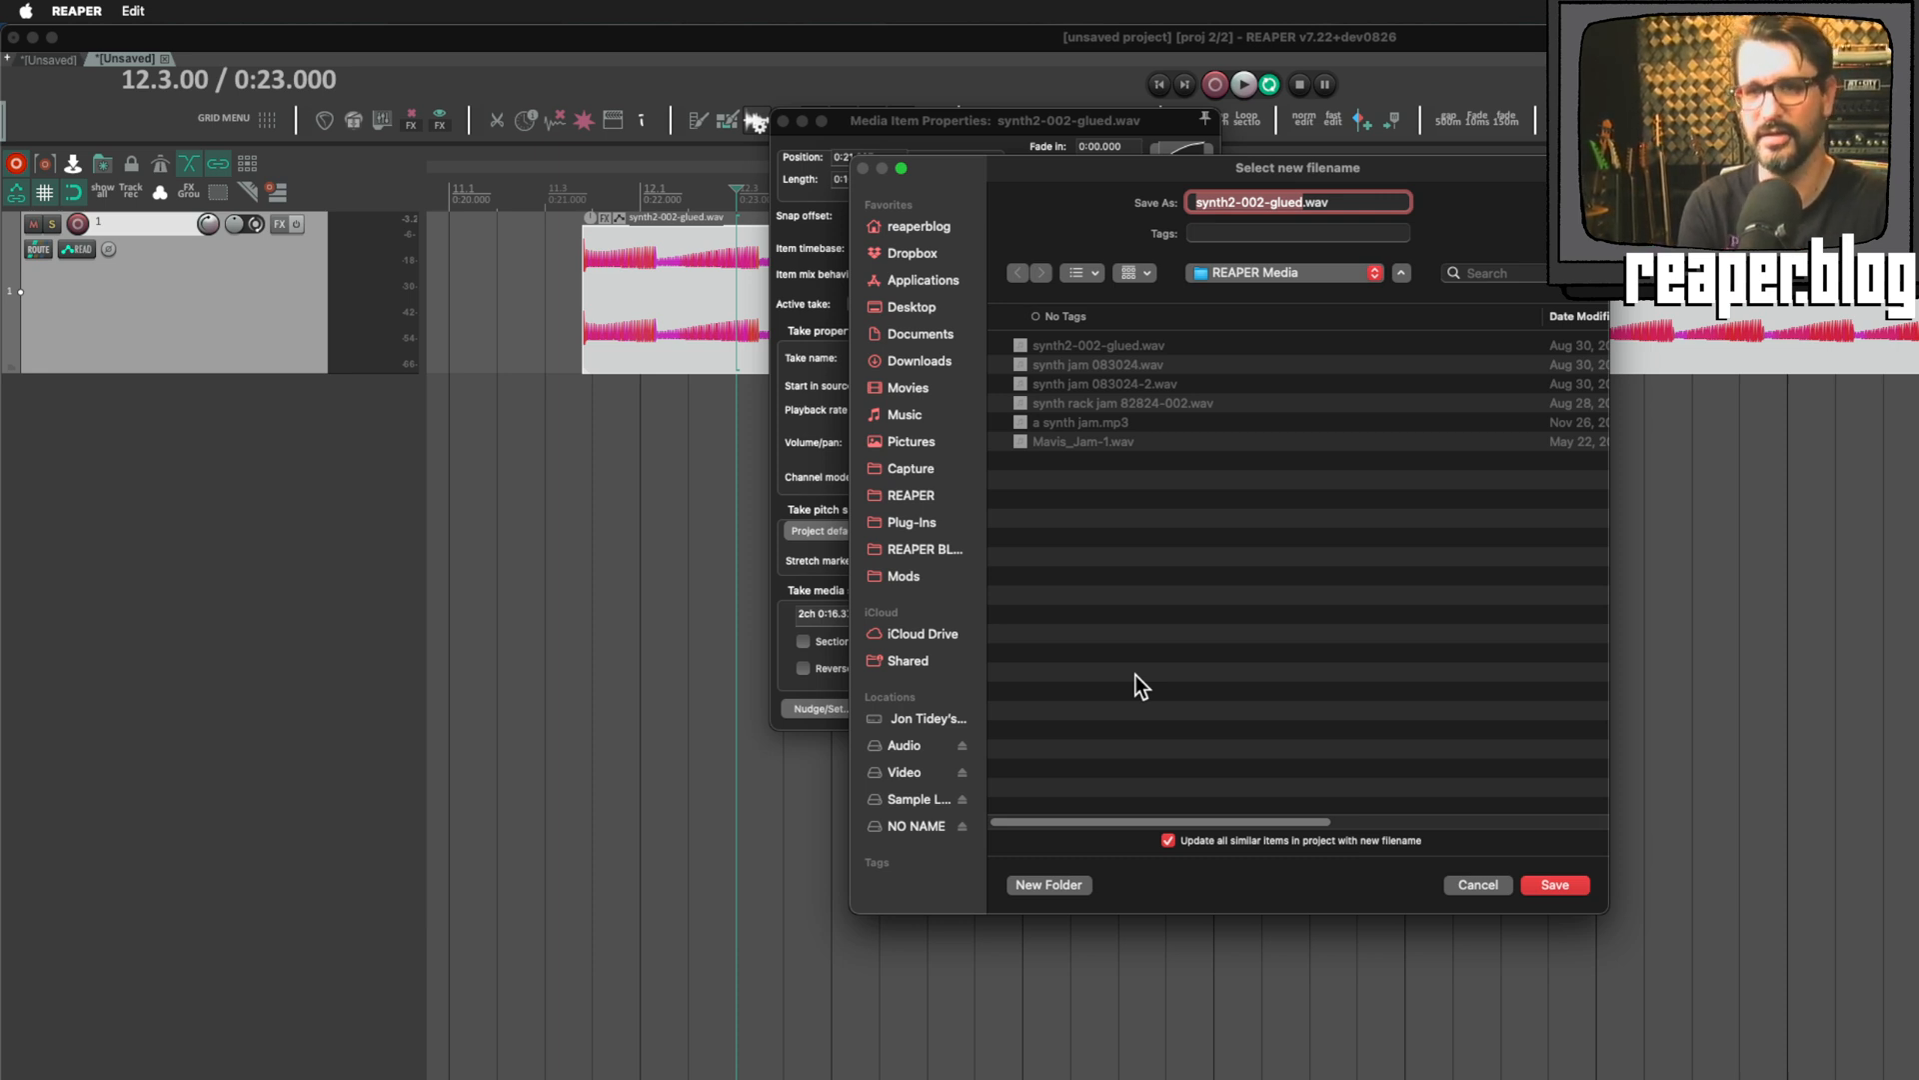
text(dark synth .wav)
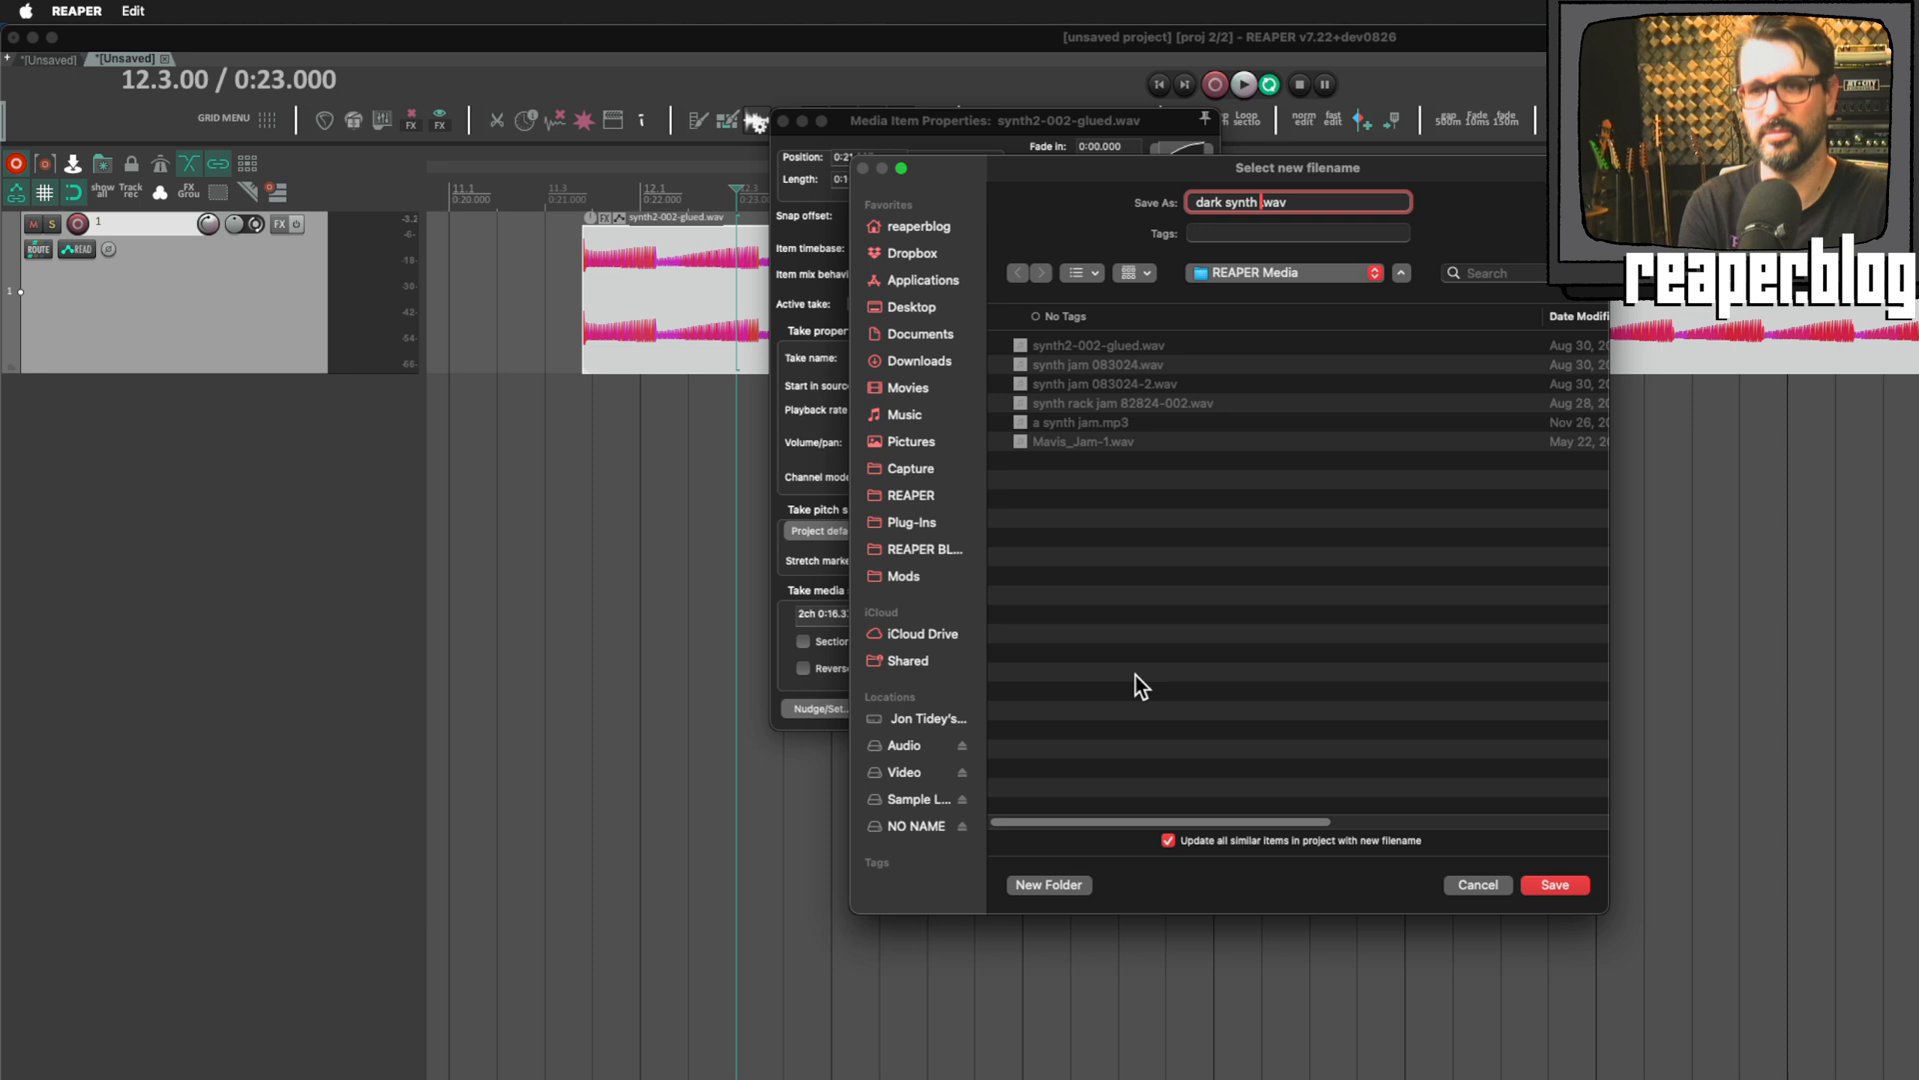
text(d)
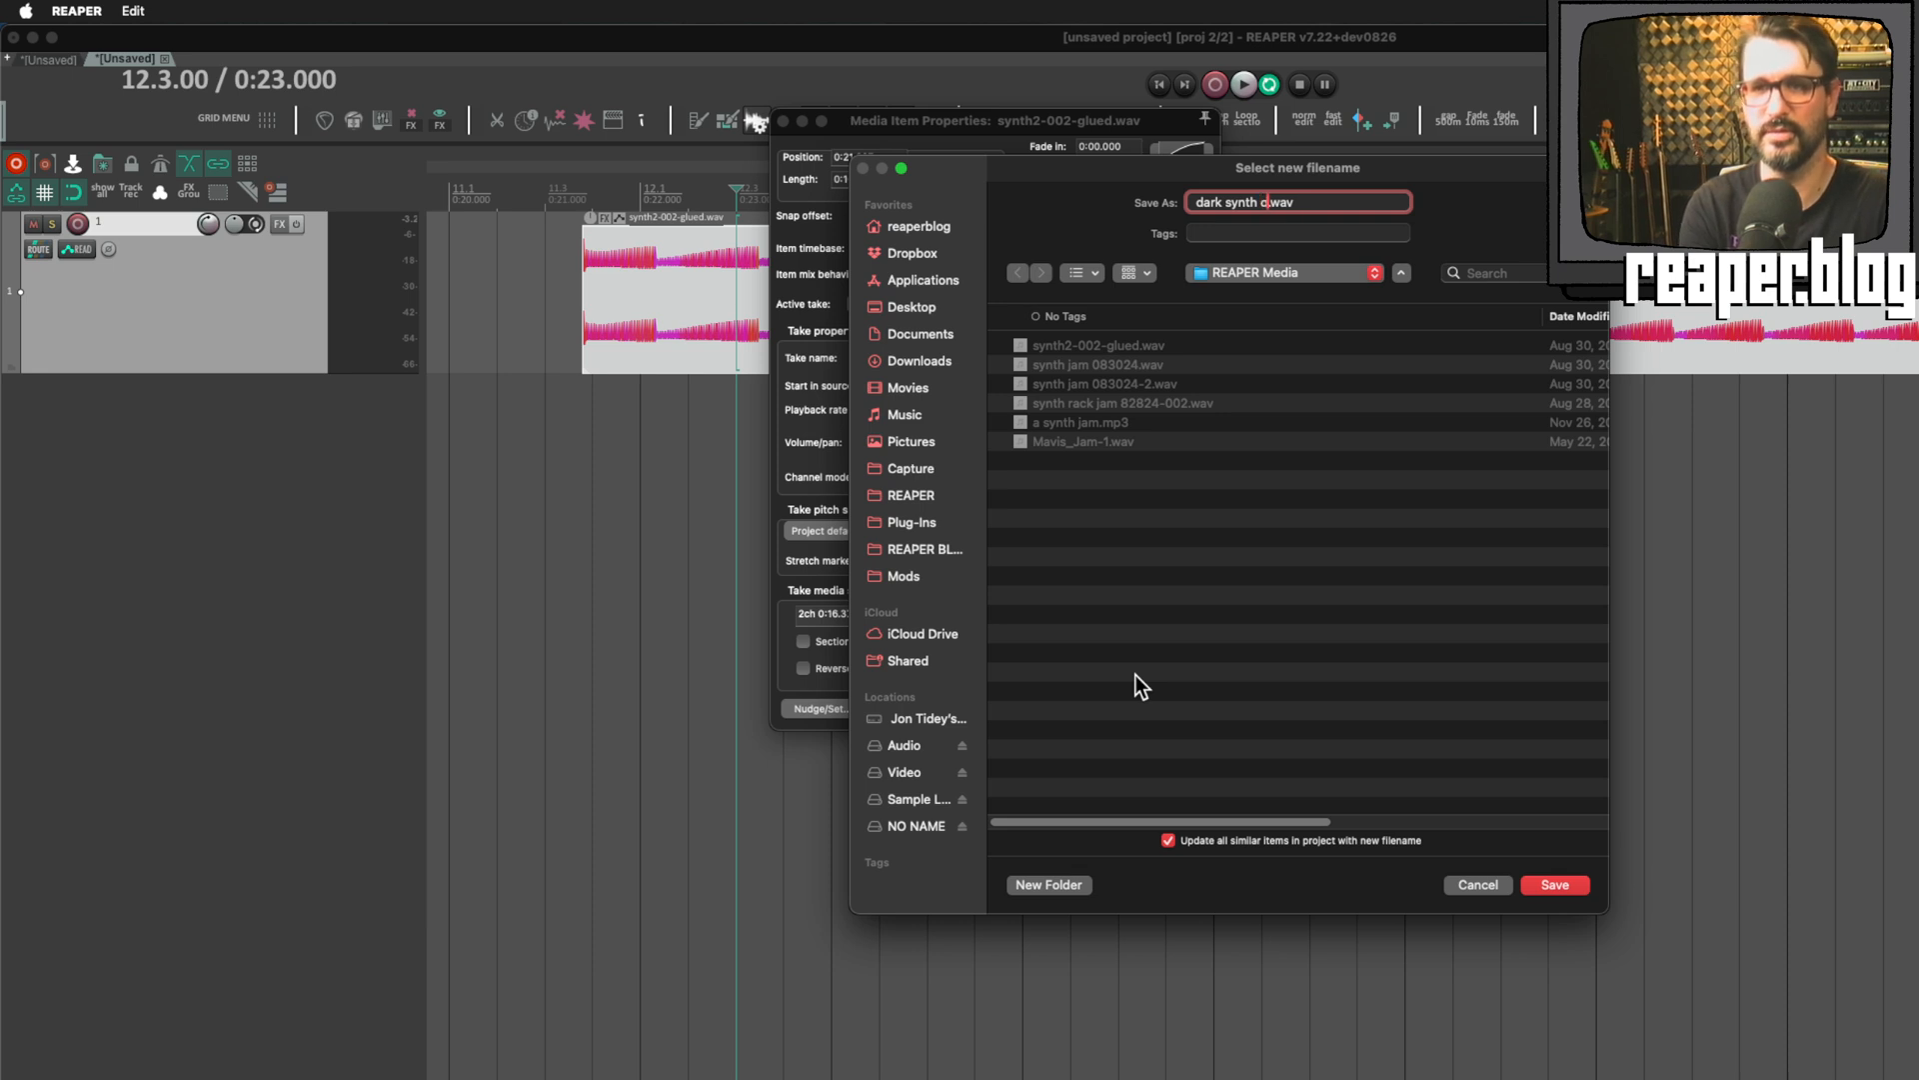
click(1555, 883)
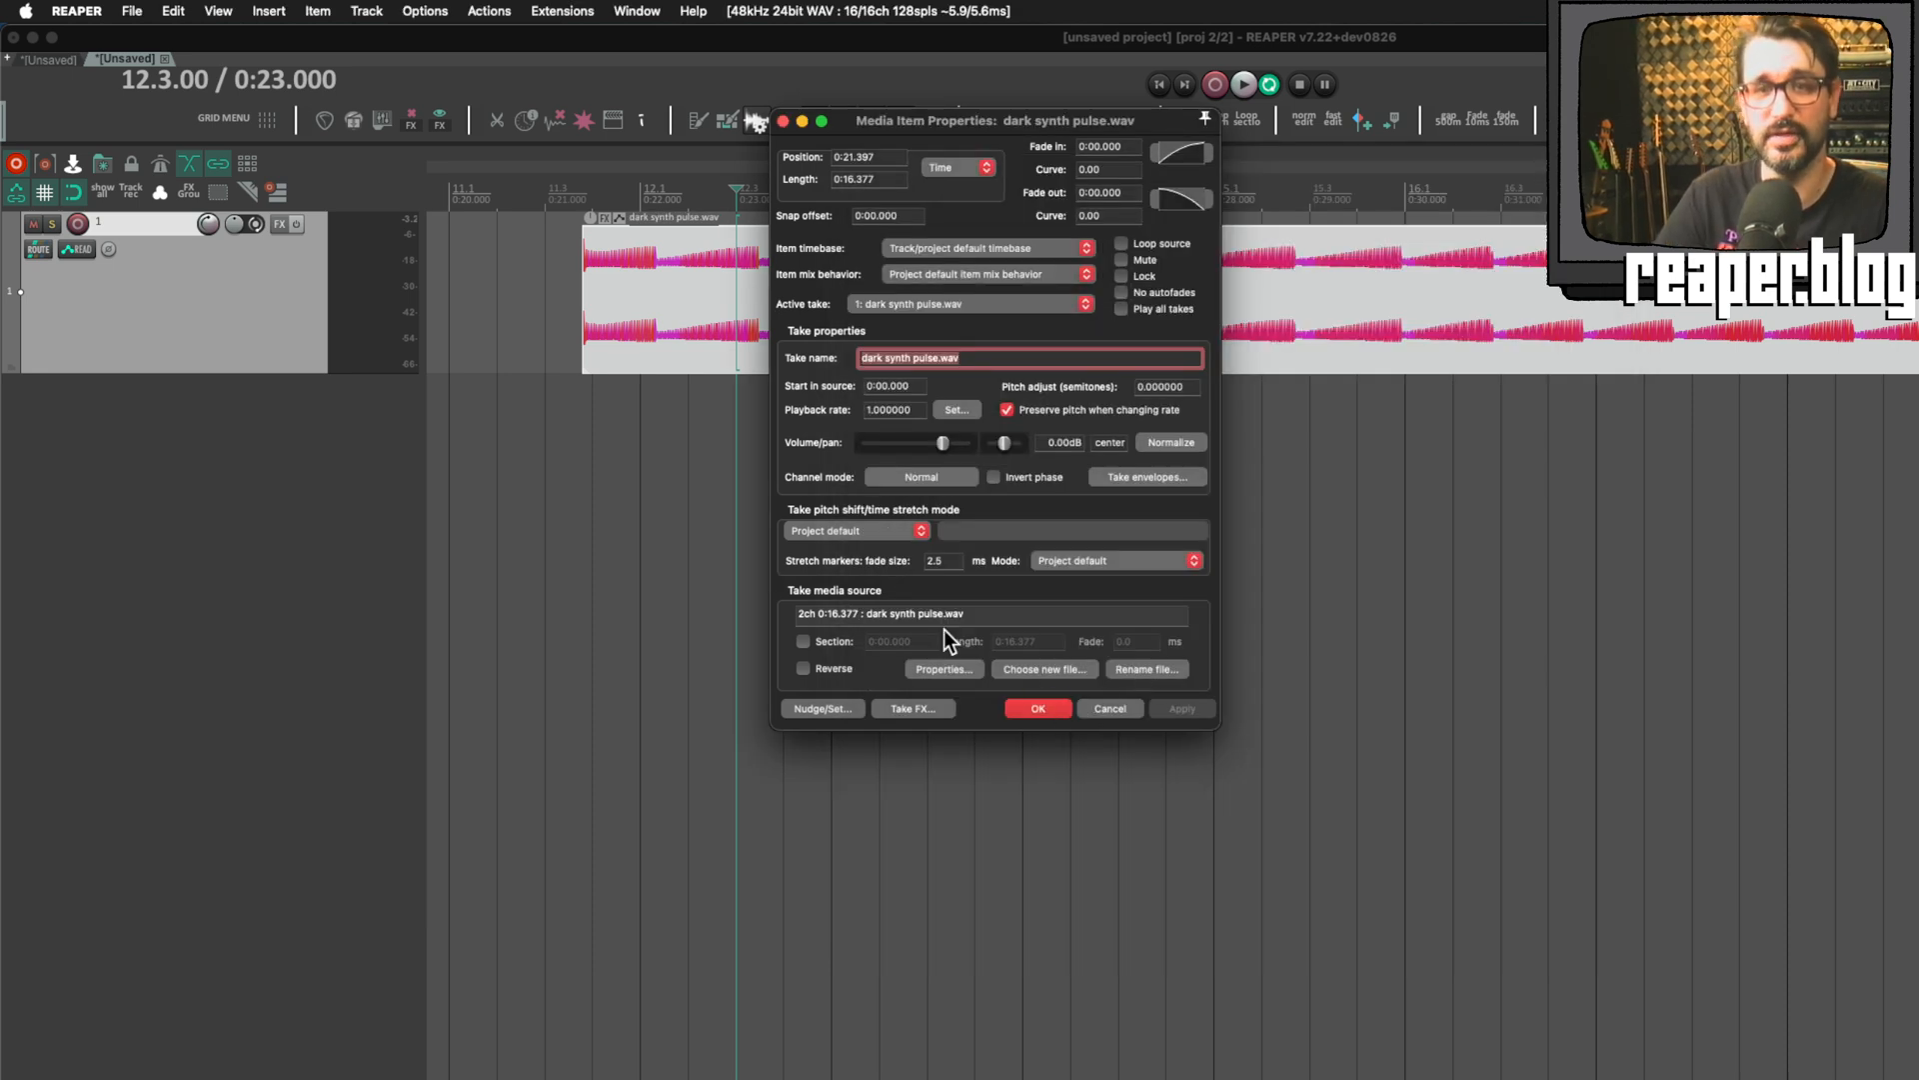
mouse_move(658, 258)
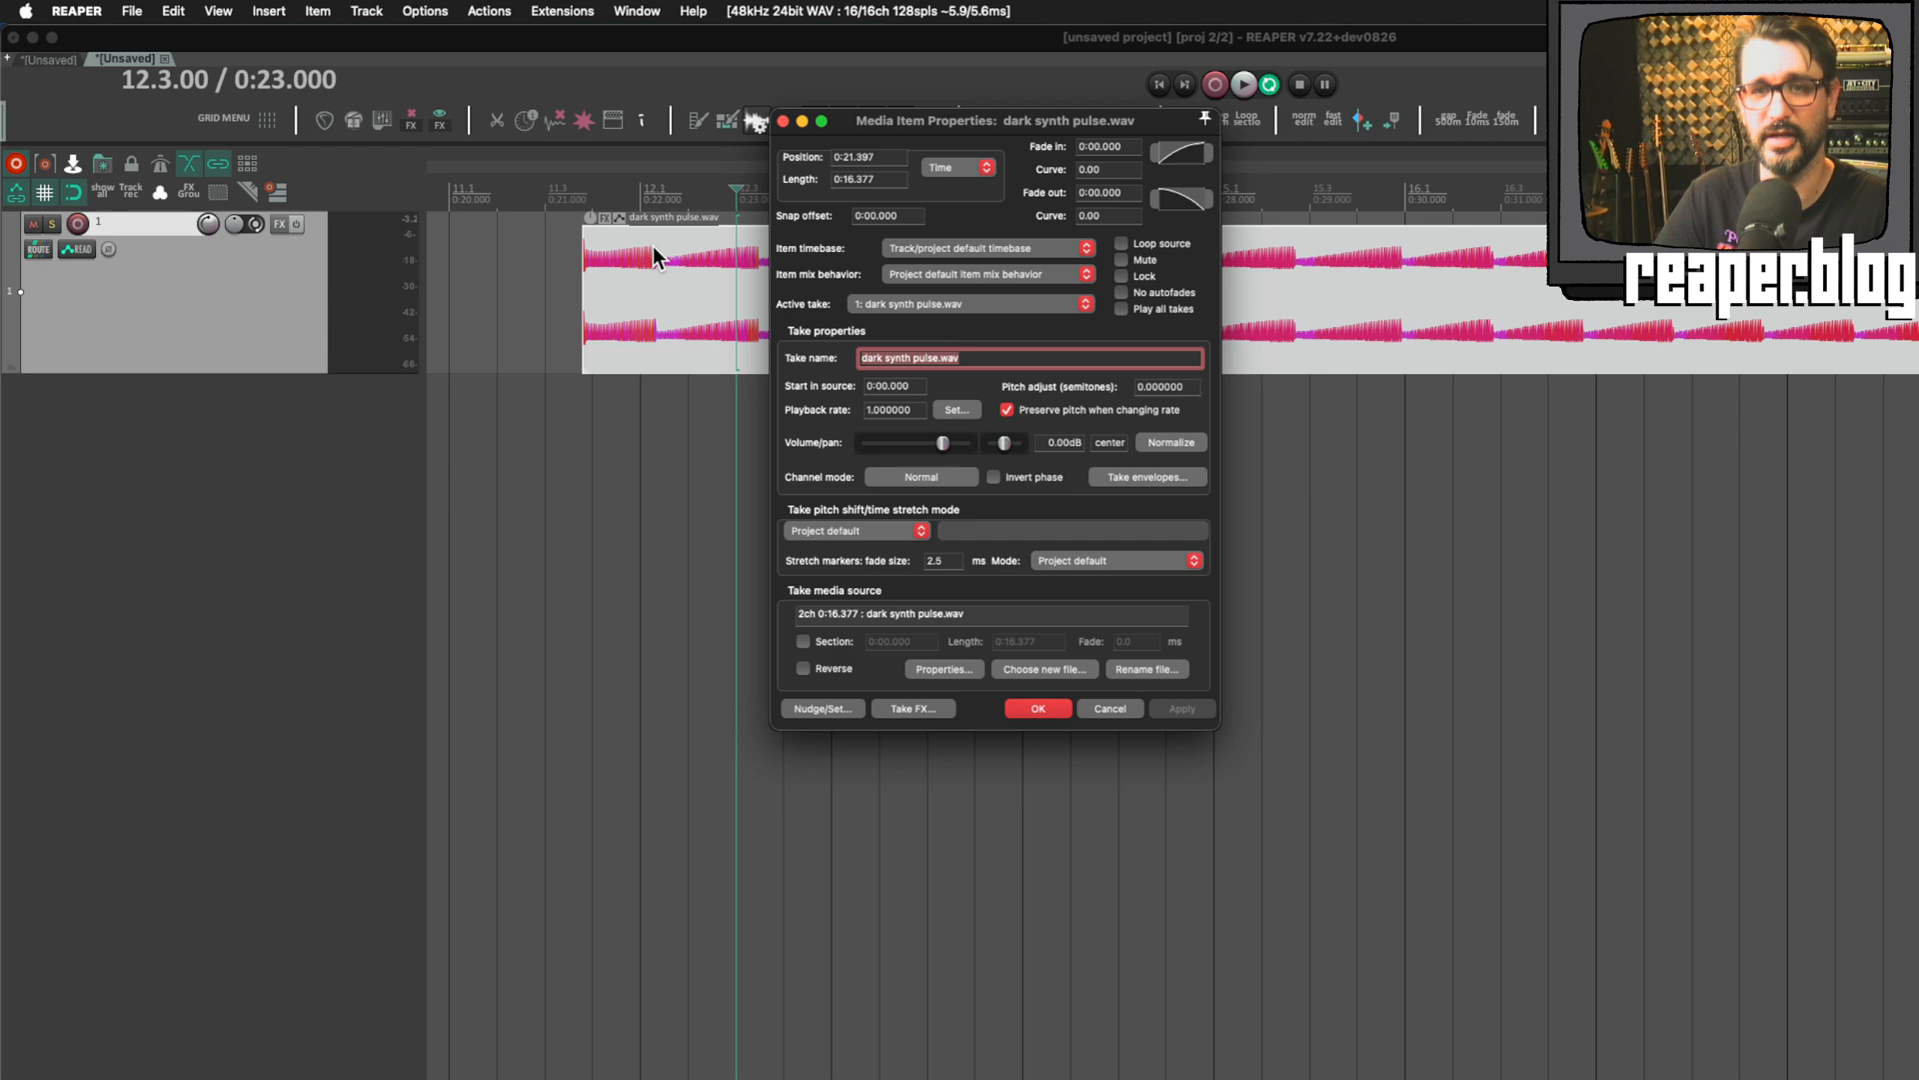
click(1043, 669)
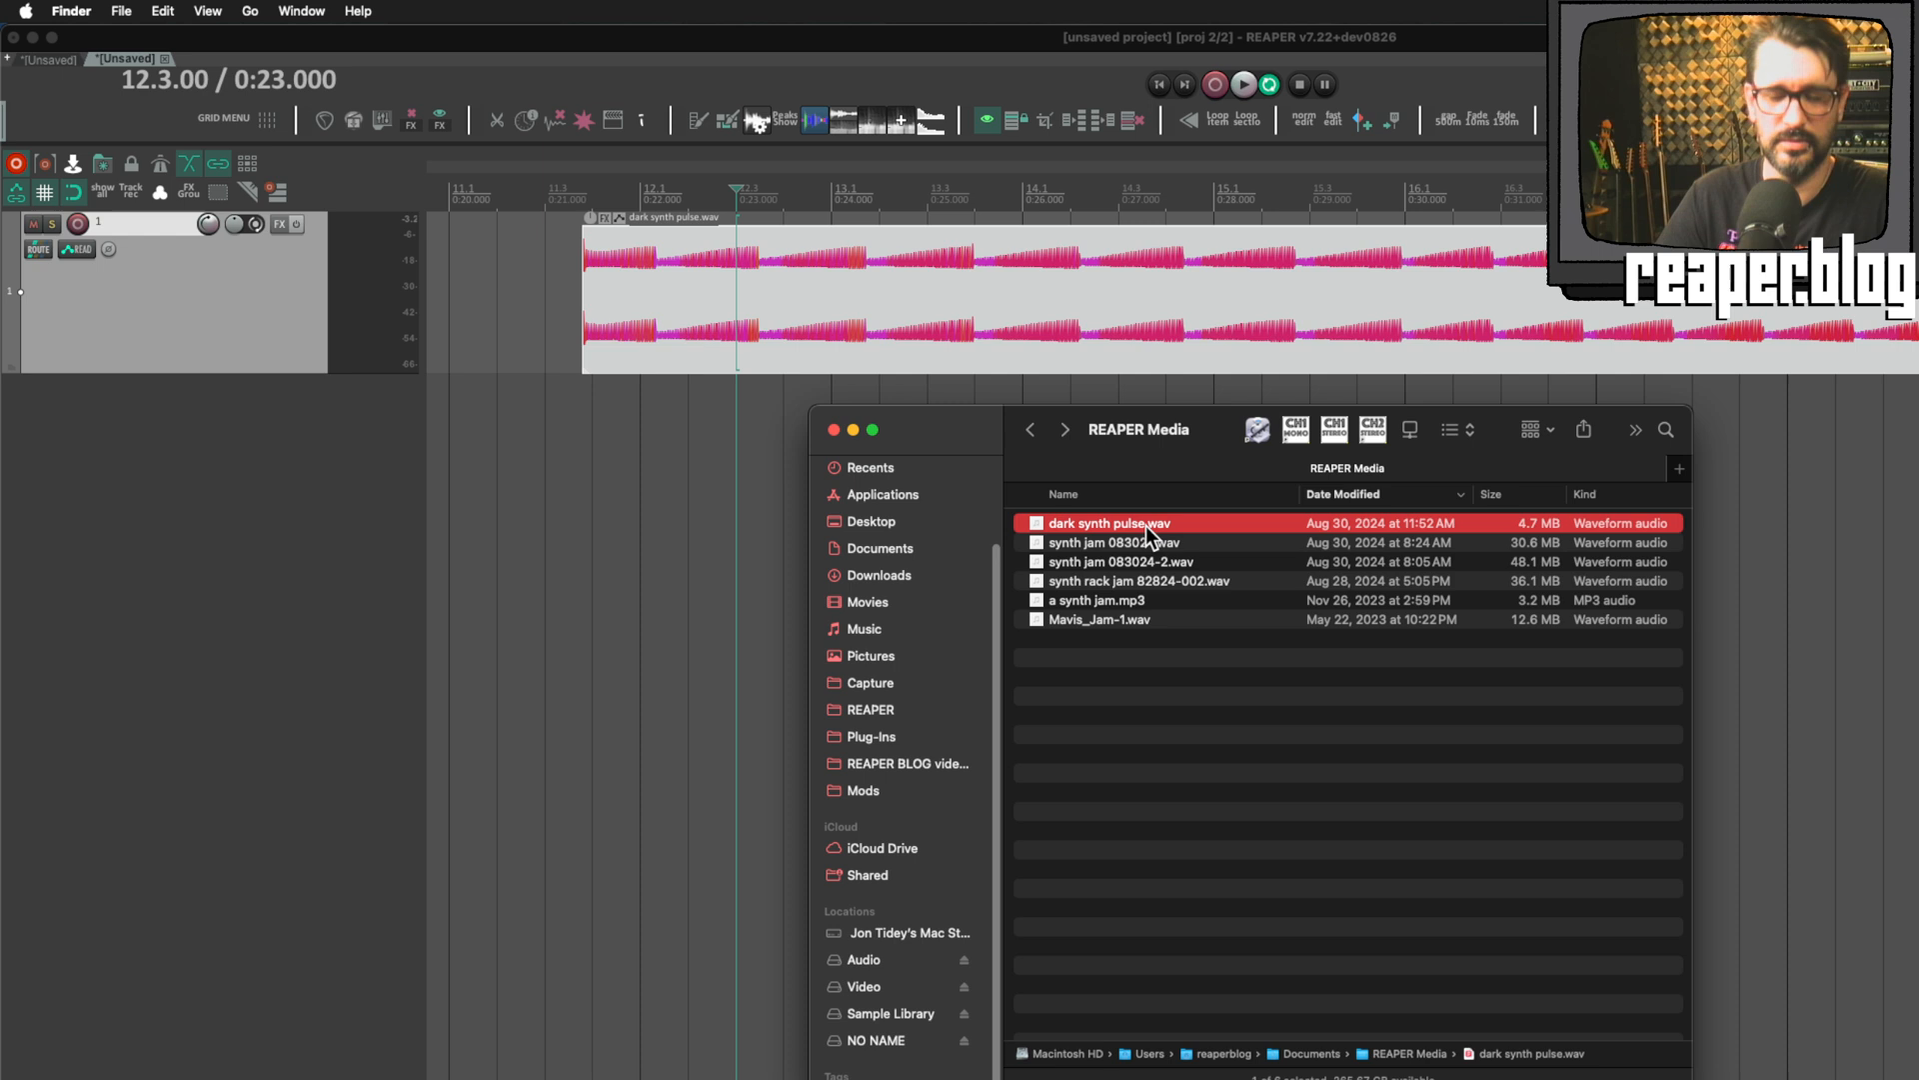
Step: Copy dark synth pulse.wav into Sample Library's Jon - Loops folder, then return to REAPER Media
click(884, 1013)
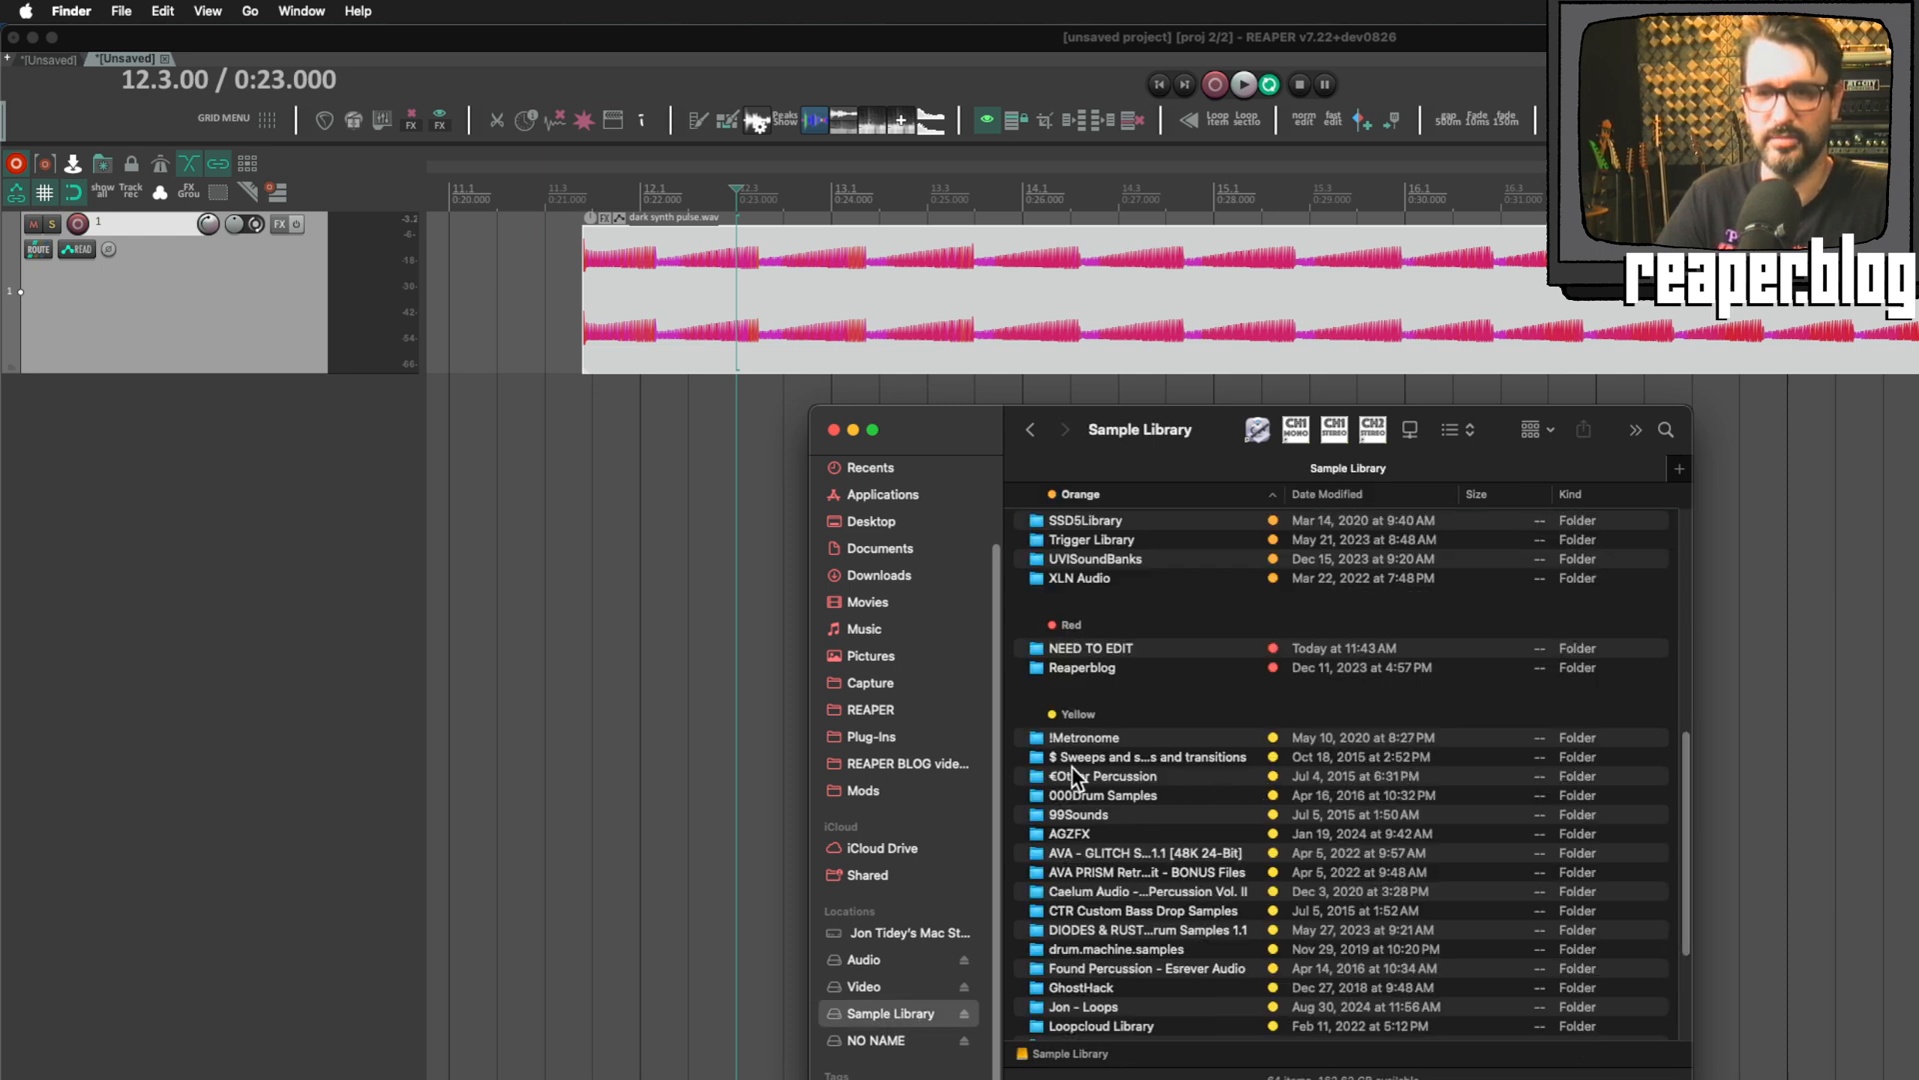
scroll(down, 3)
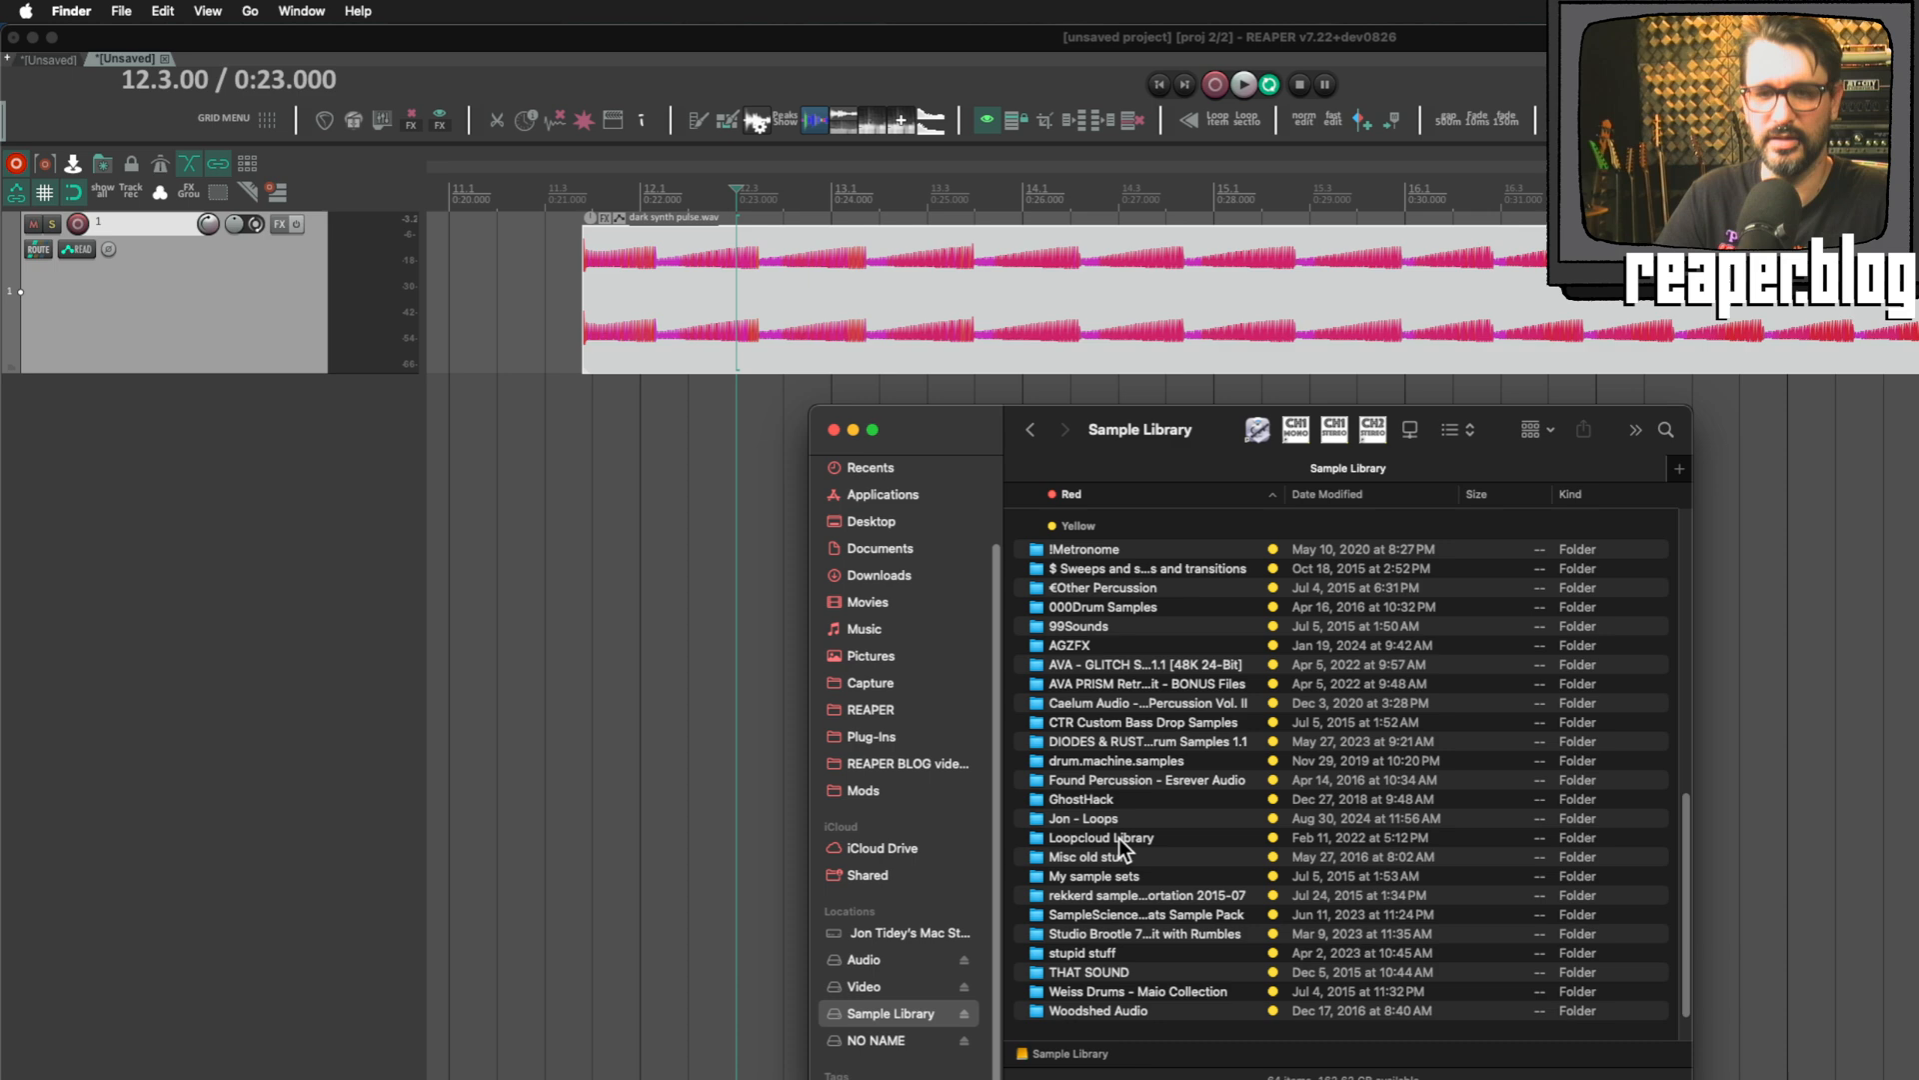
double_click(1082, 818)
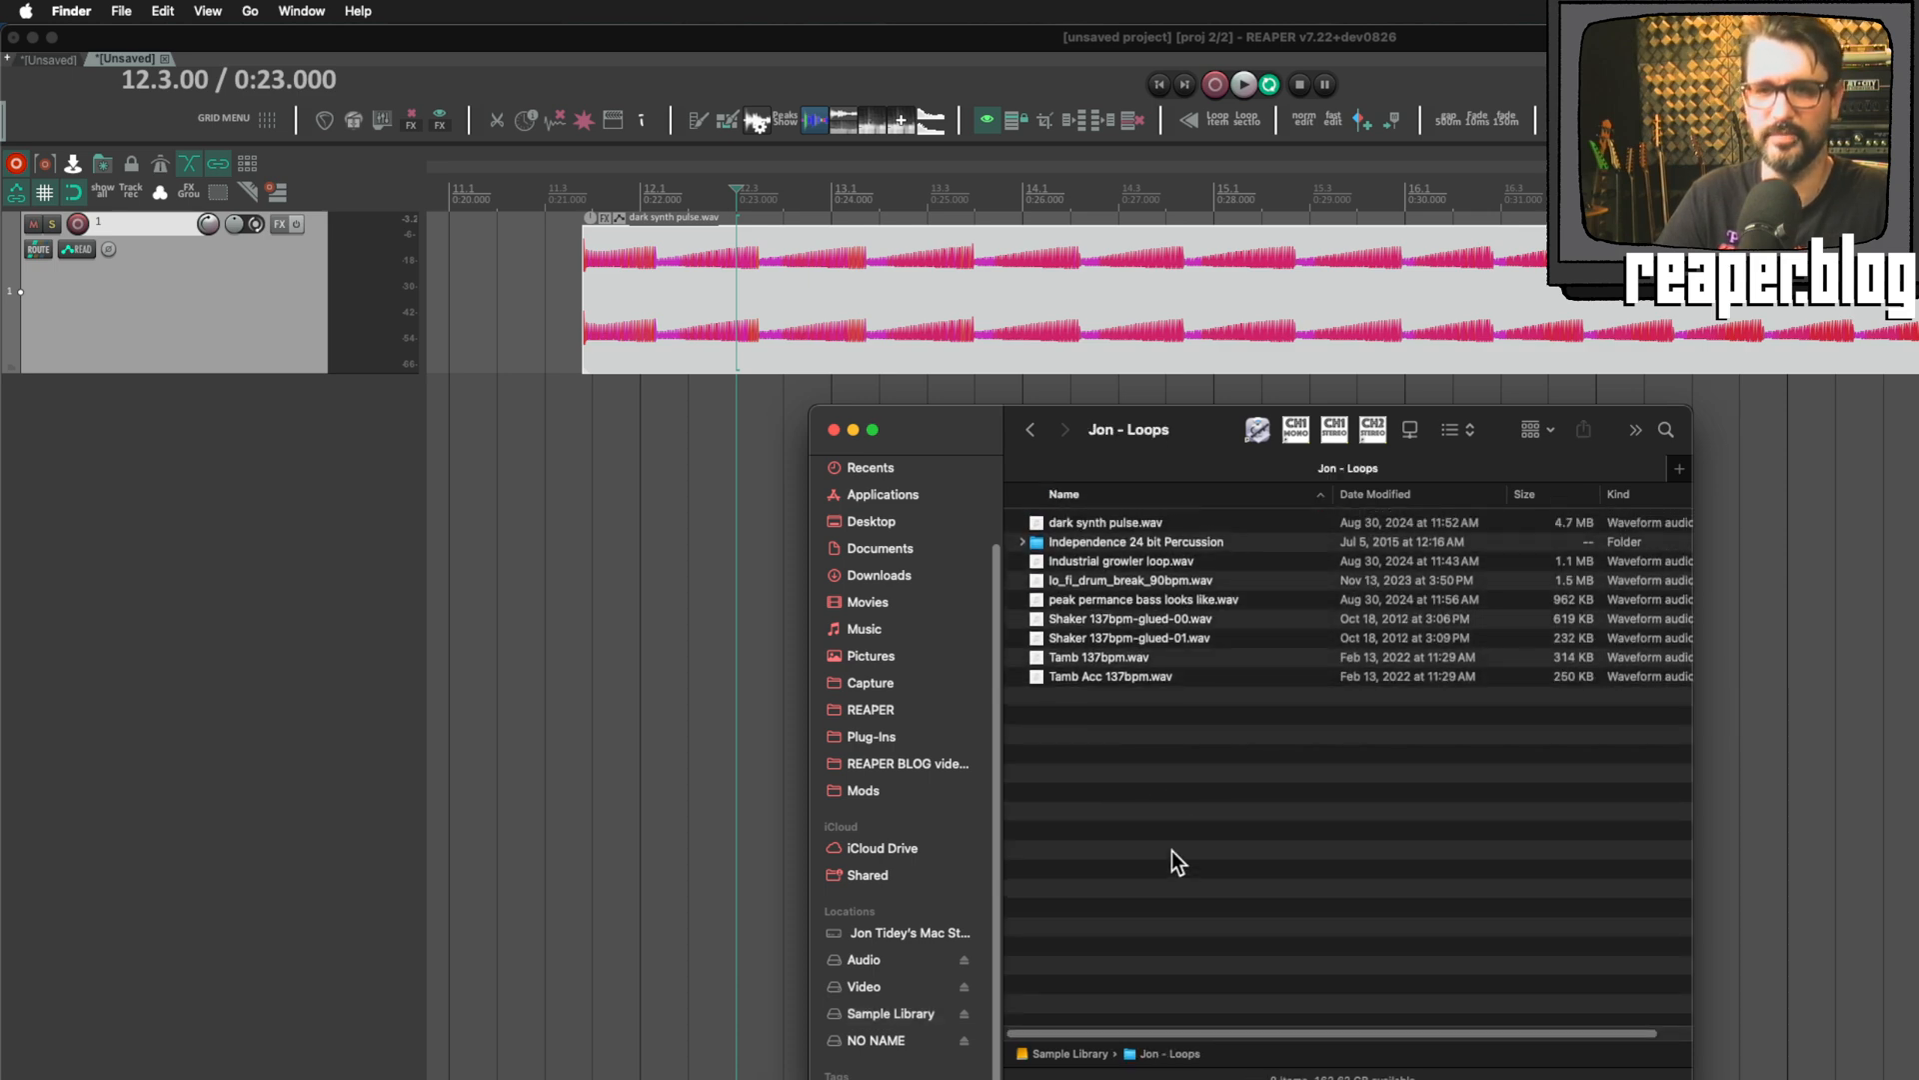
click(1029, 430)
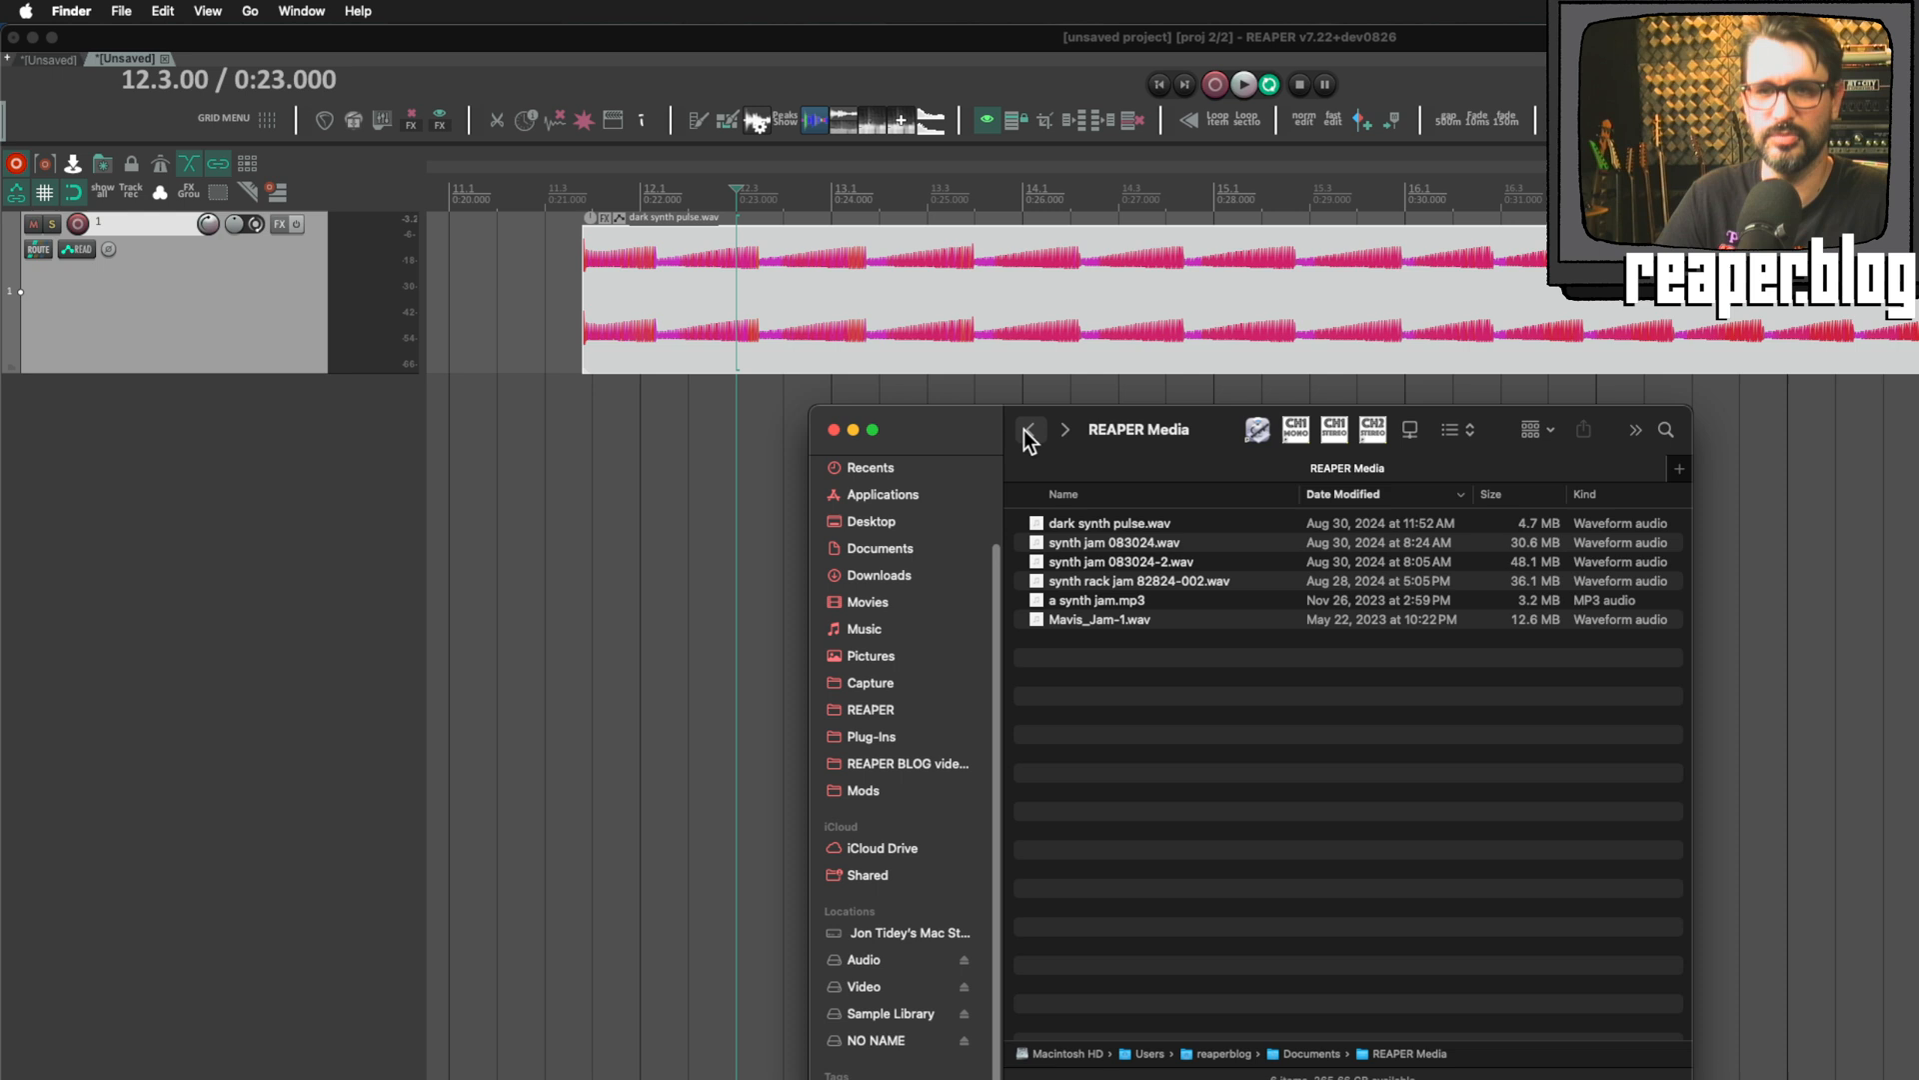
click(1105, 523)
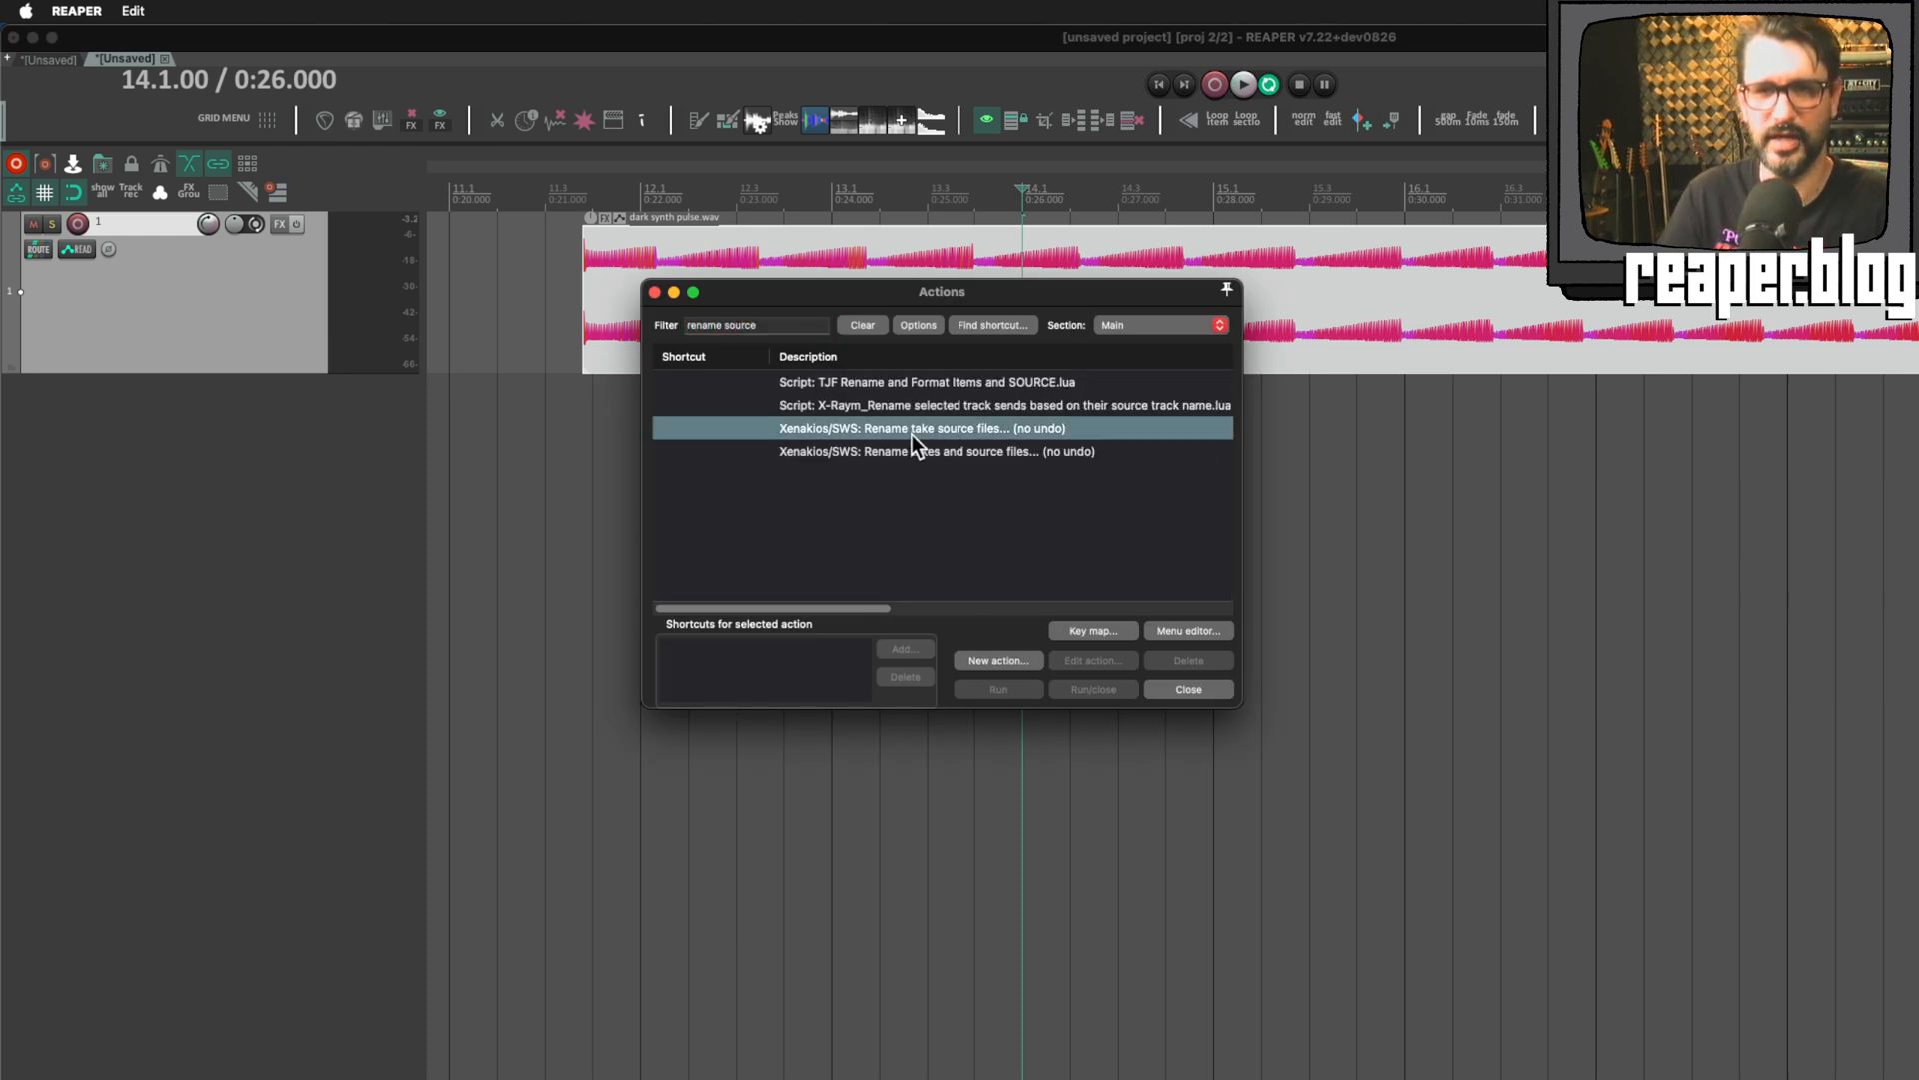
Step: Run Xenakios/SWS: Rename take source files, cancel its prompt, and deselect the action
click(918, 428)
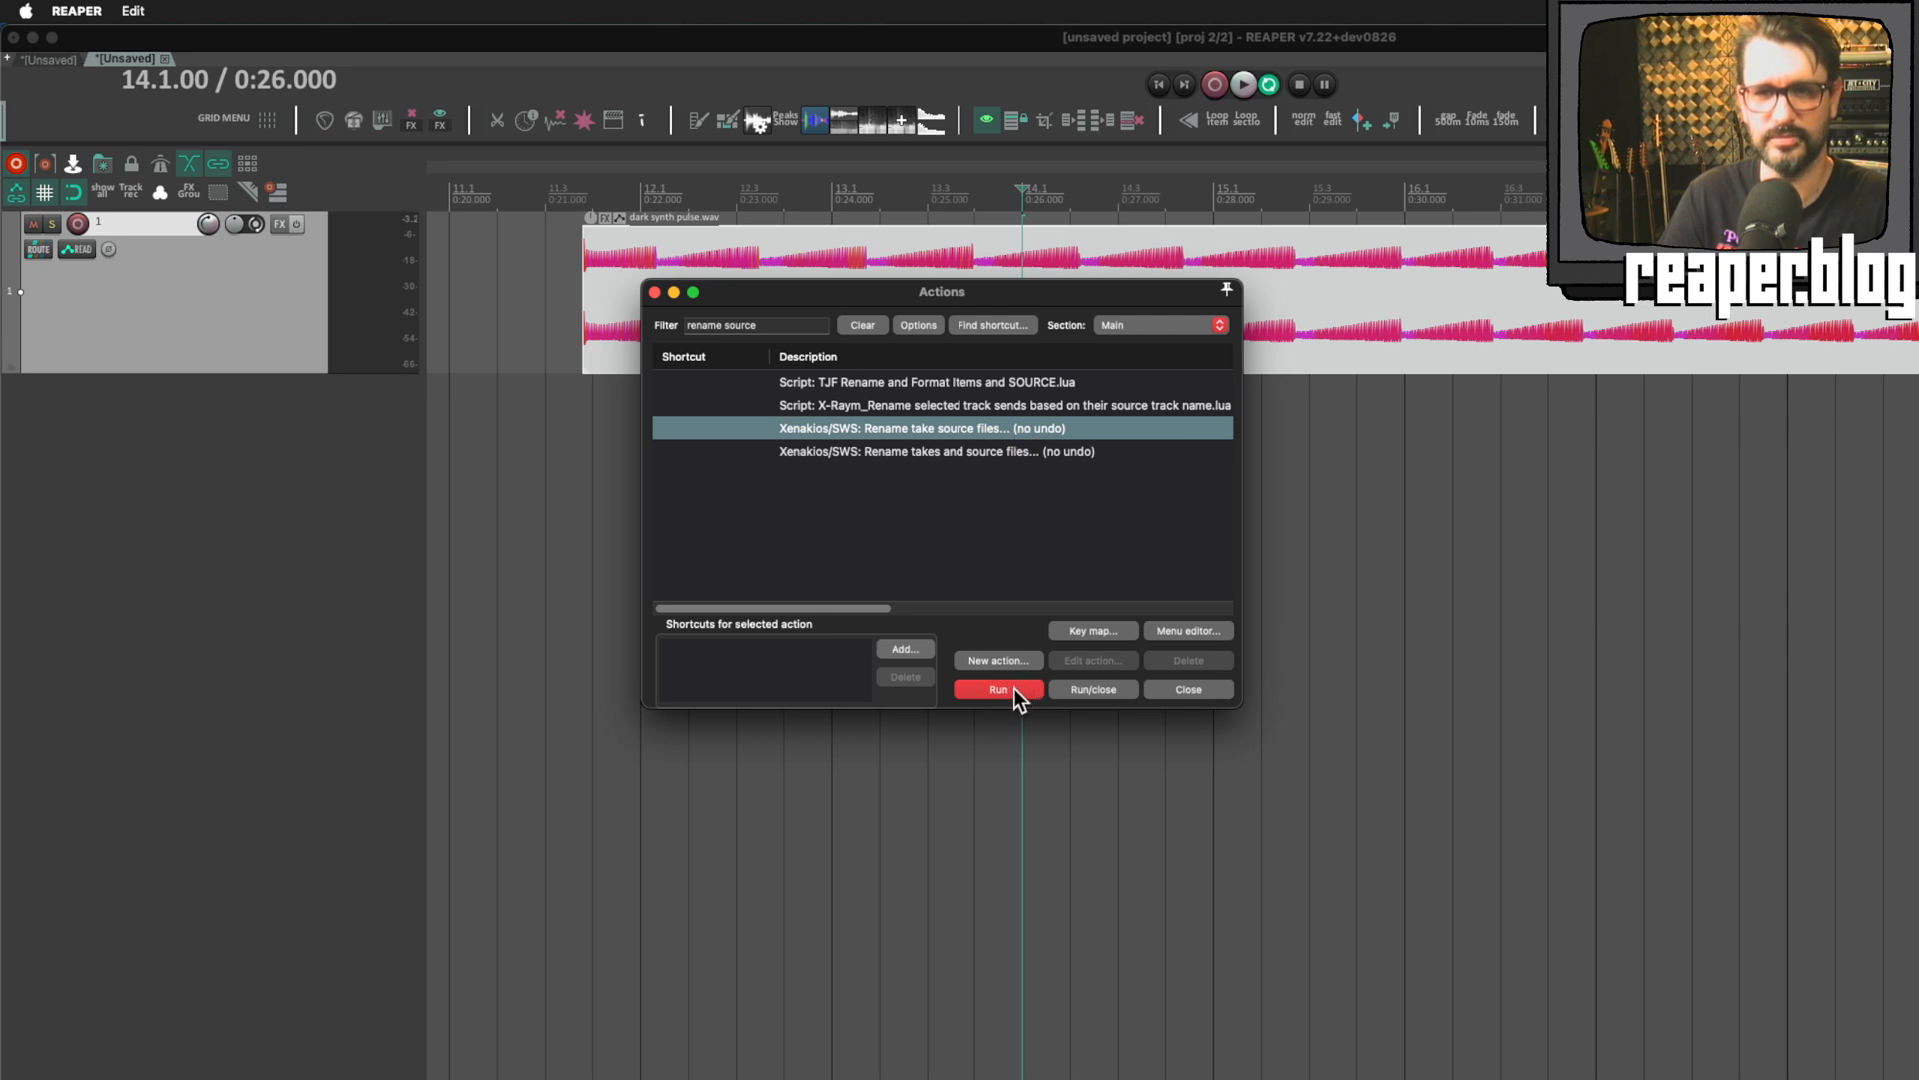
click(997, 688)
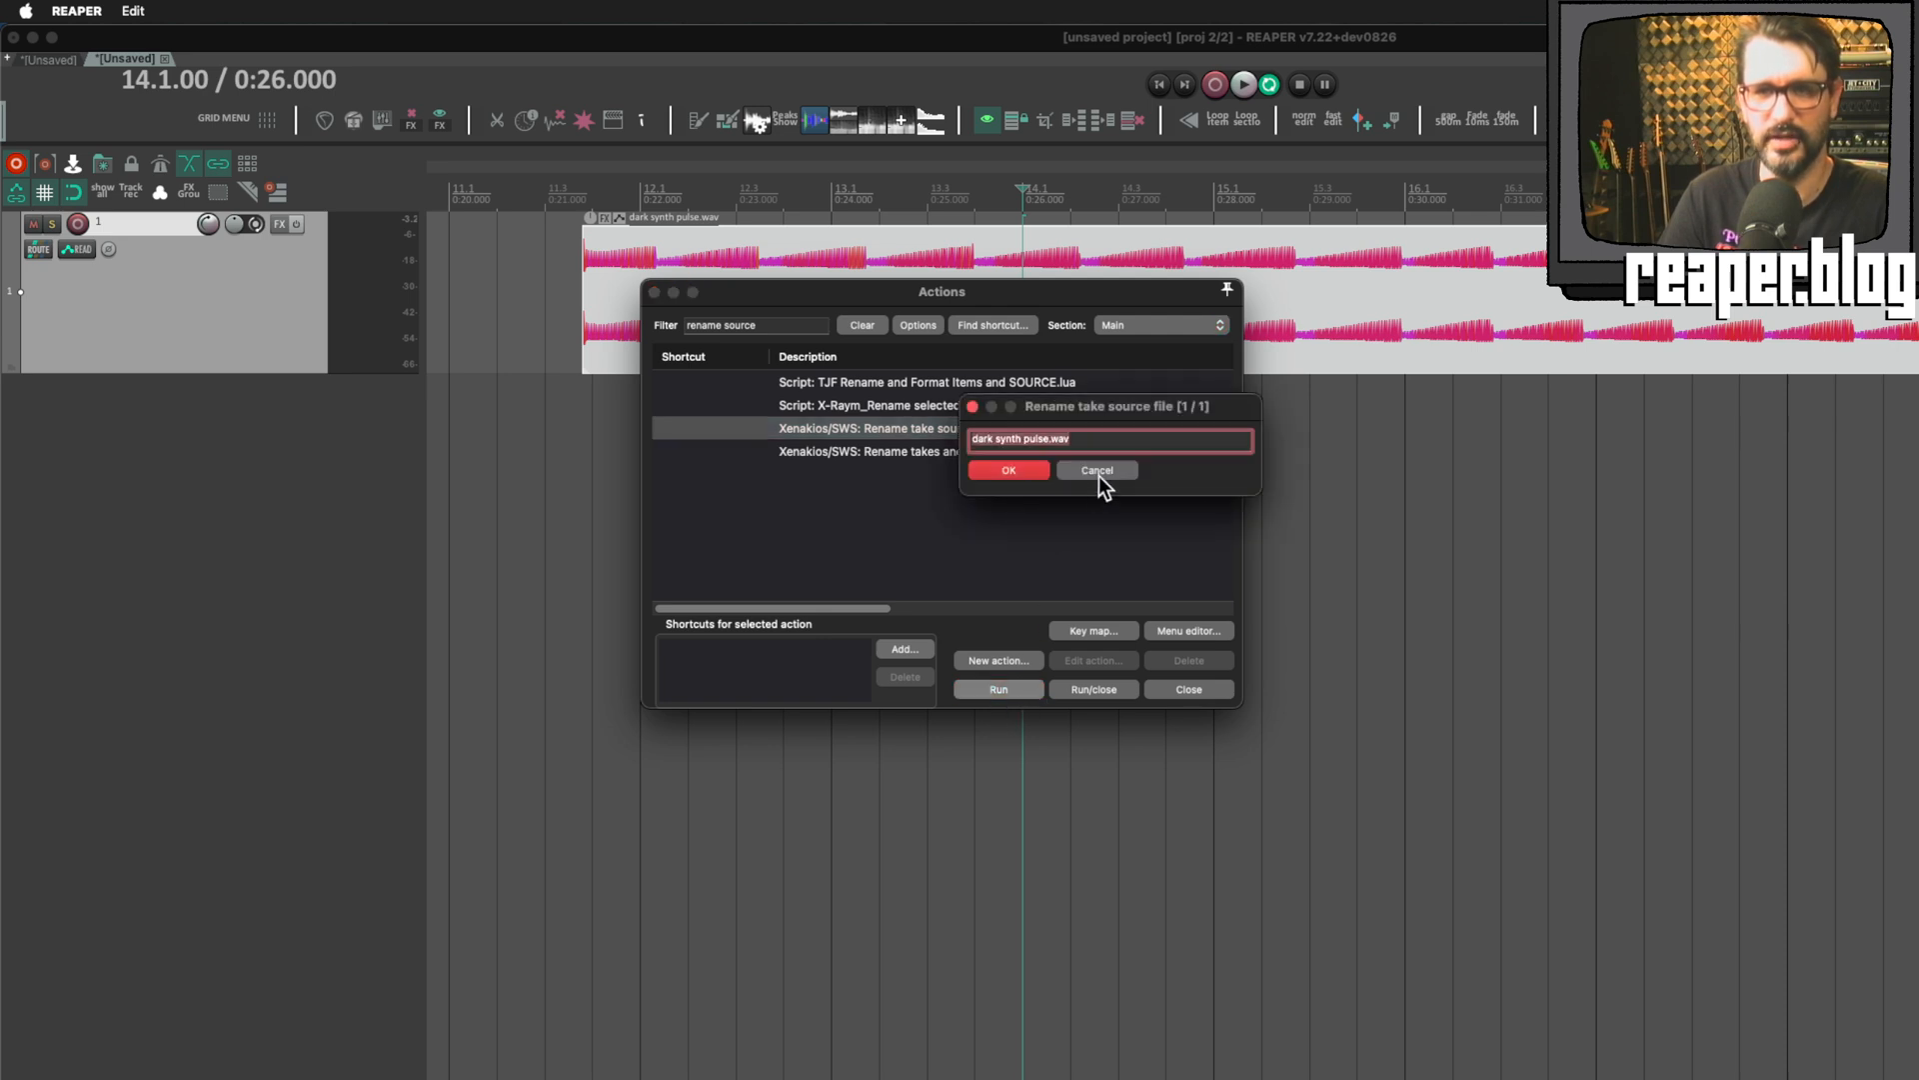
click(1094, 469)
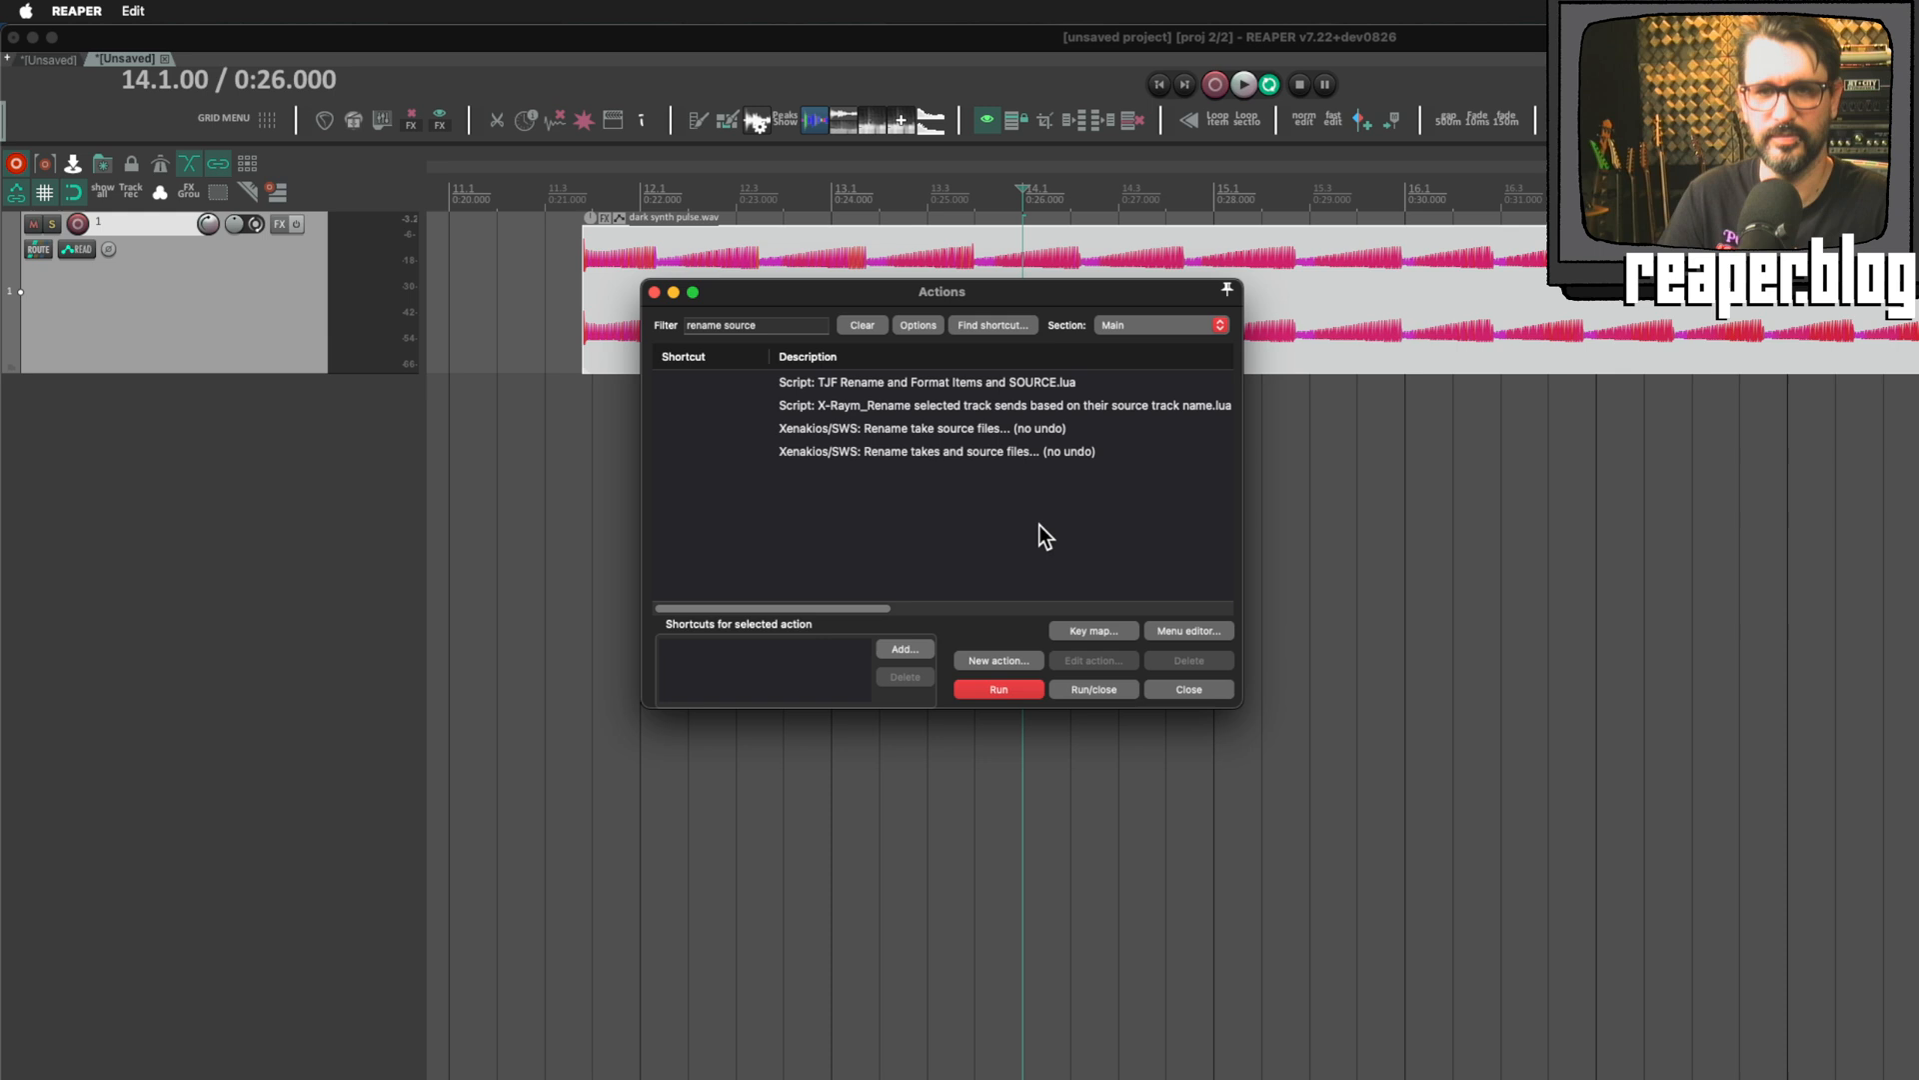
click(753, 324)
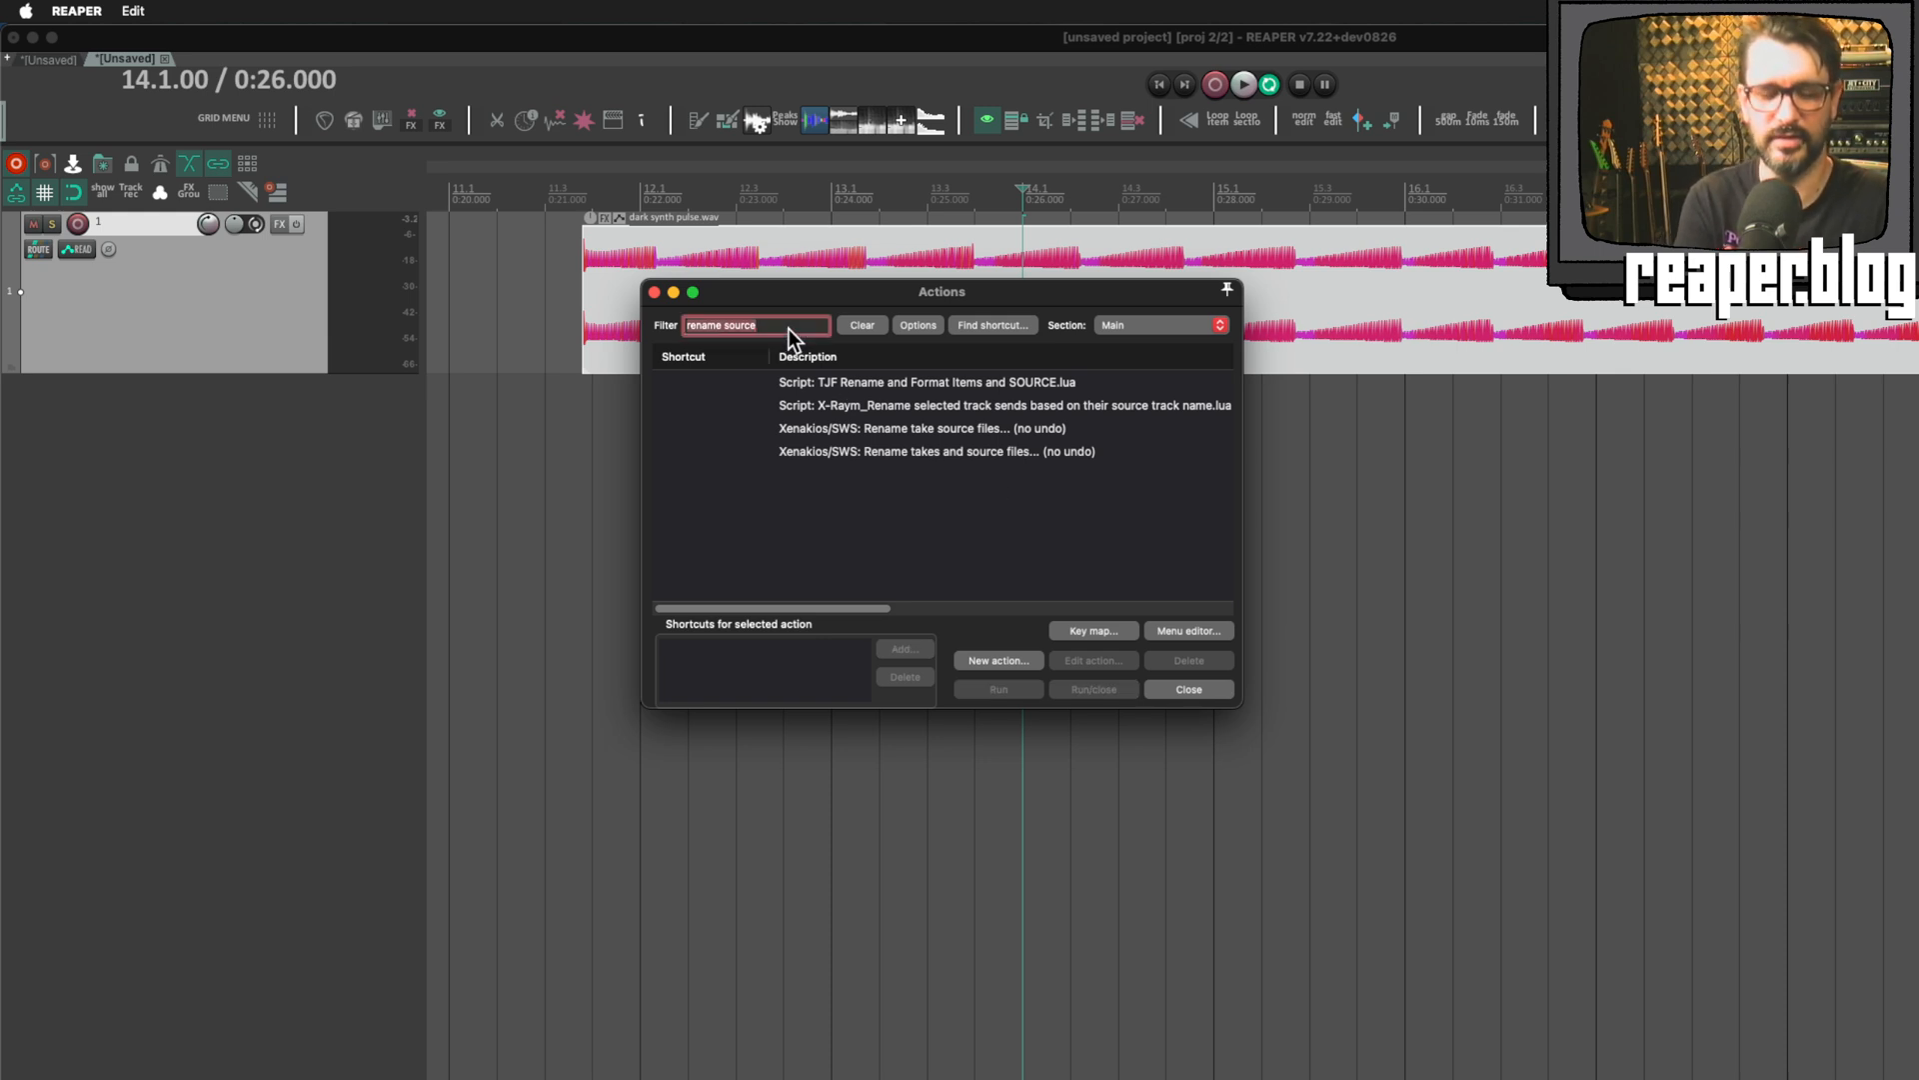
Step: Search 'select thresho', select X-Raym's Keep selected only active takes action, then clear the filter
text(select thresho)
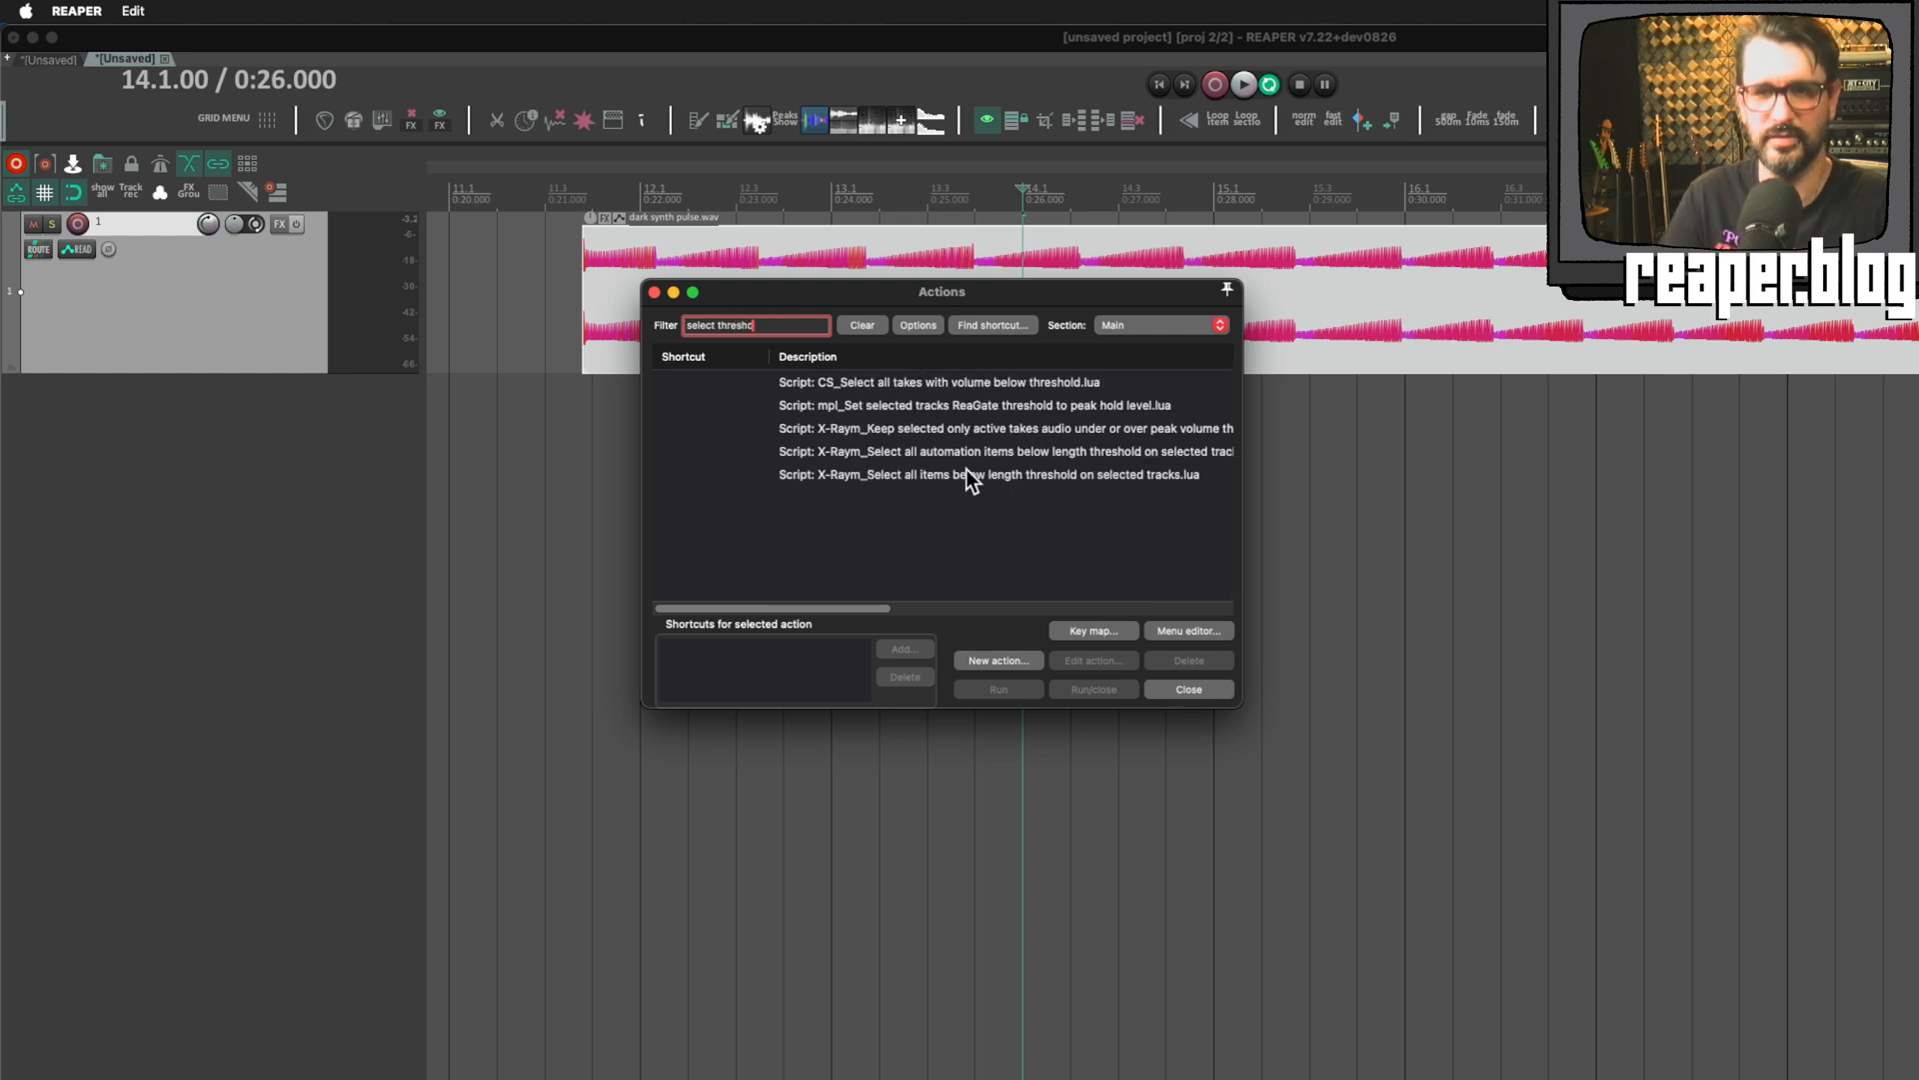
click(967, 429)
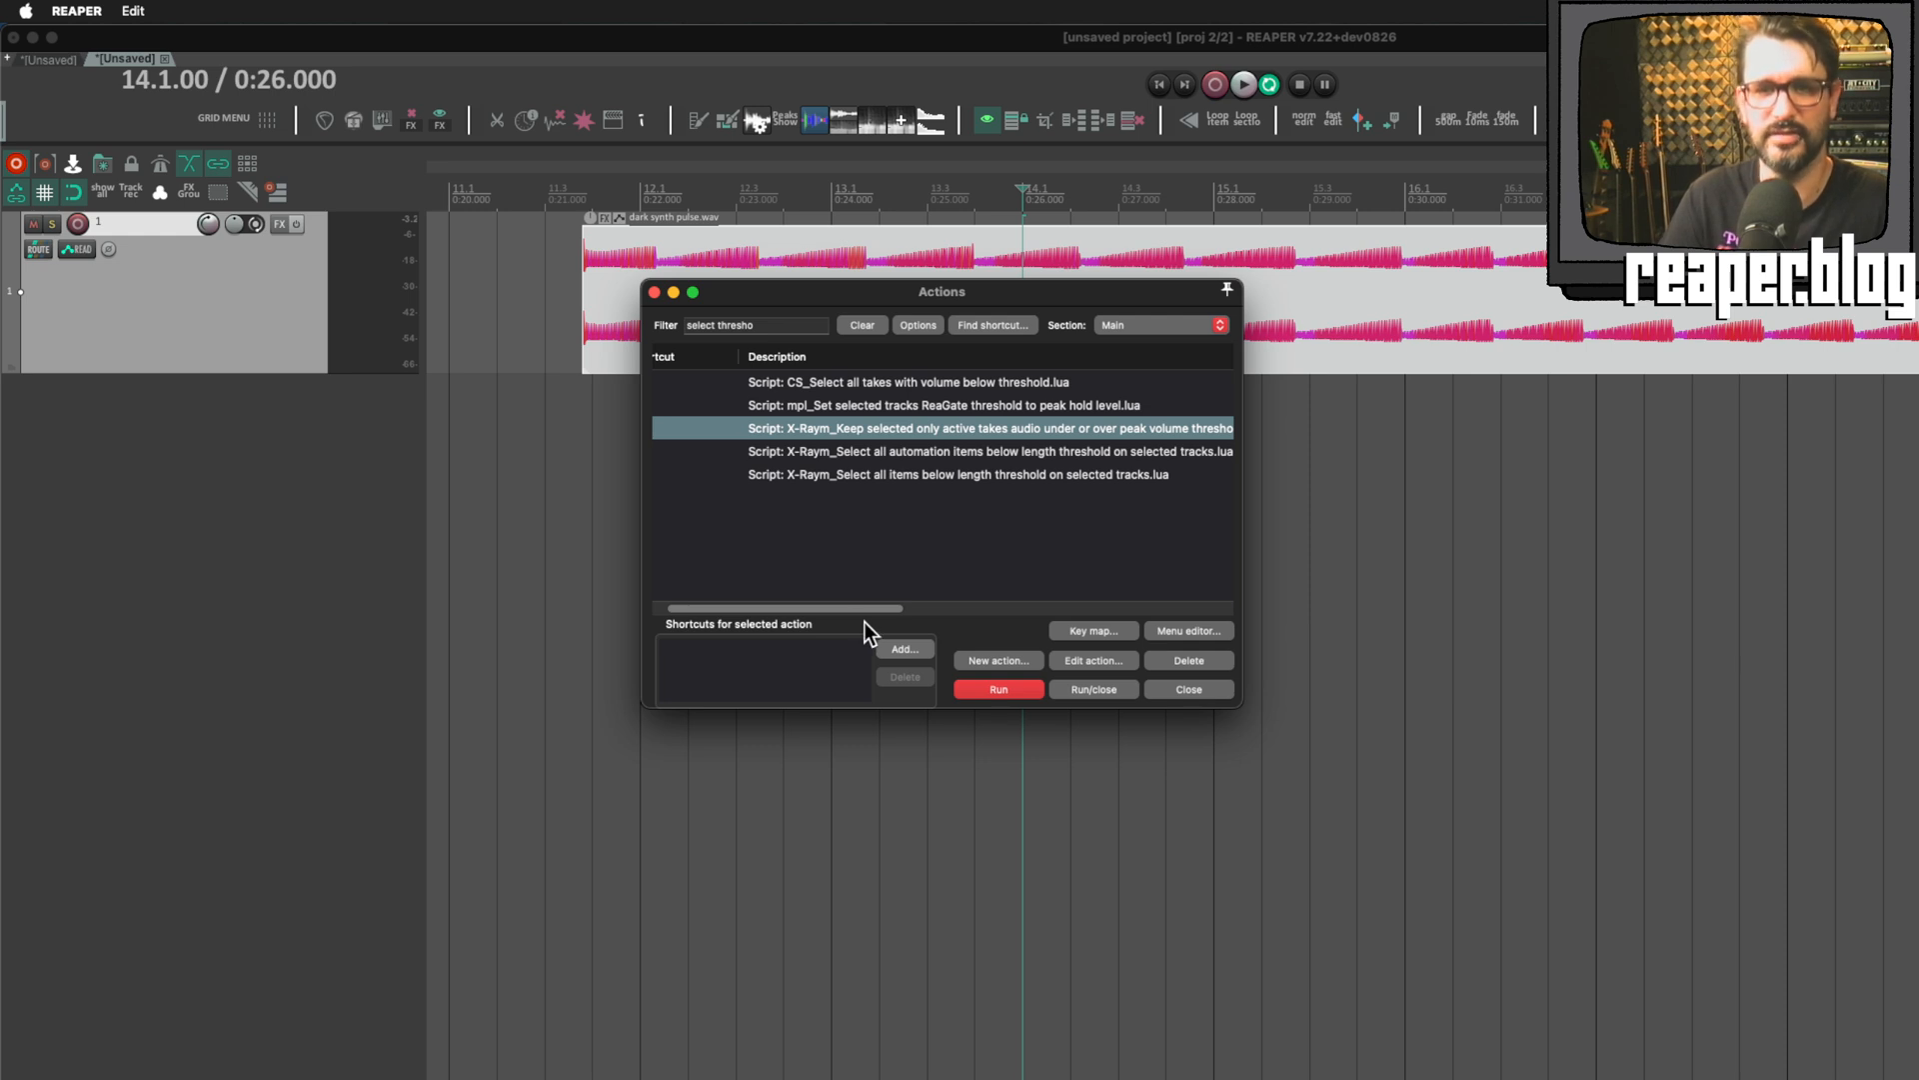
click(860, 324)
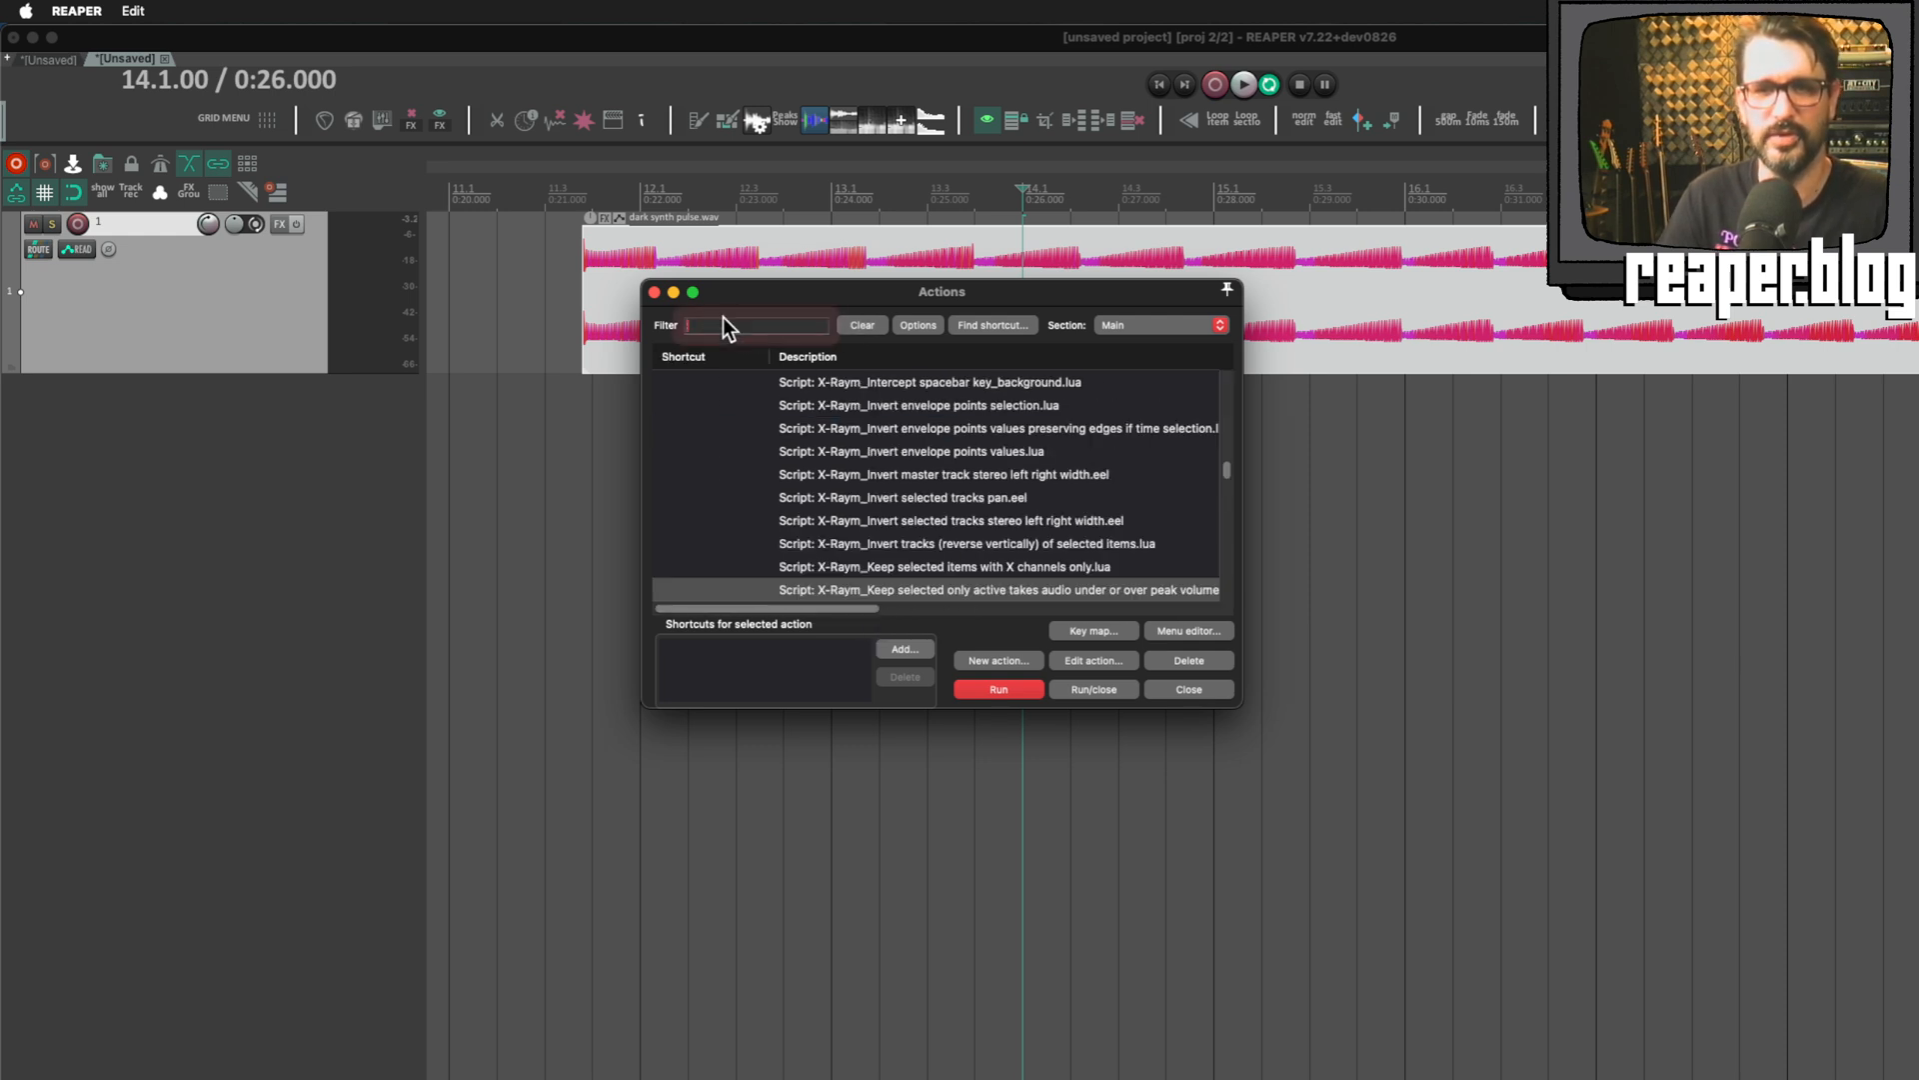
Step: Filter for 'delete source take' and select SWS/S&M: Delete selected items' takes and source files
text(dele)
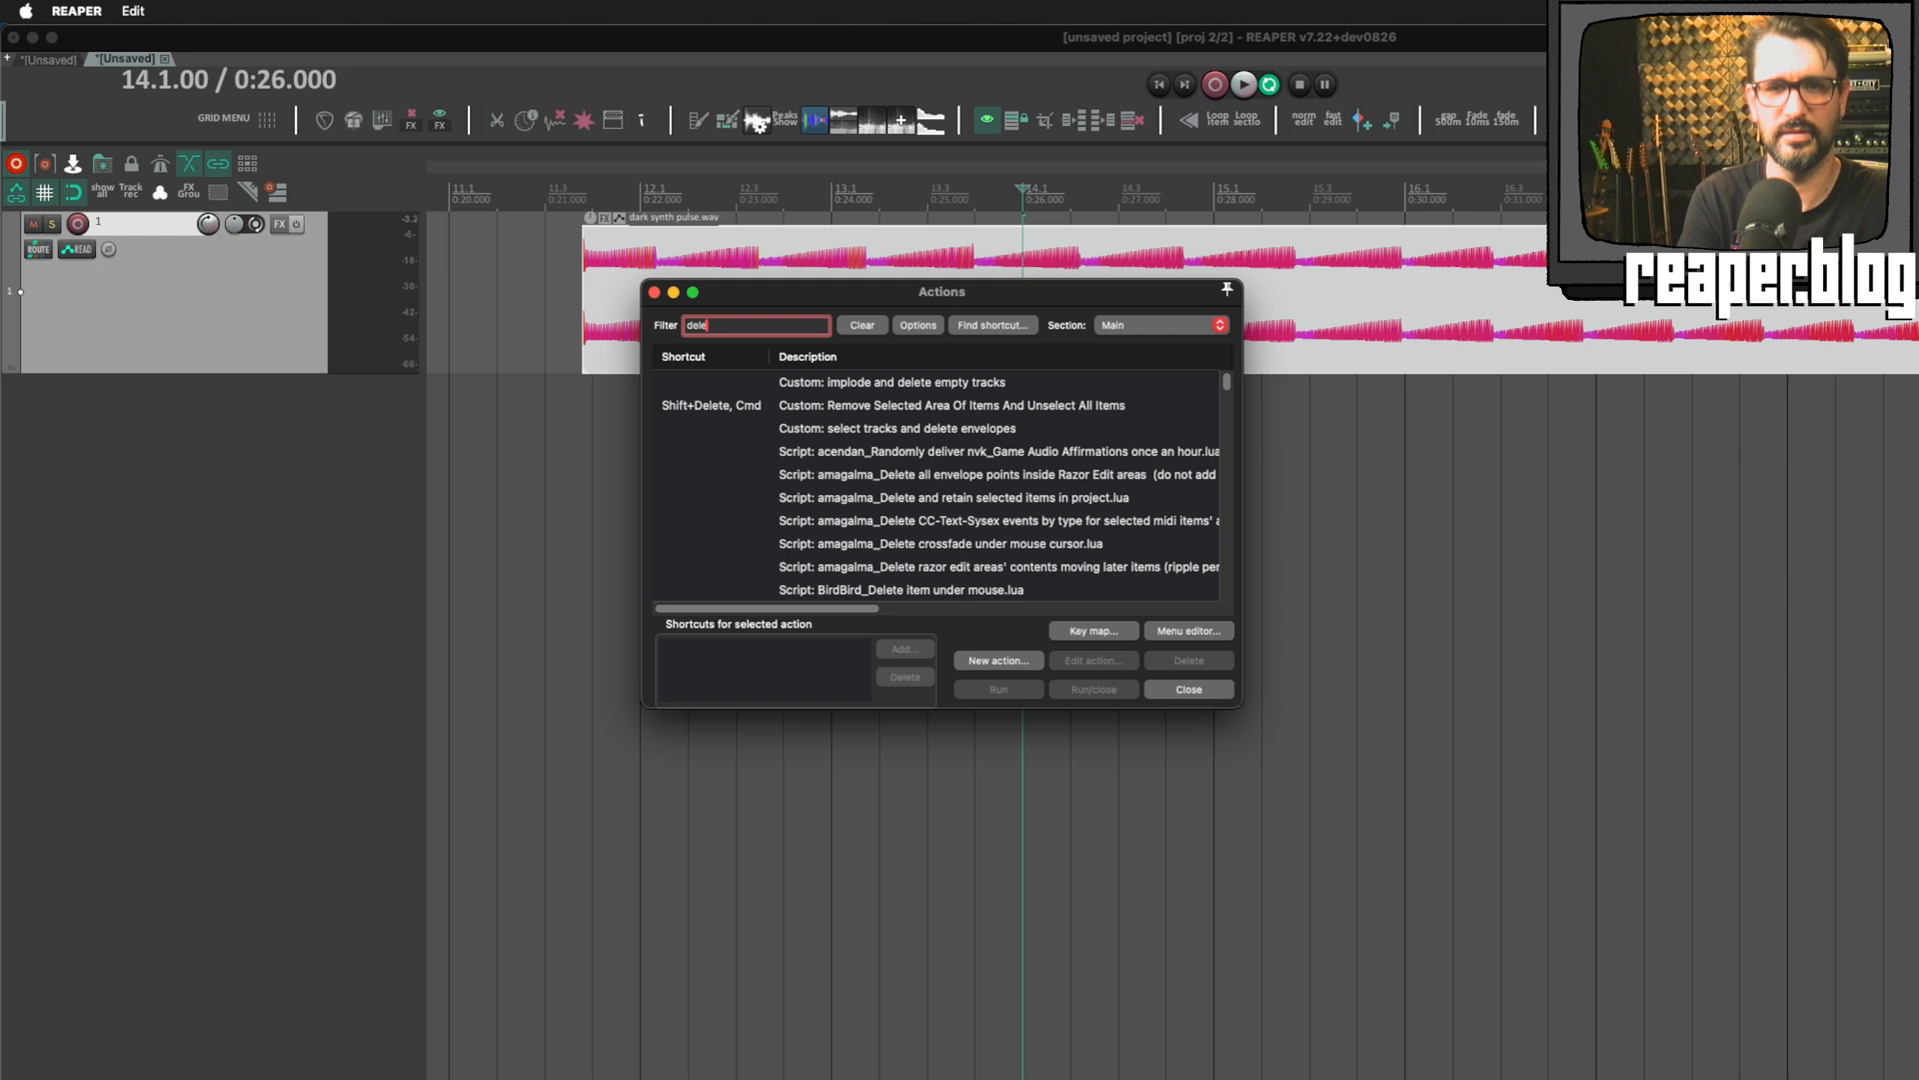
text(delete source)
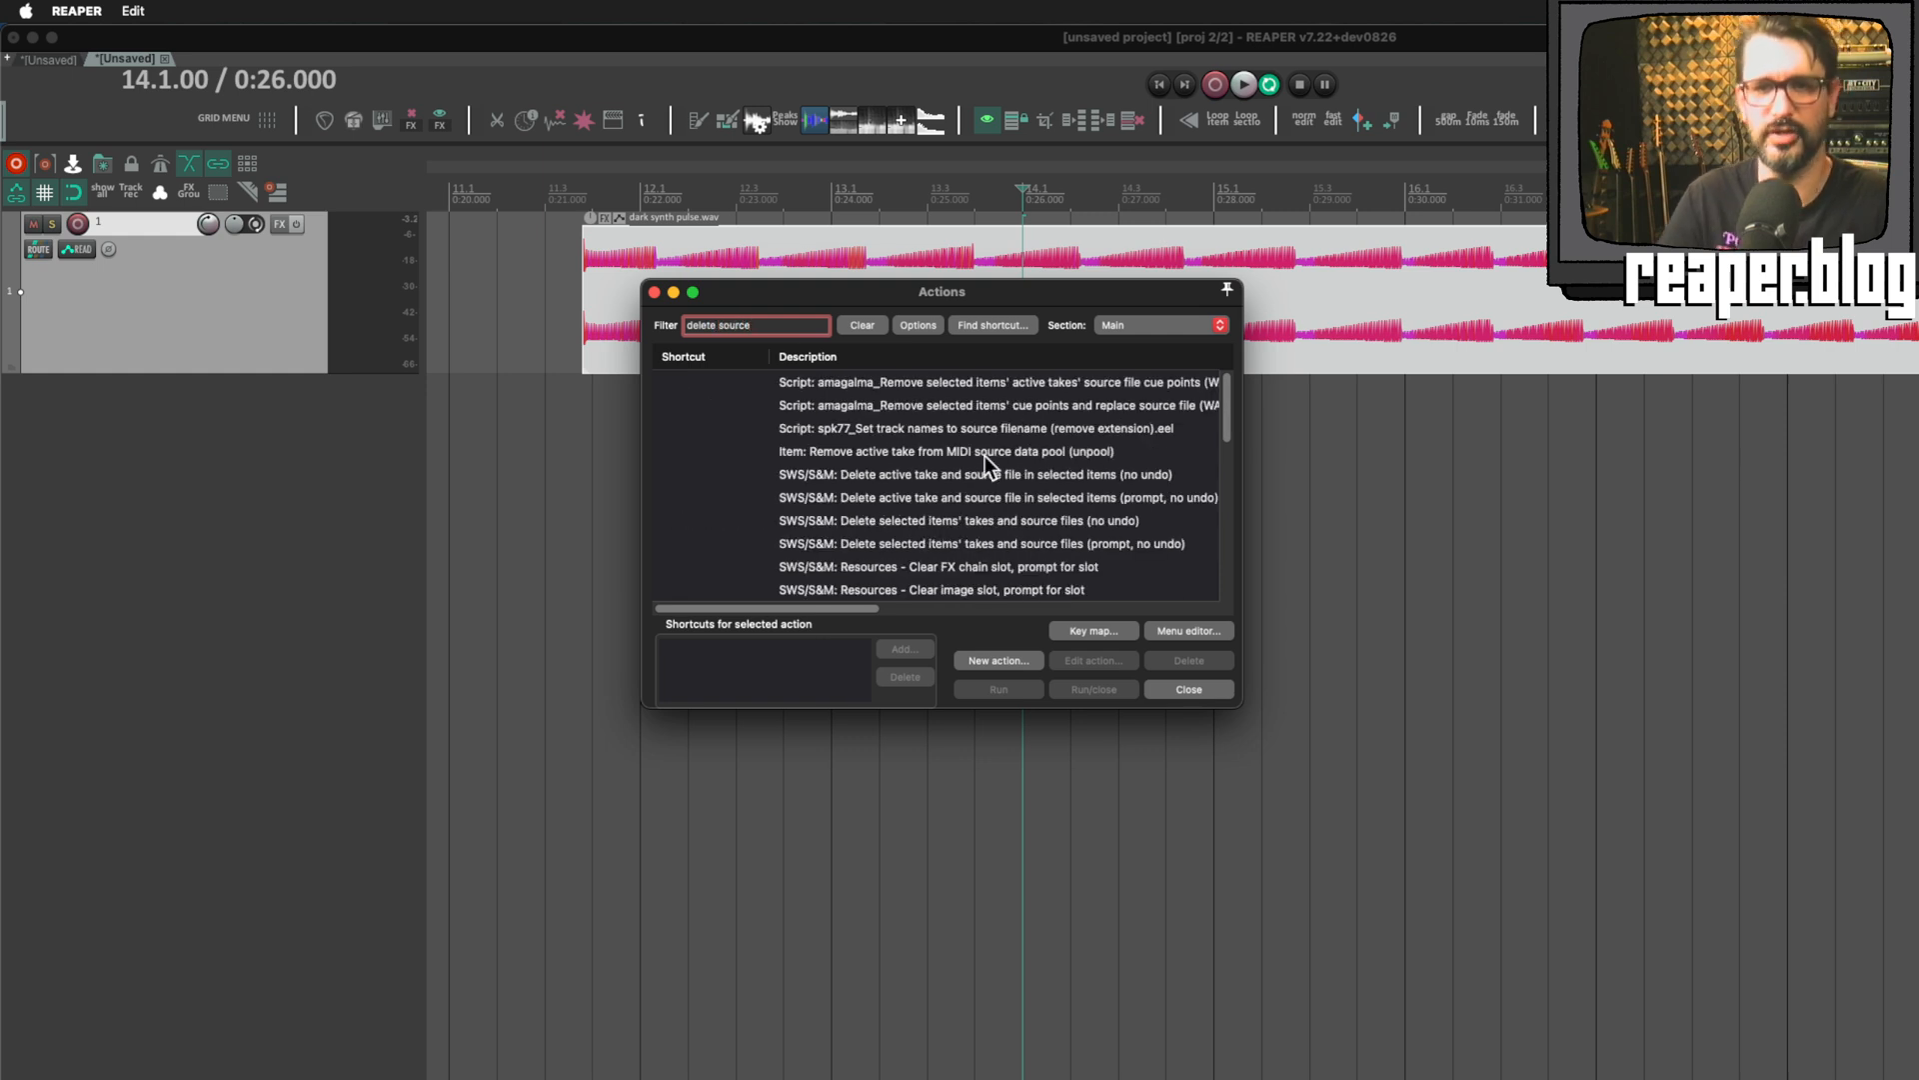
scroll(down, 3)
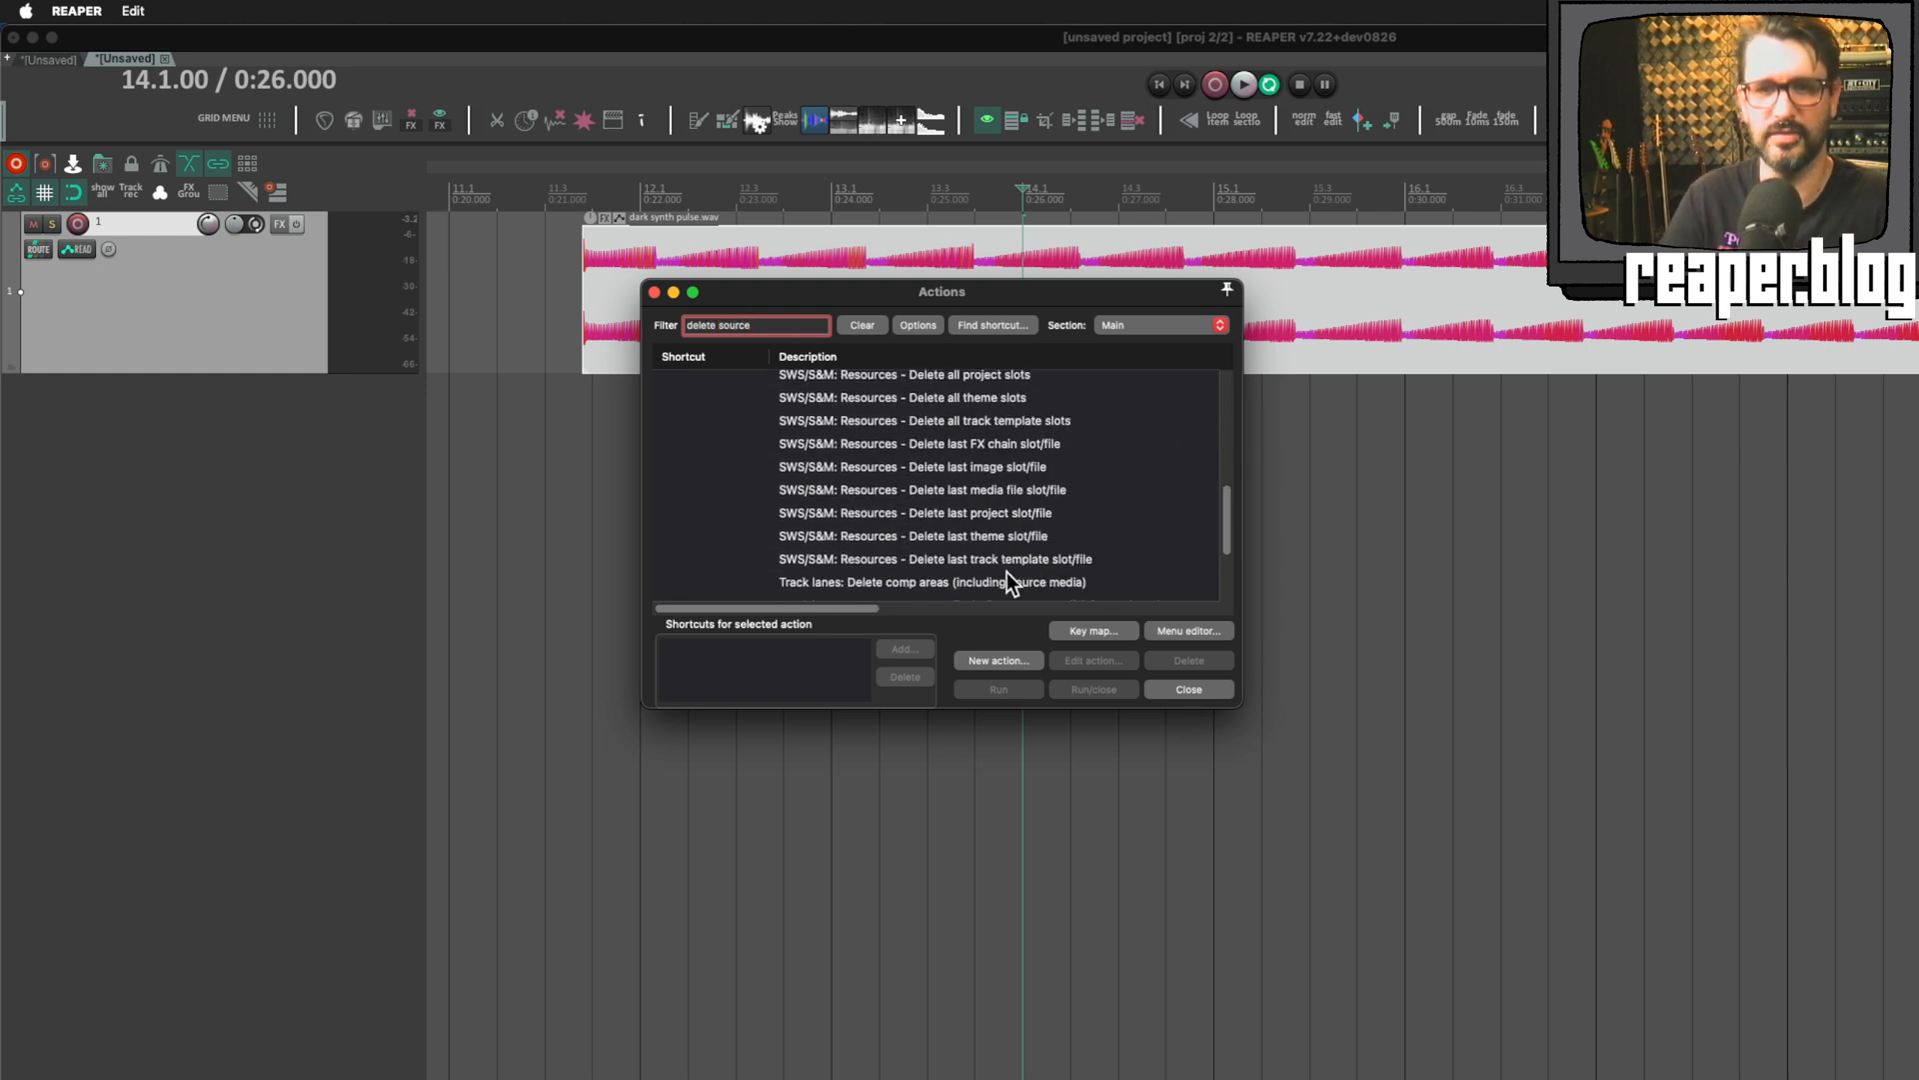
mouse_move(839, 376)
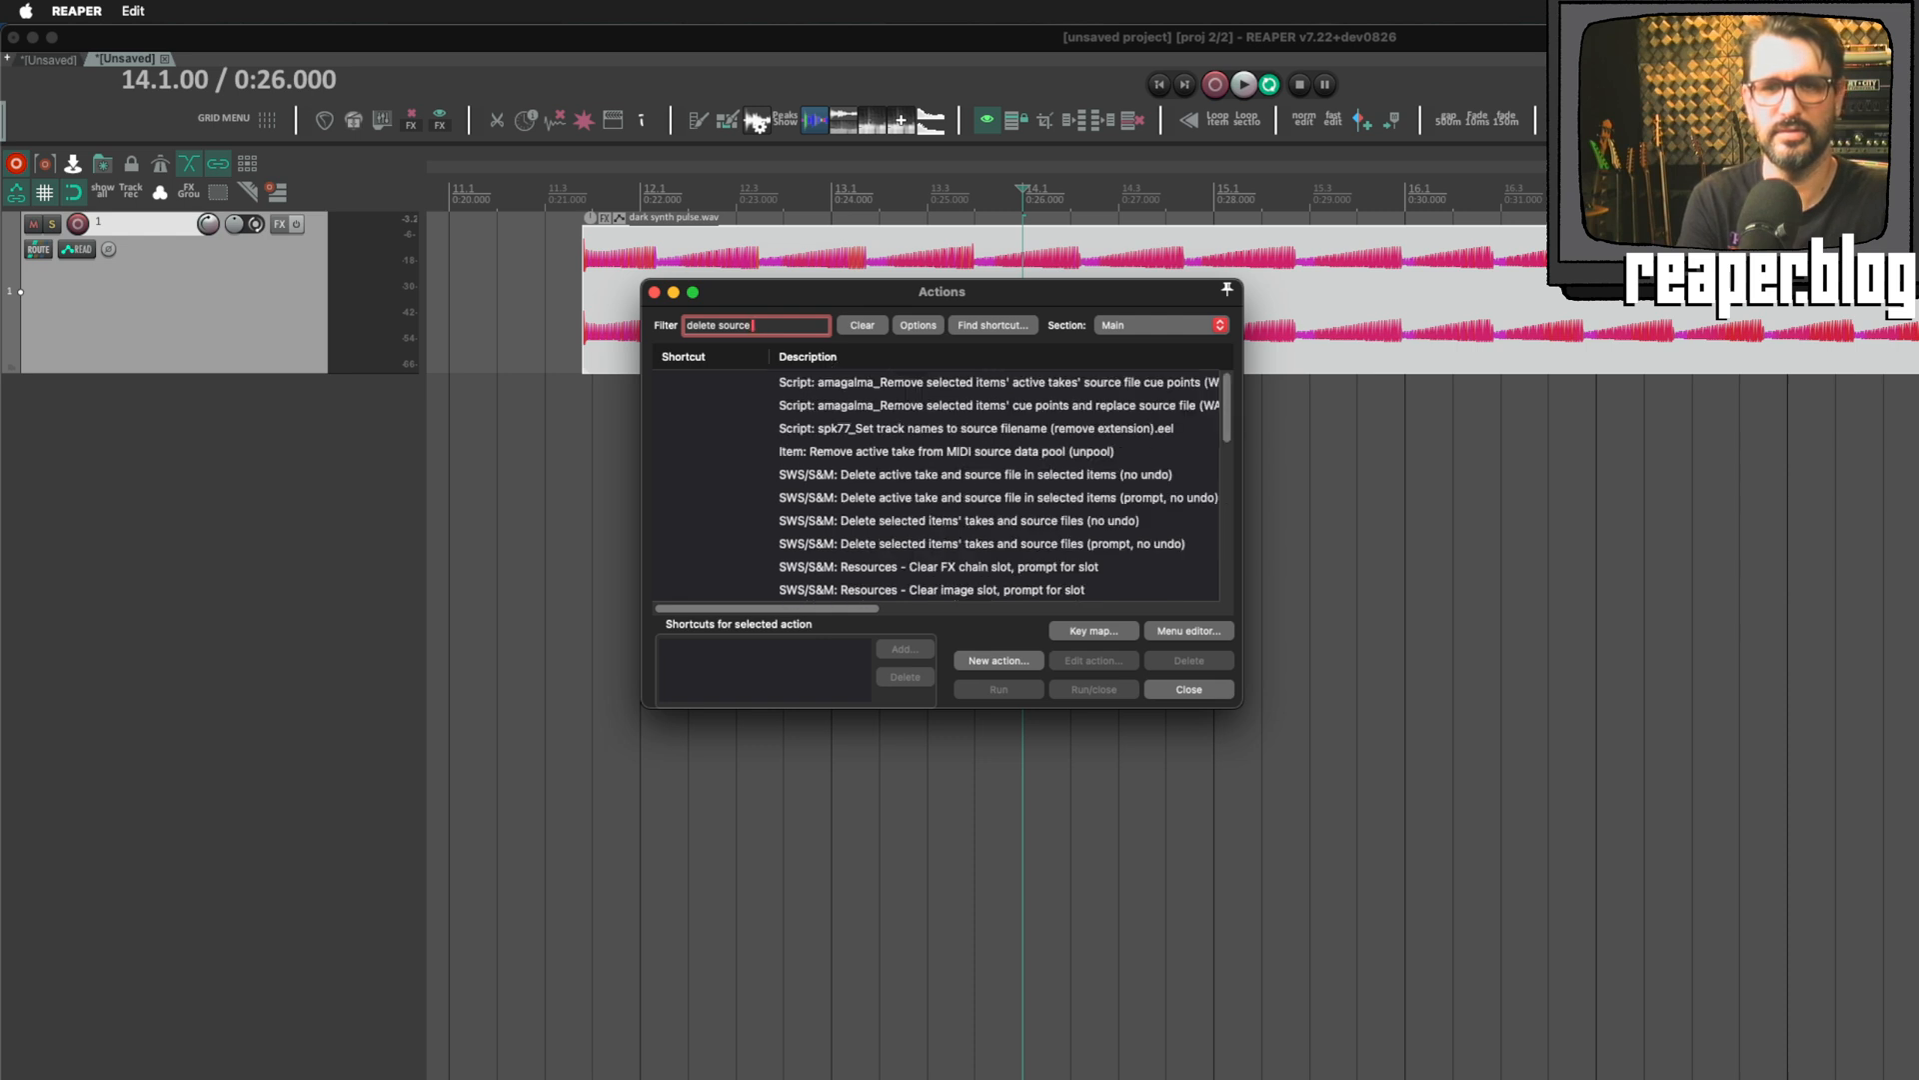
text(take)
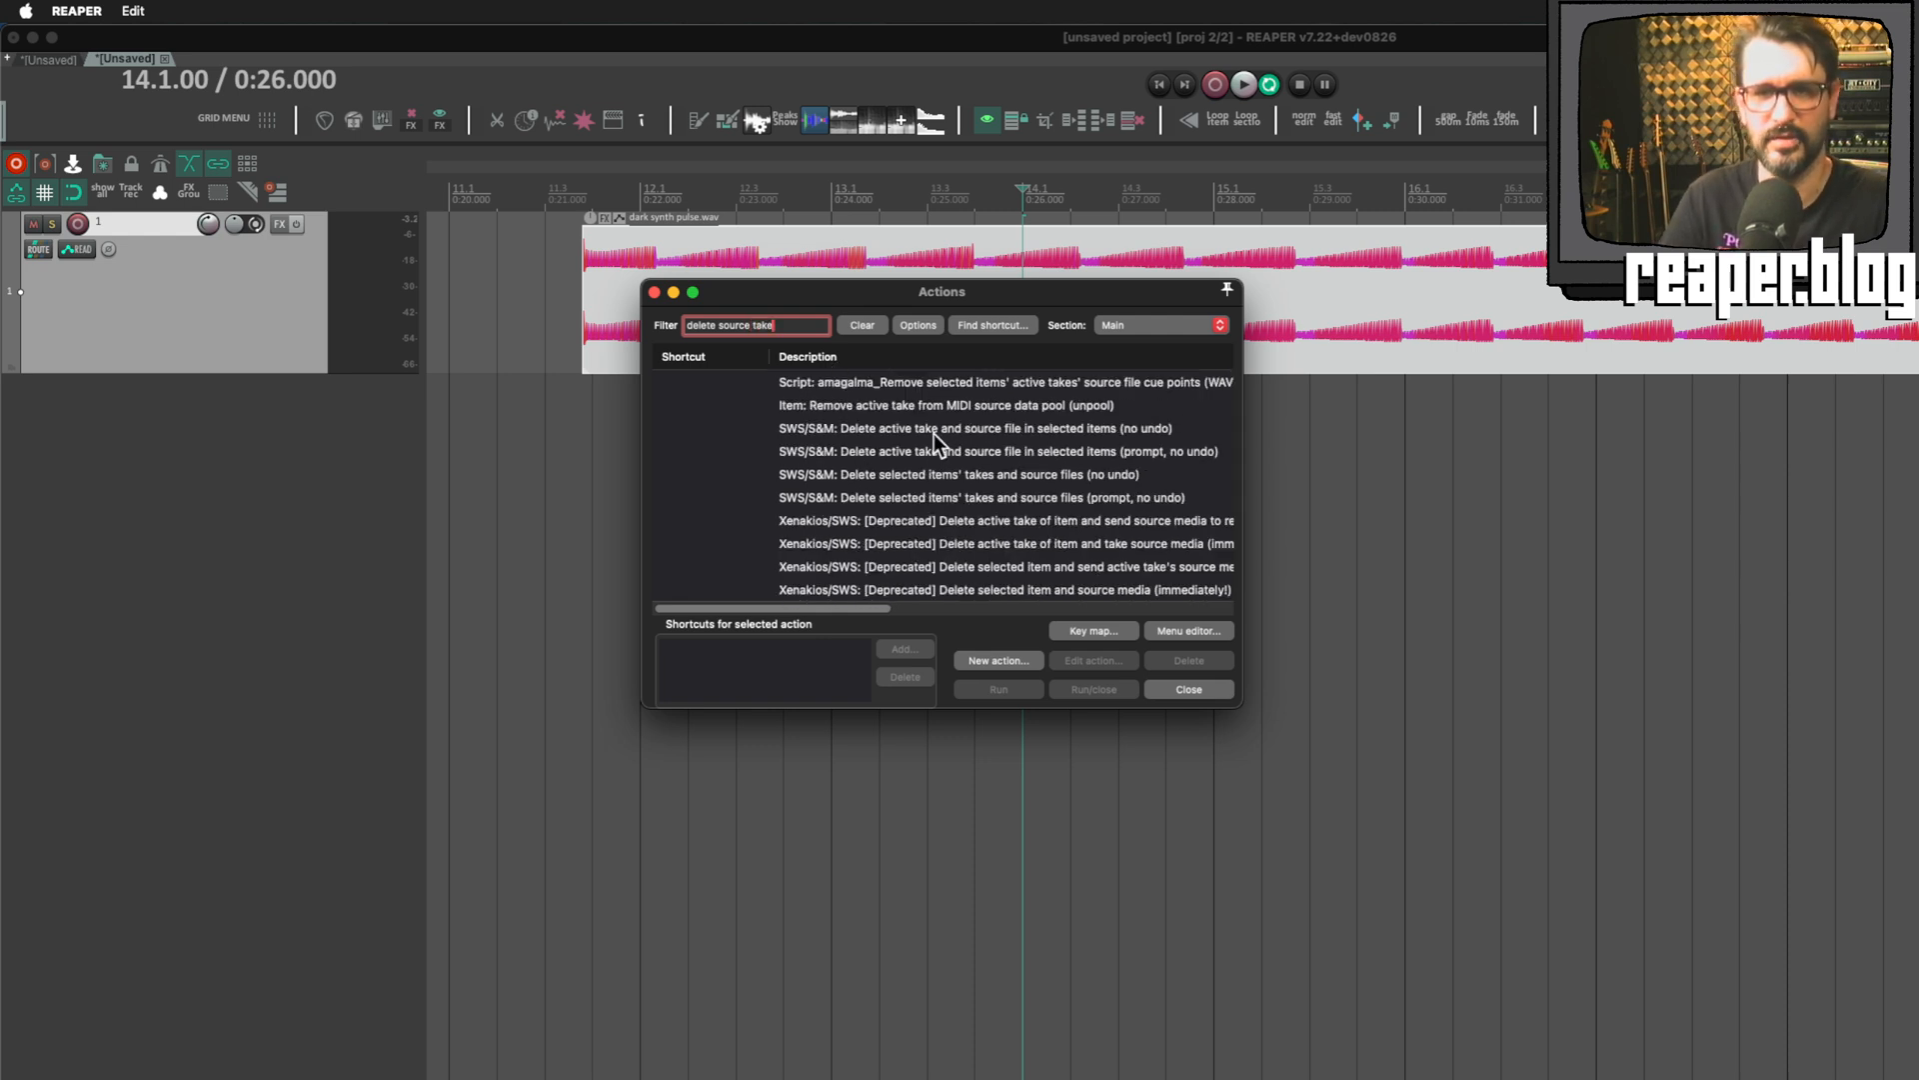
click(970, 429)
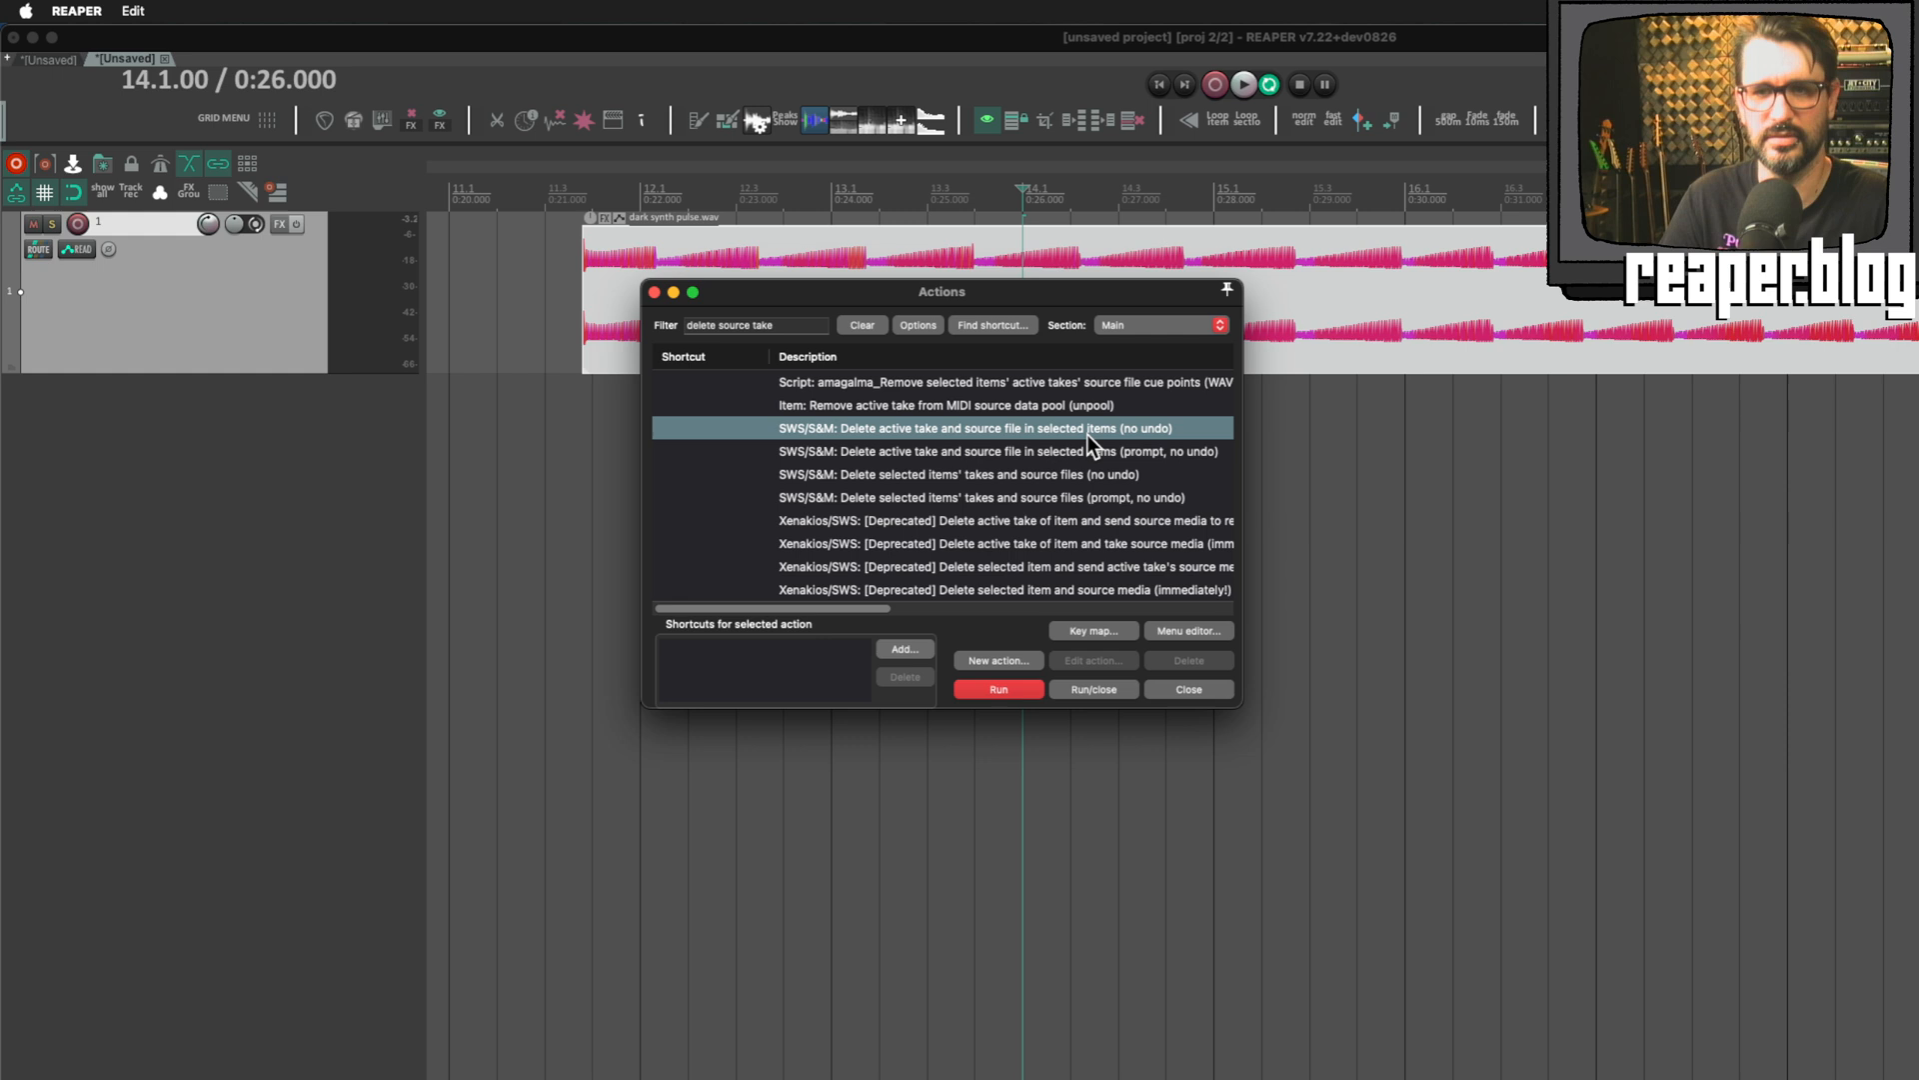
mouse_move(1062, 484)
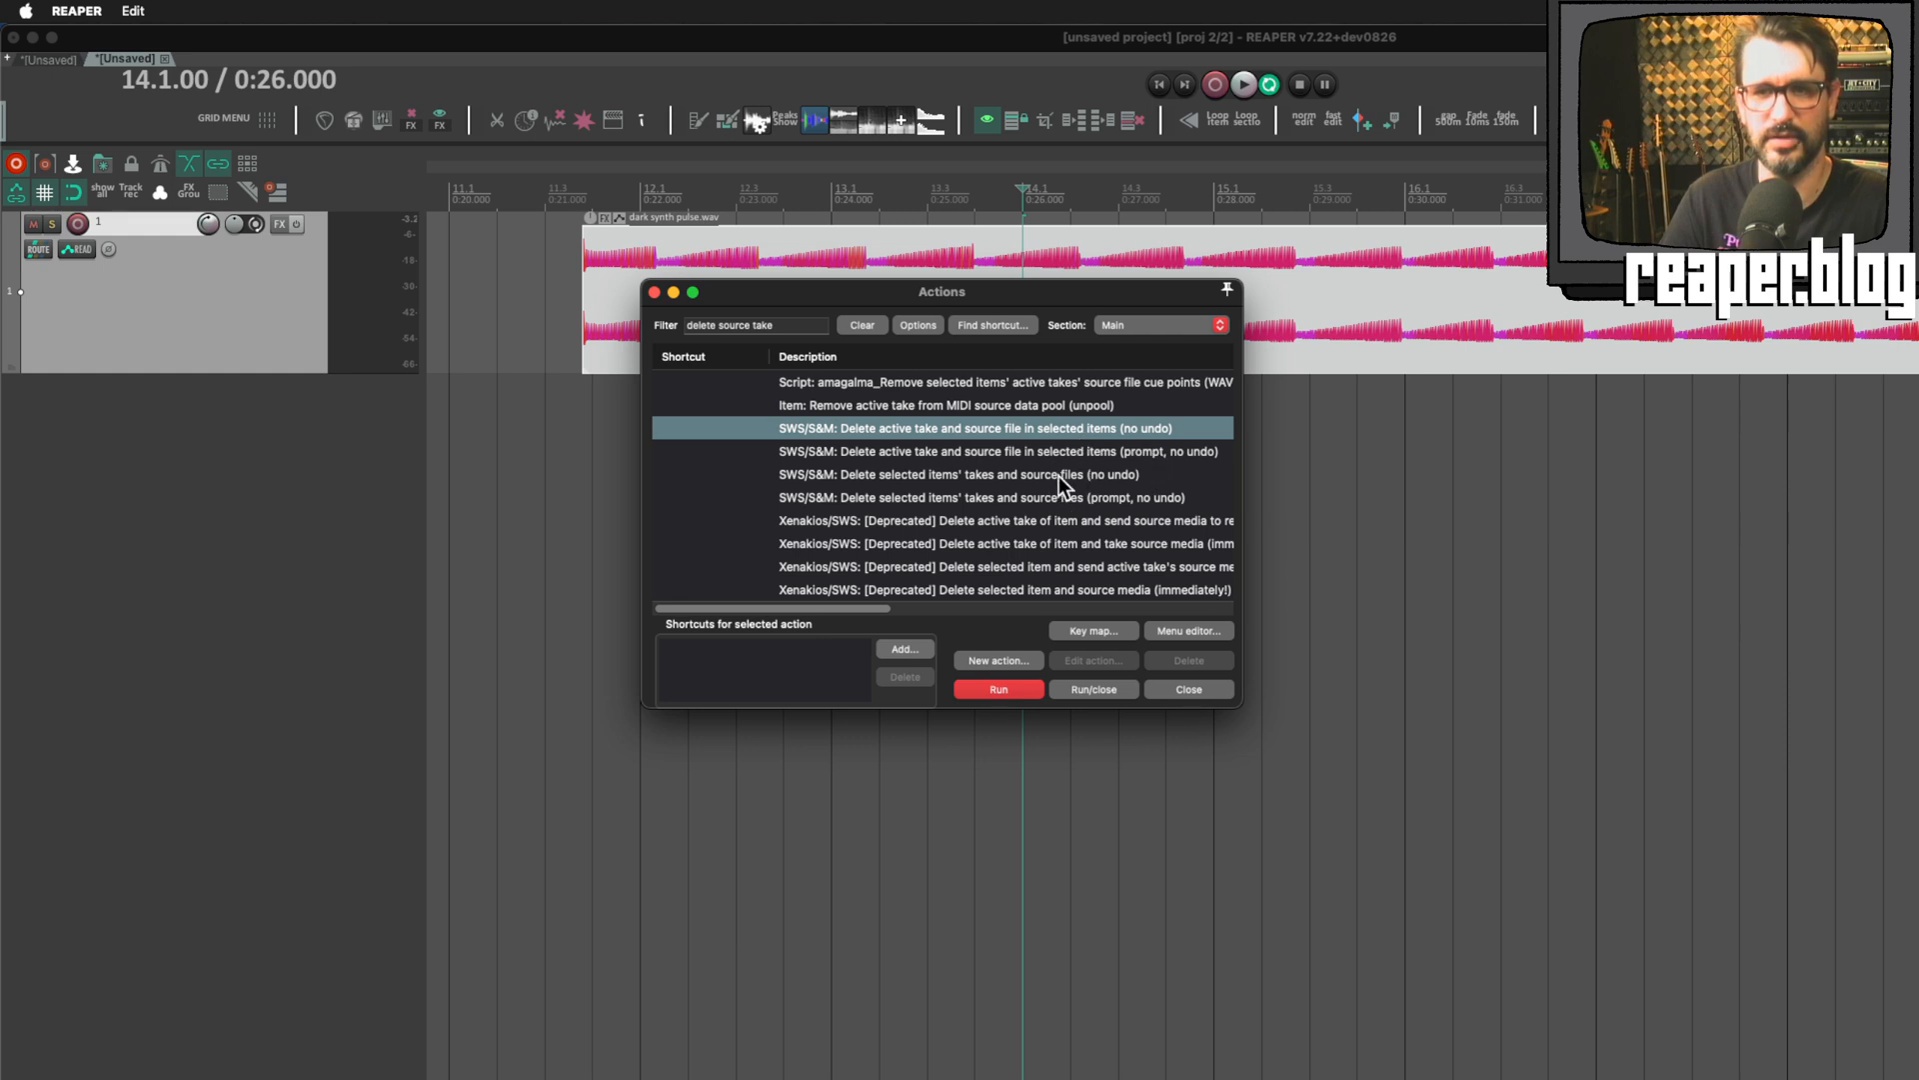
click(980, 496)
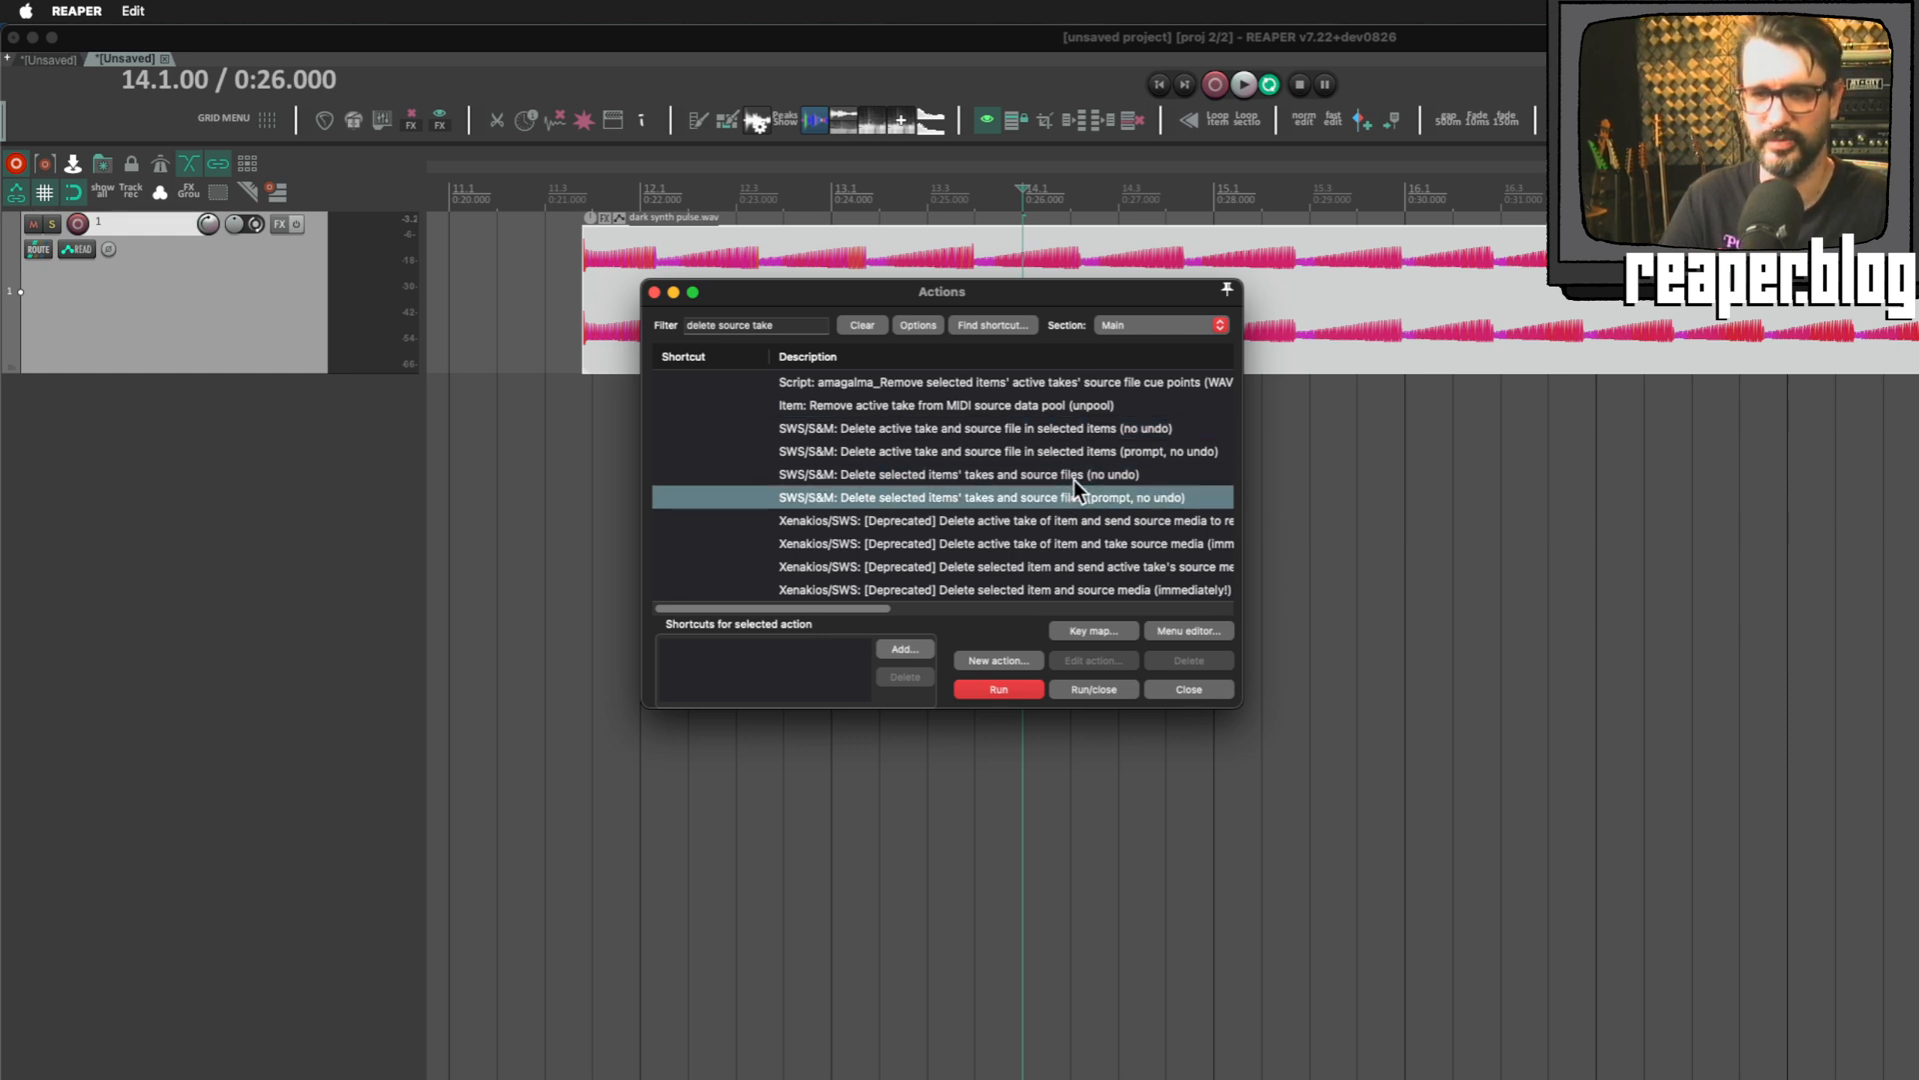
click(954, 473)
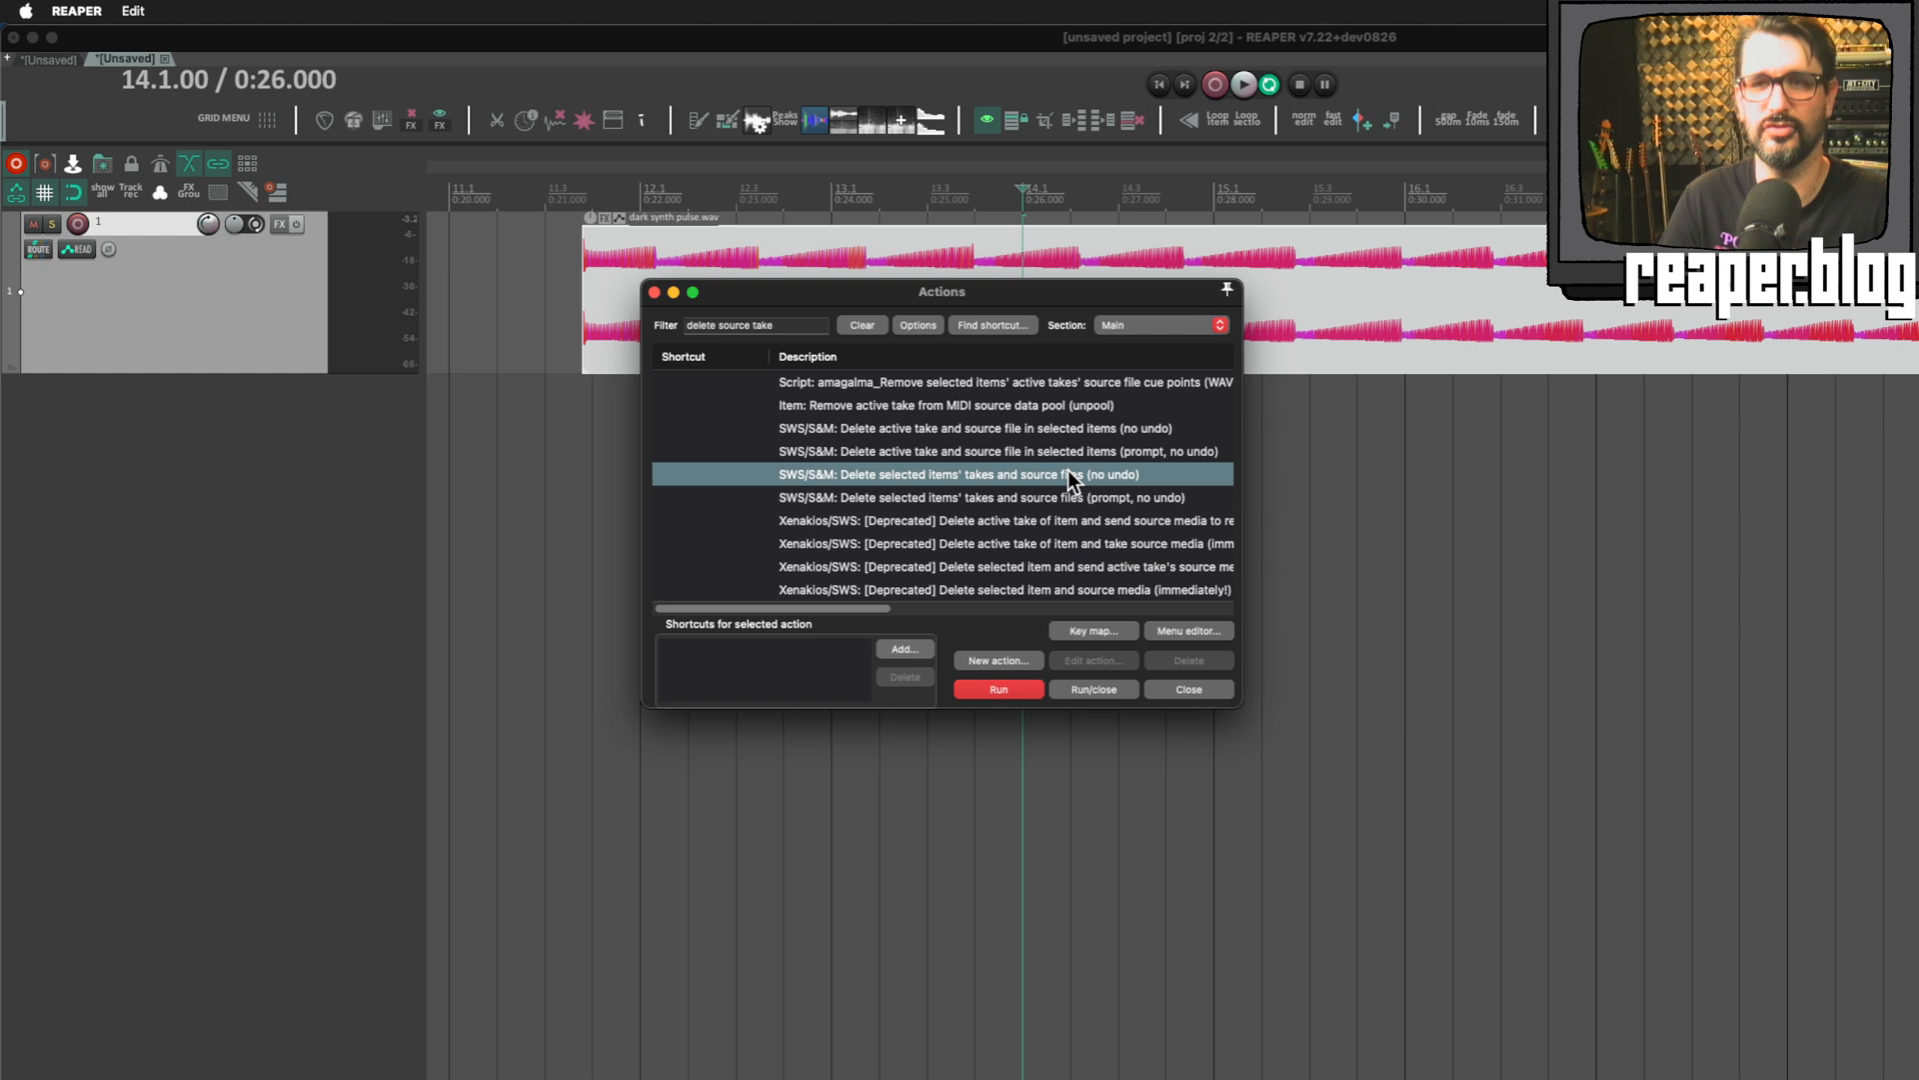
mouse_move(1037, 599)
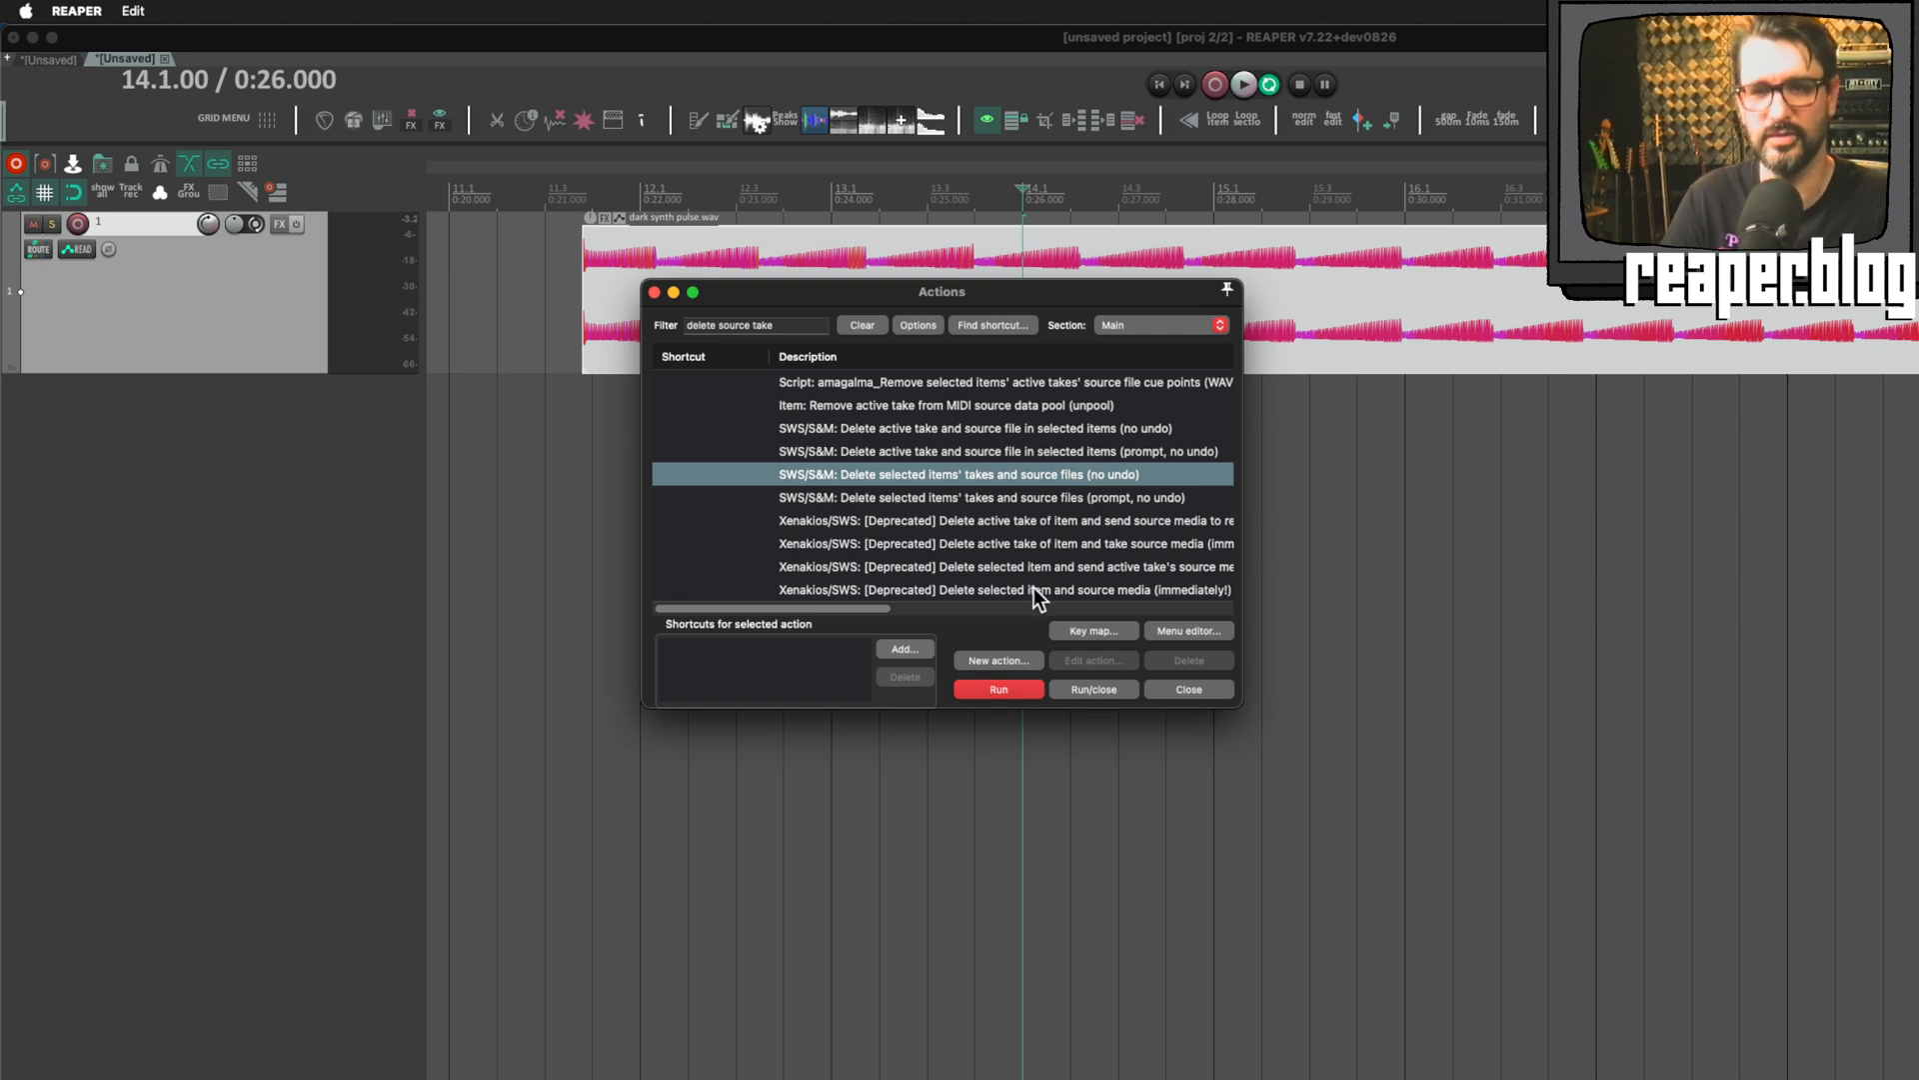